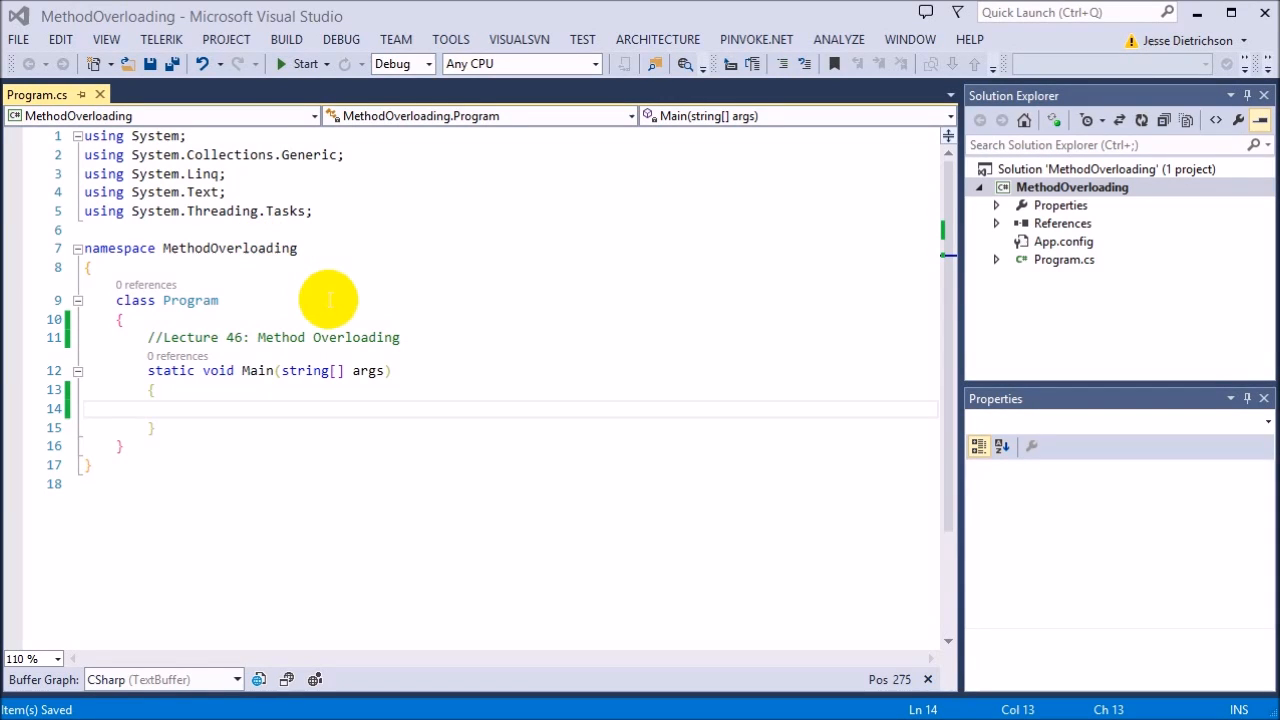
mouse_move(634, 367)
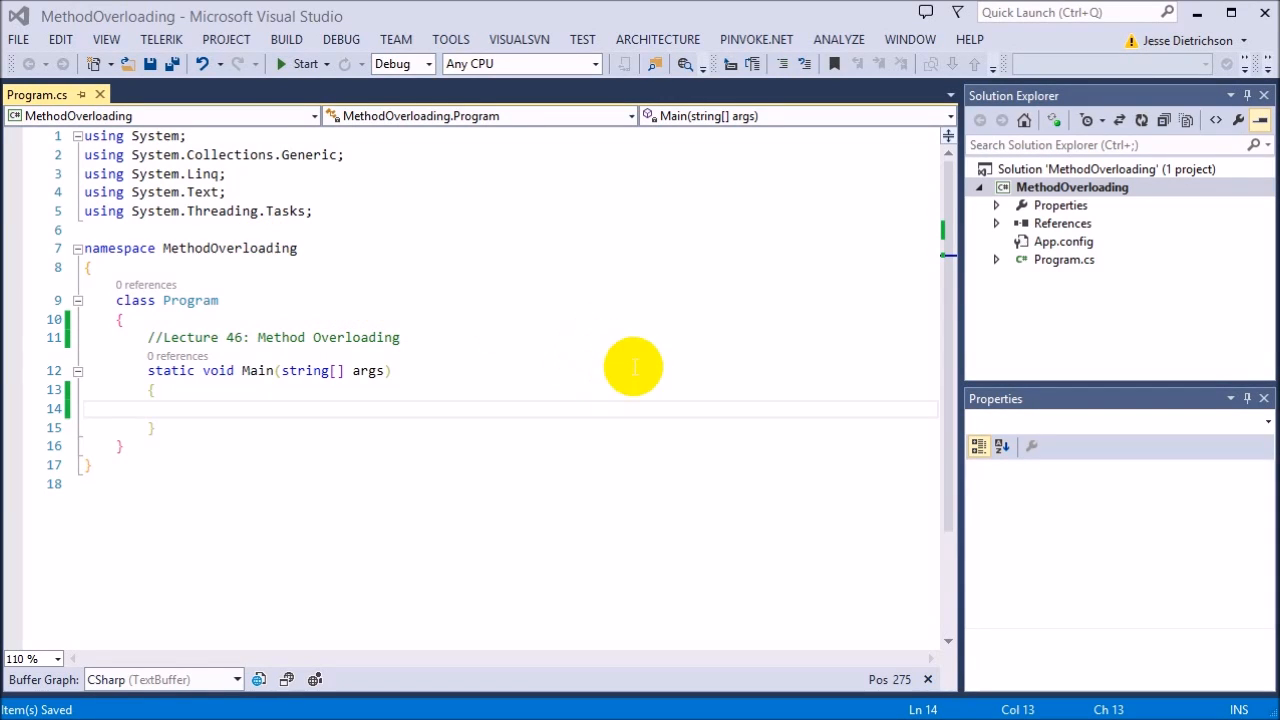
mouse_move(367, 337)
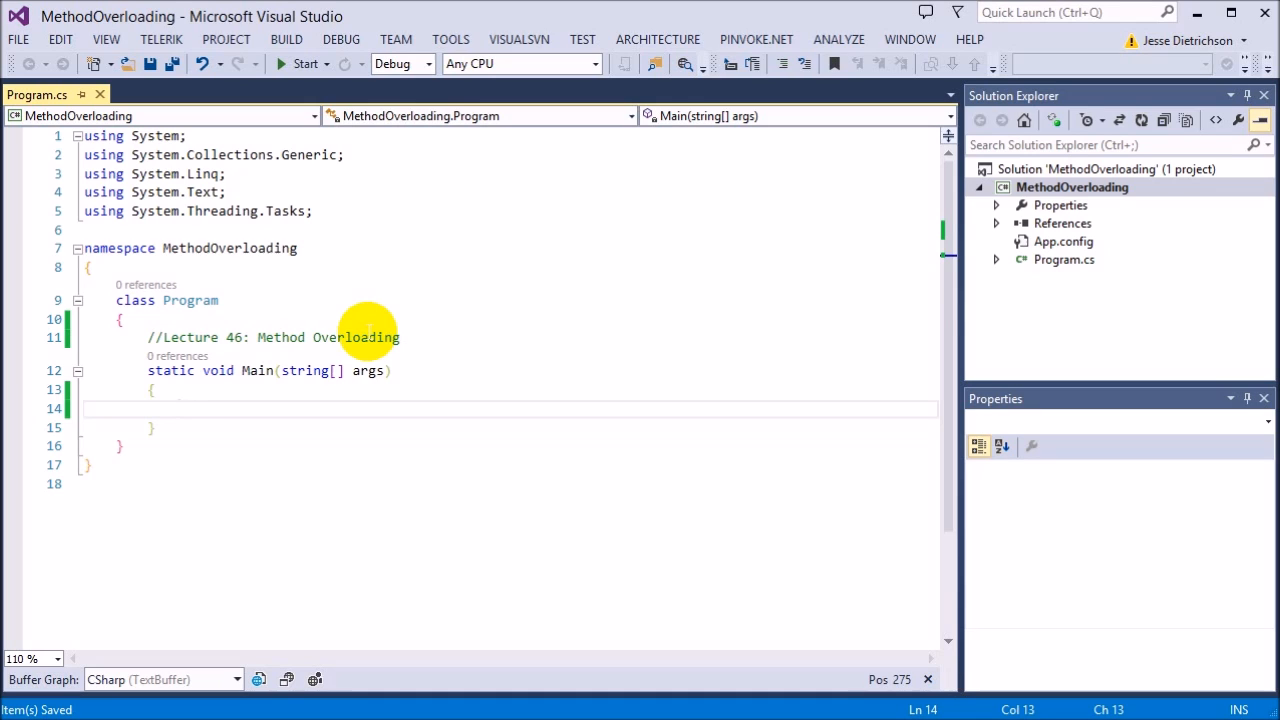
Insert an open Console.WriteLine( call in Main using the cw snippet.
text(cw)
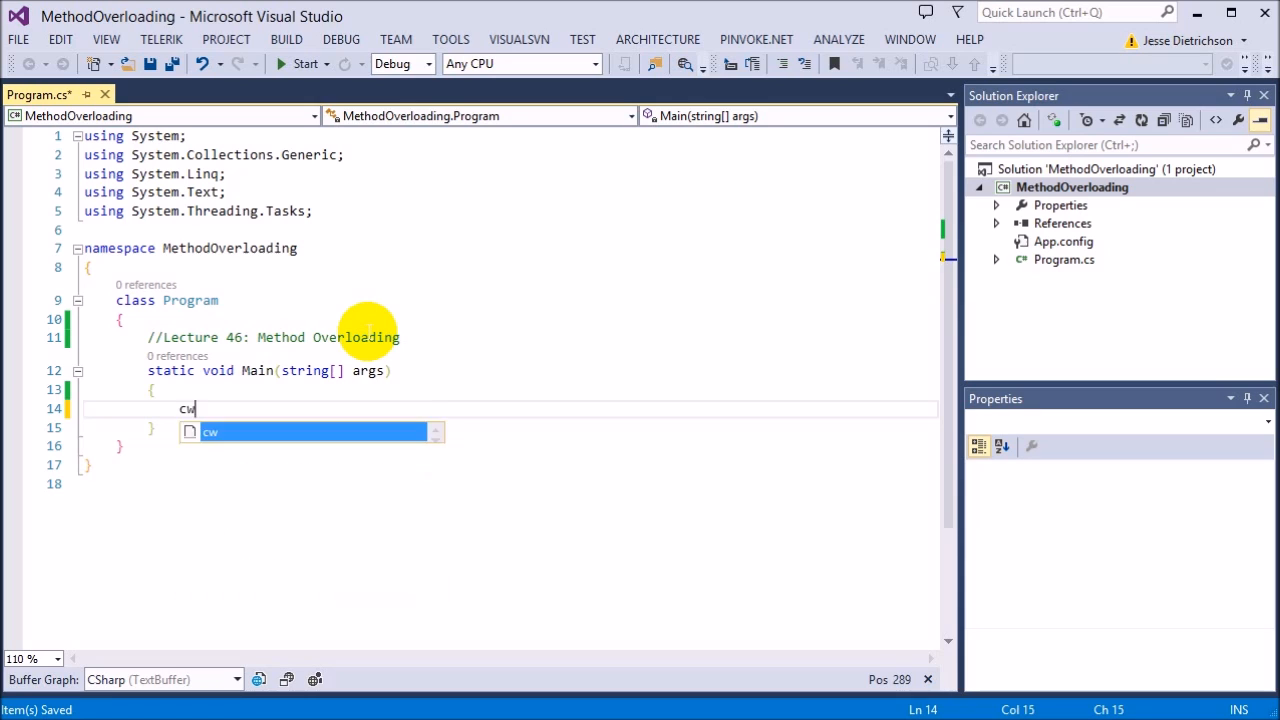
key(Tab)
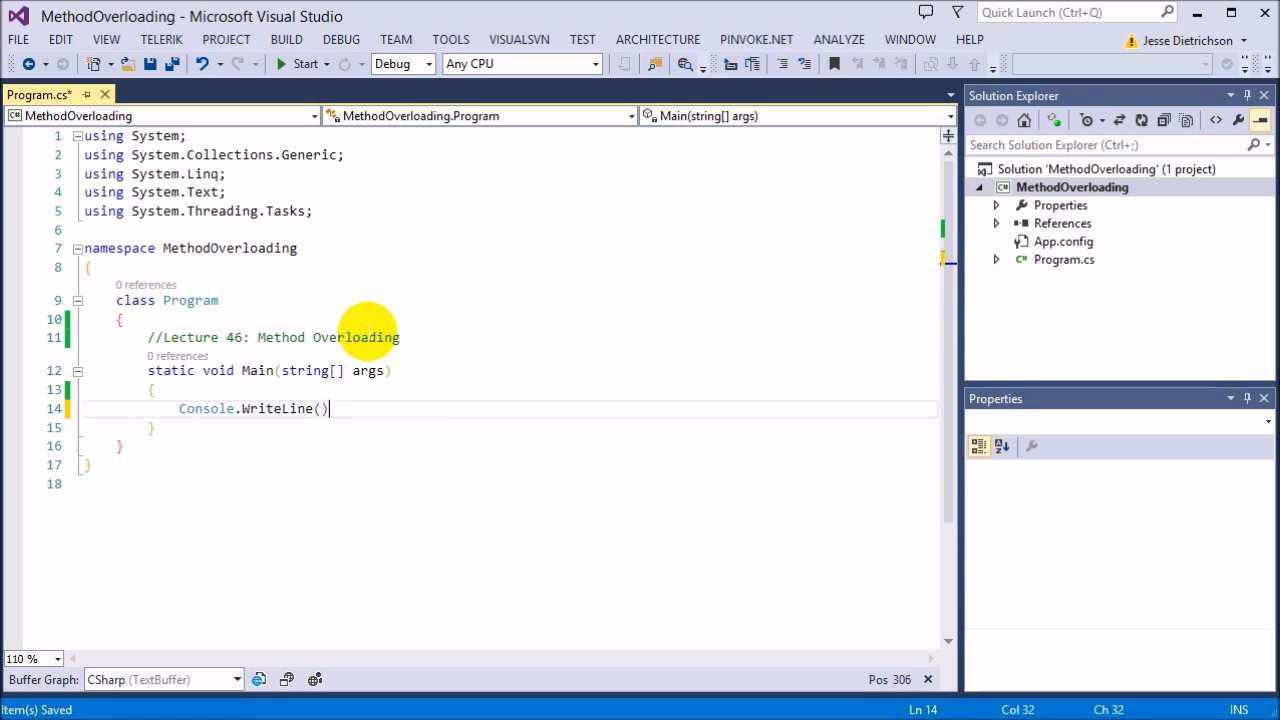
key(Backspace)
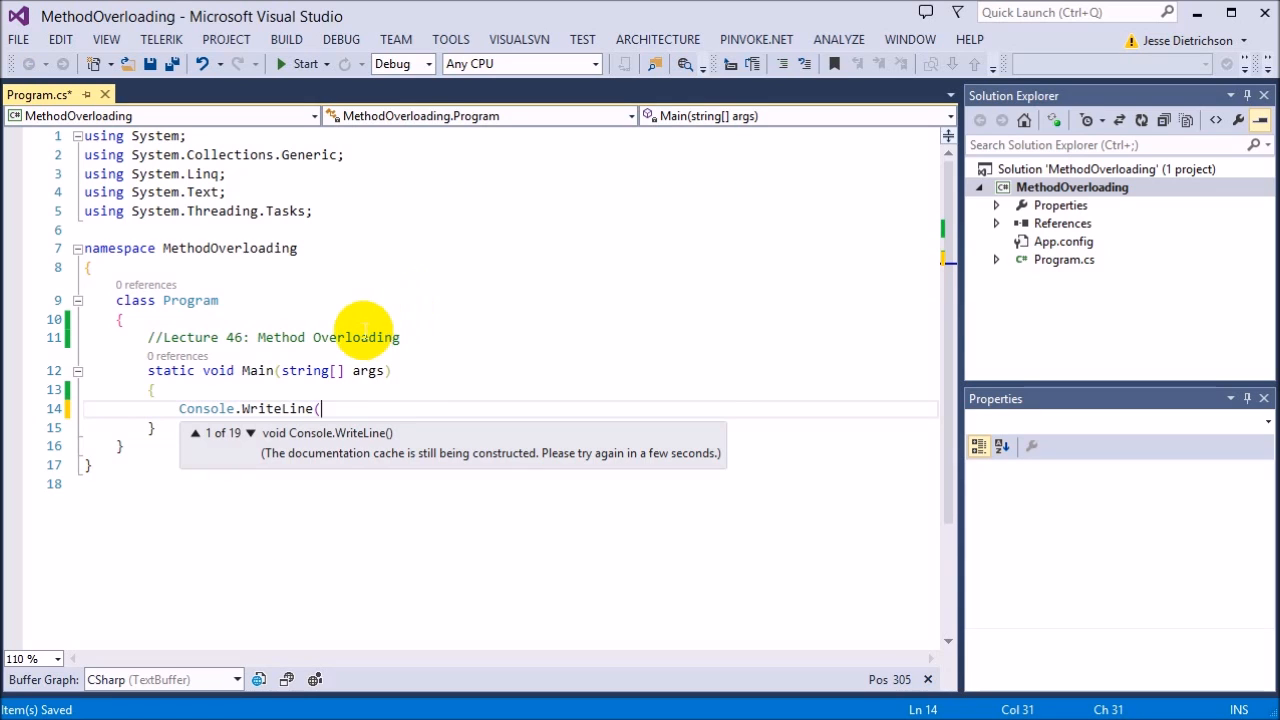
mouse_move(250, 442)
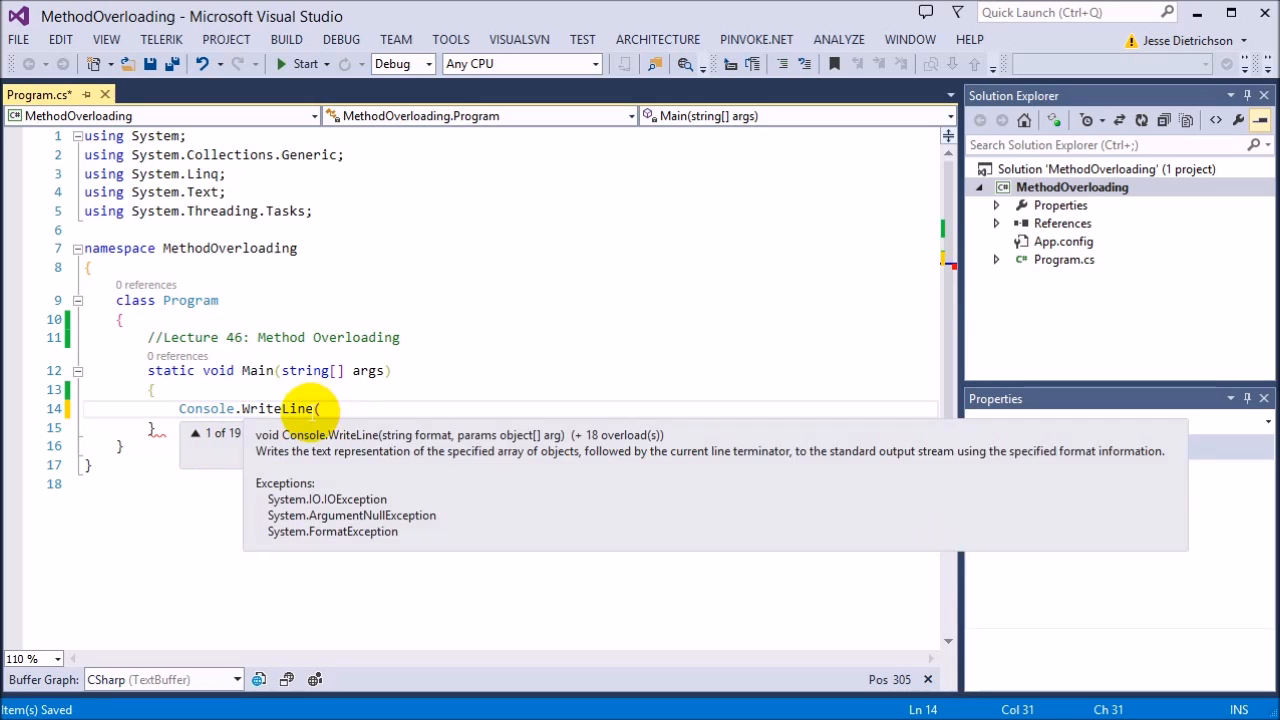
Cycle through the 19 WriteLine overload signatures in the parameter info.
click(250, 433)
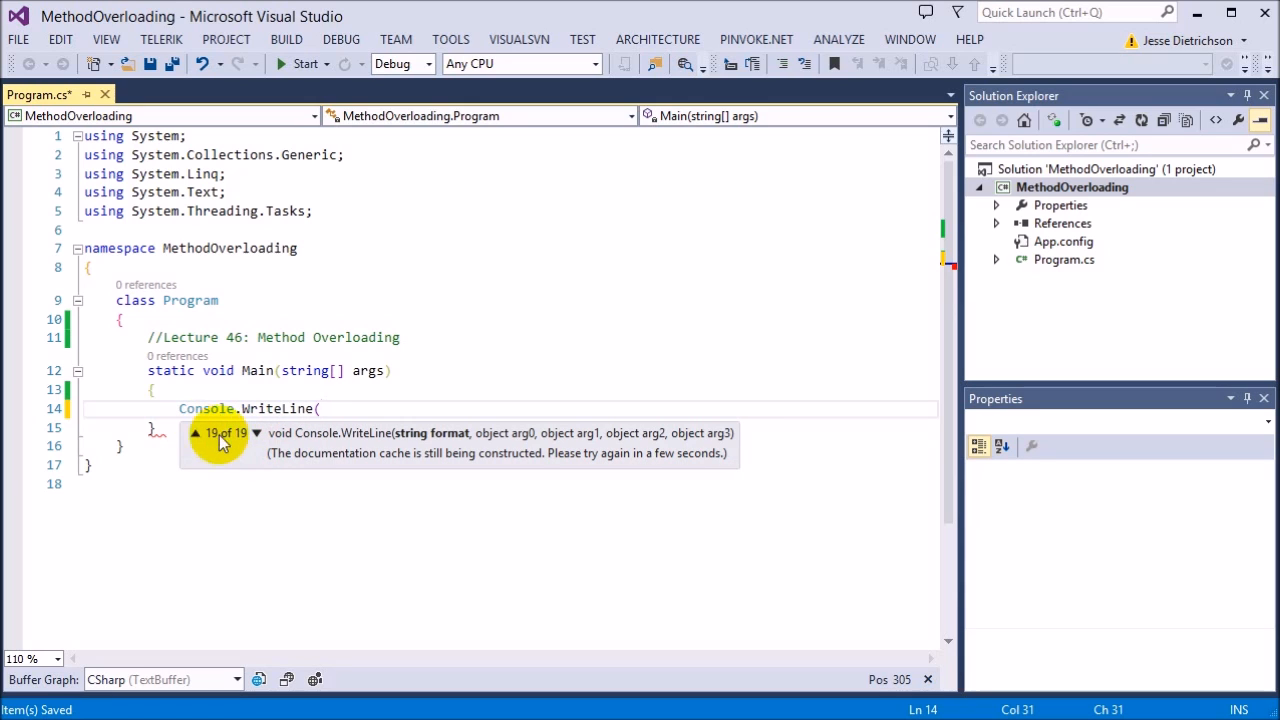
click(196, 433)
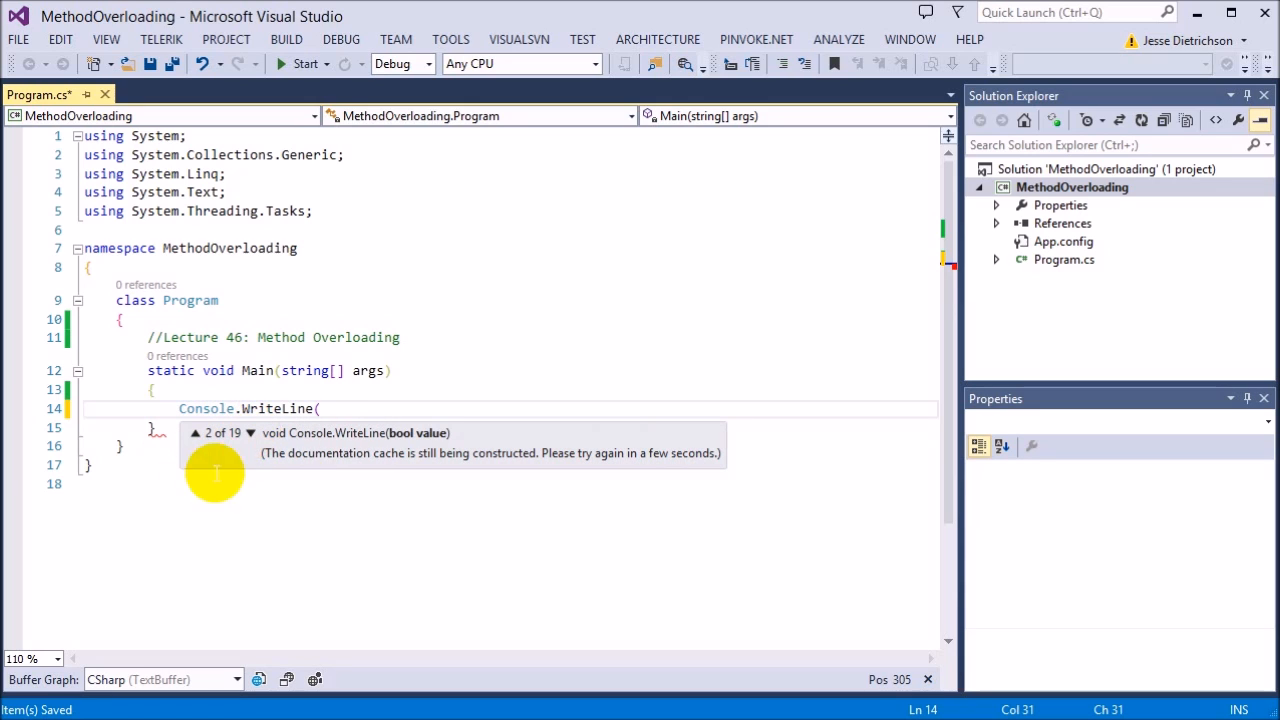
mouse_move(247, 452)
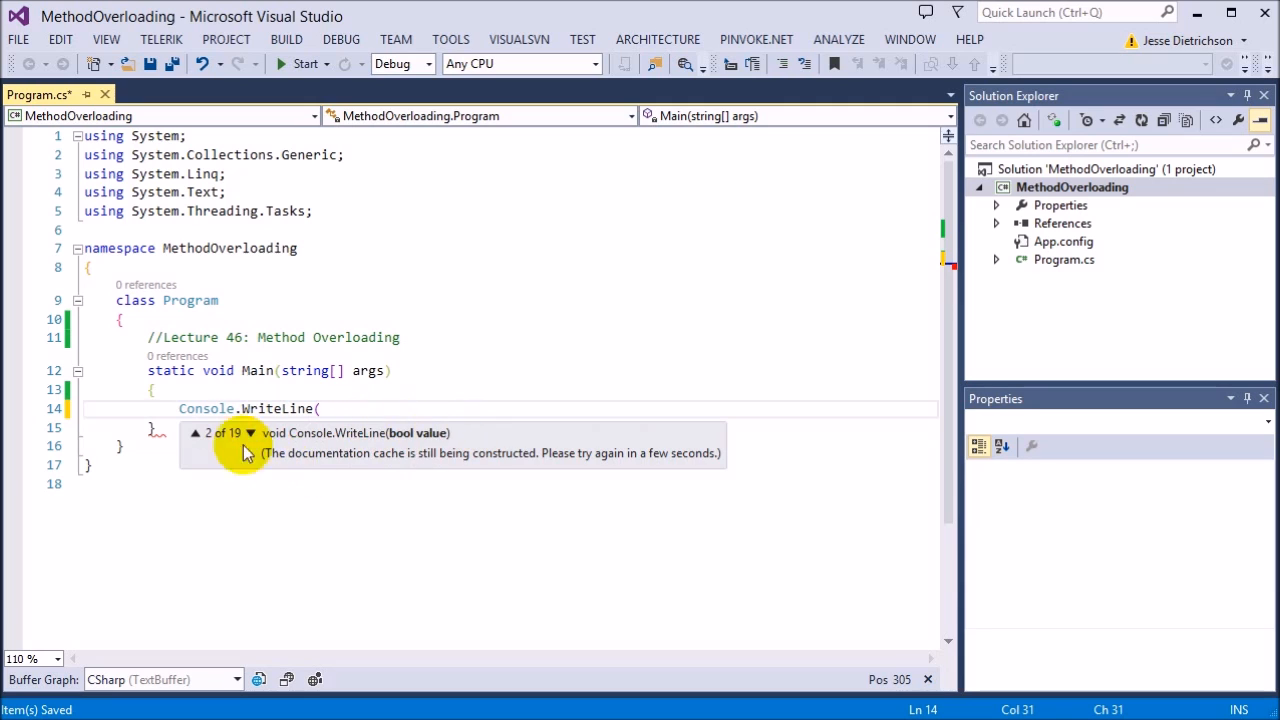
mouse_move(418, 448)
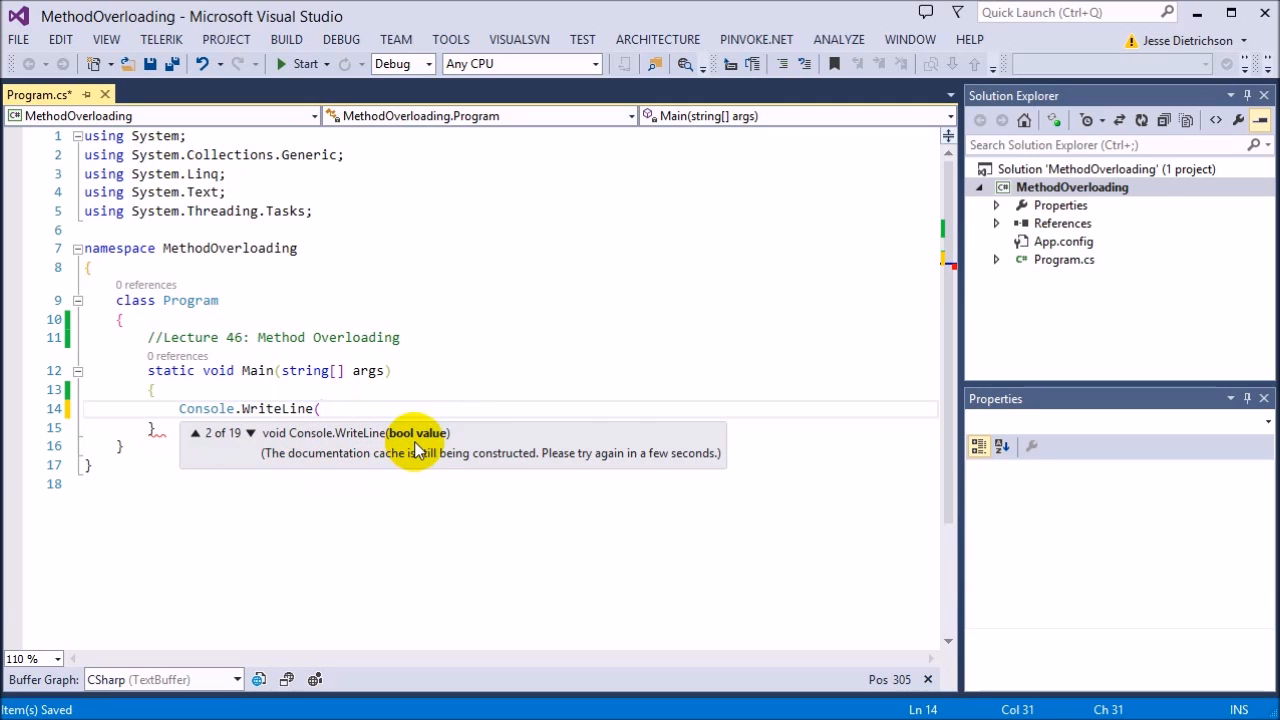
click(251, 432)
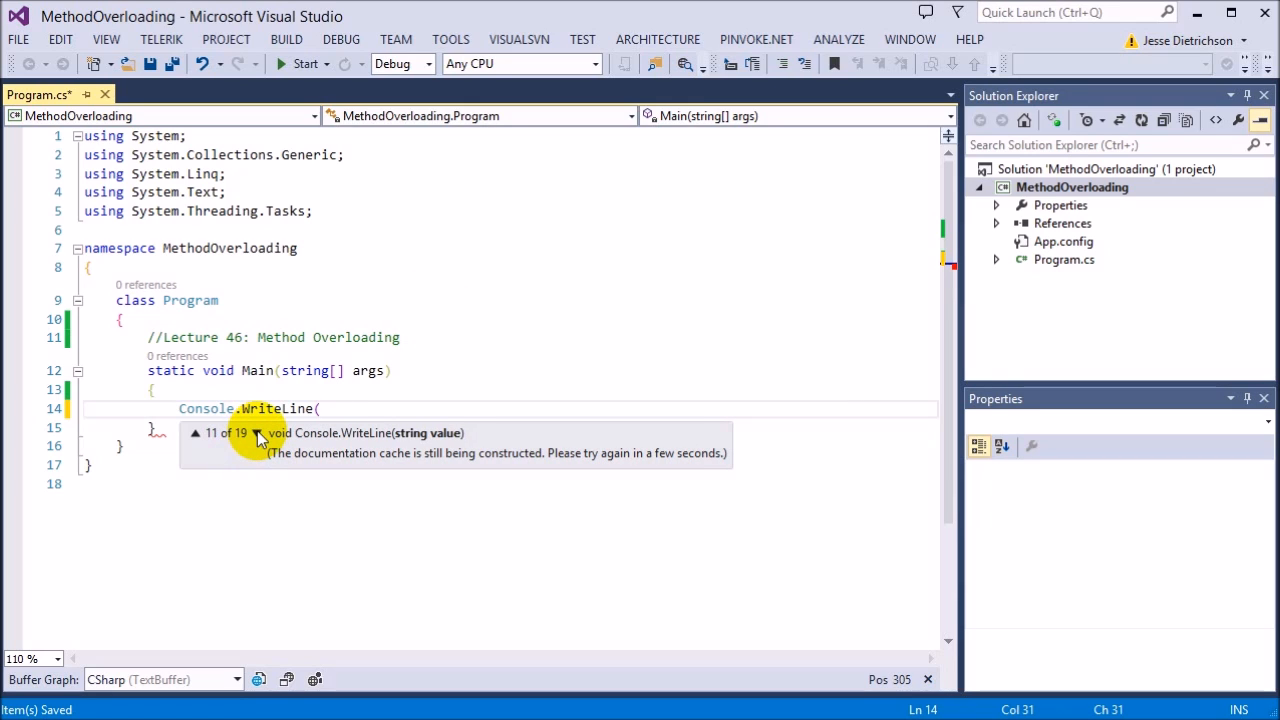
mouse_move(215, 460)
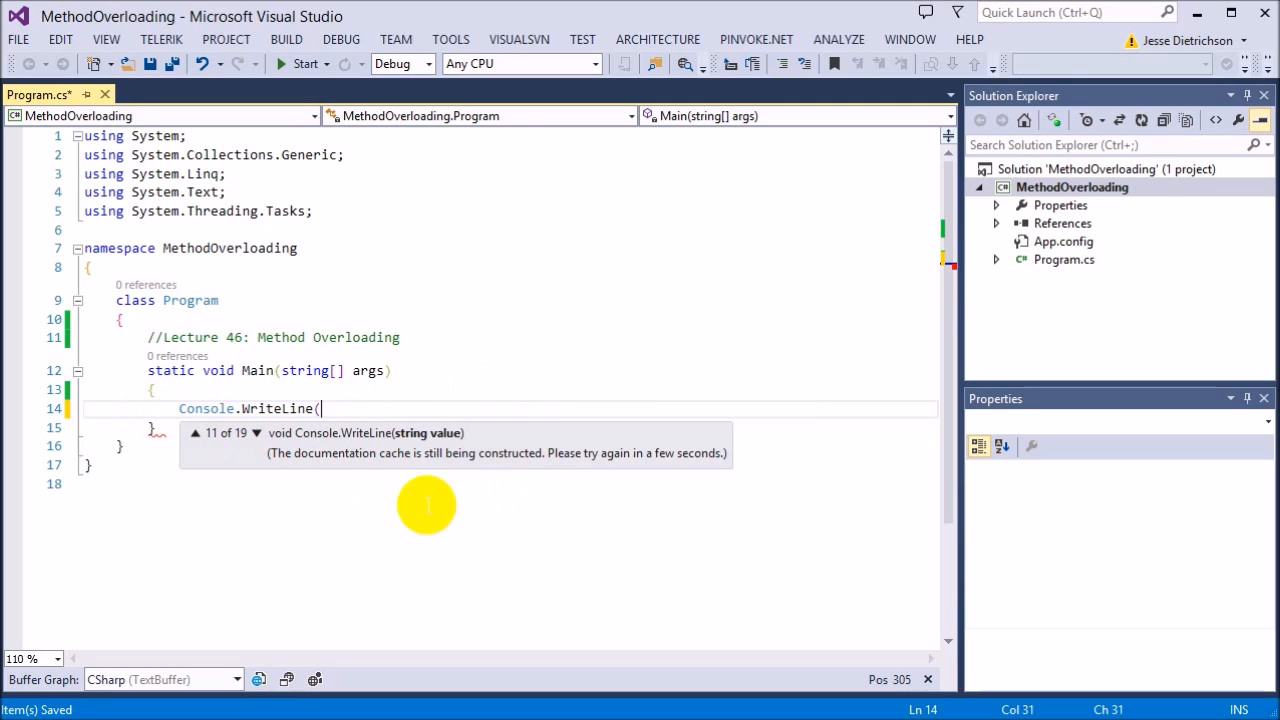
mouse_move(265, 443)
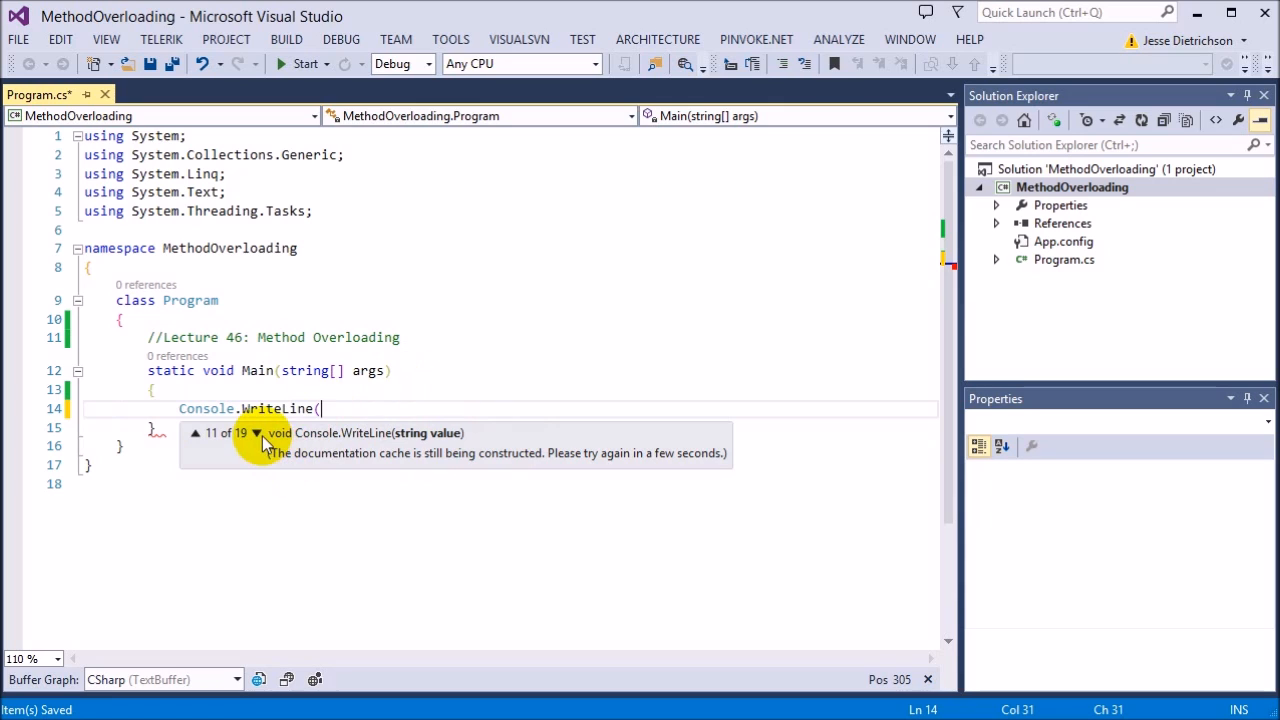
click(257, 433)
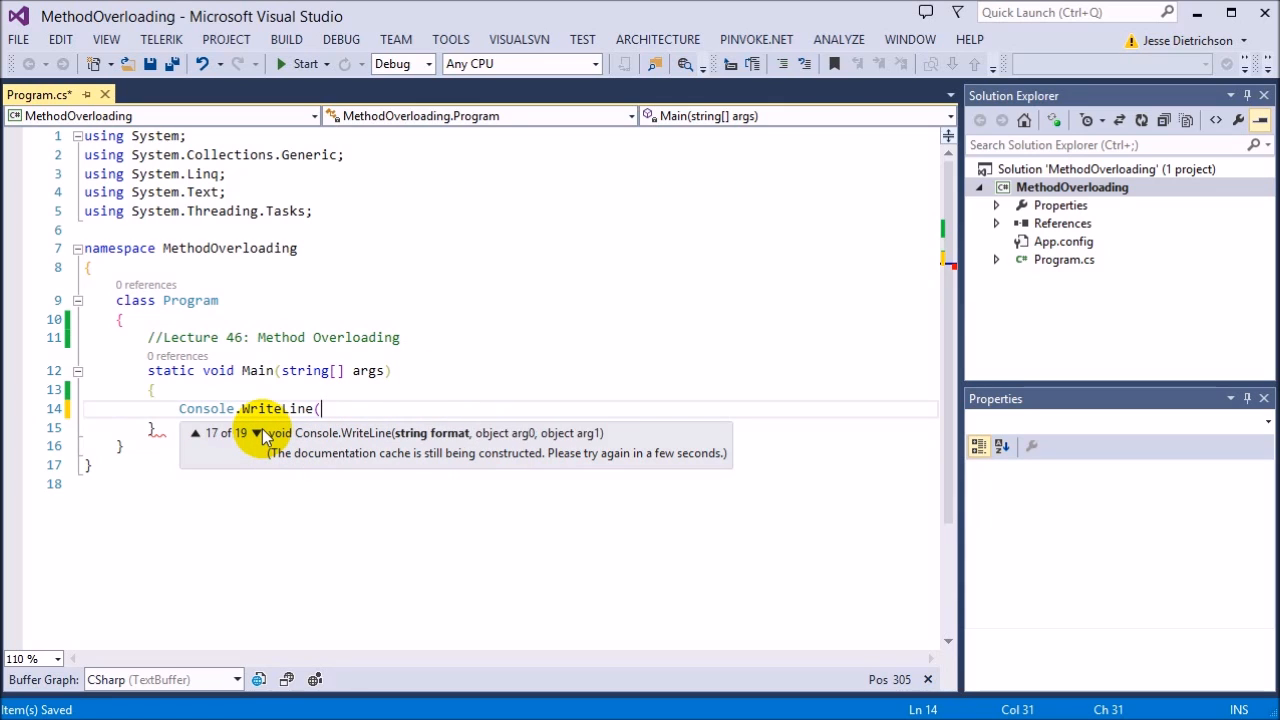
click(196, 433)
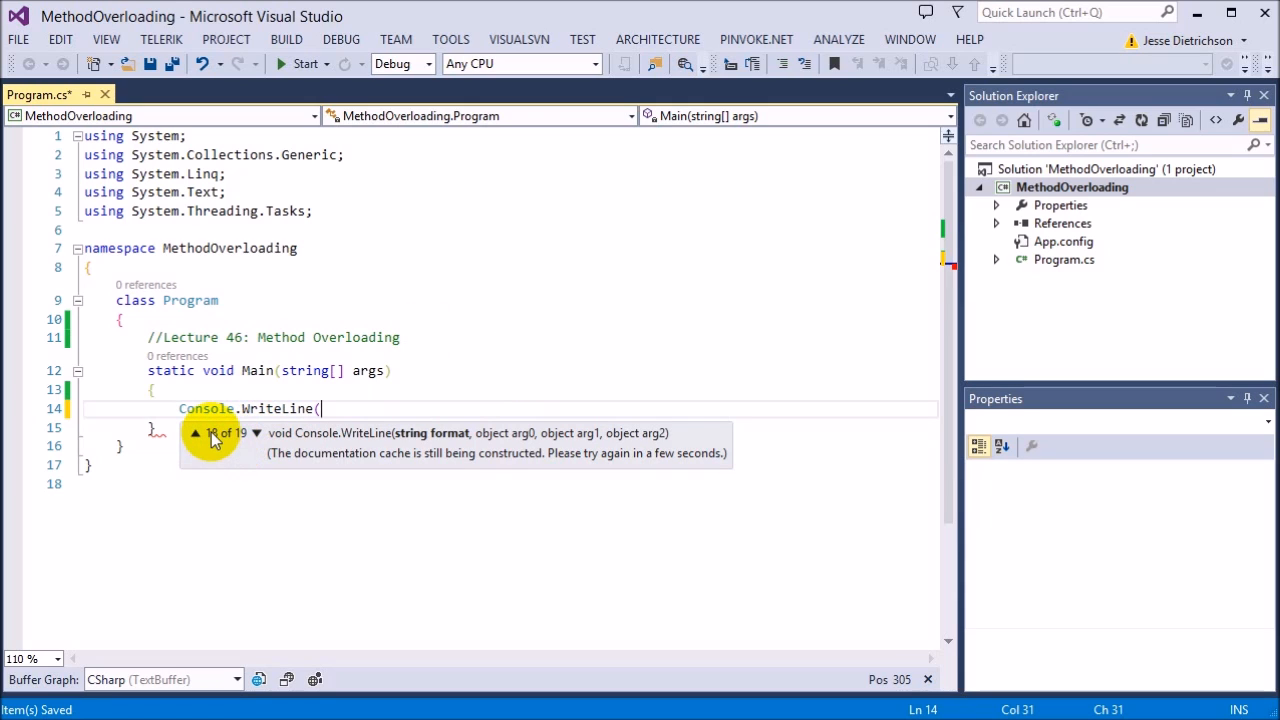
click(195, 433)
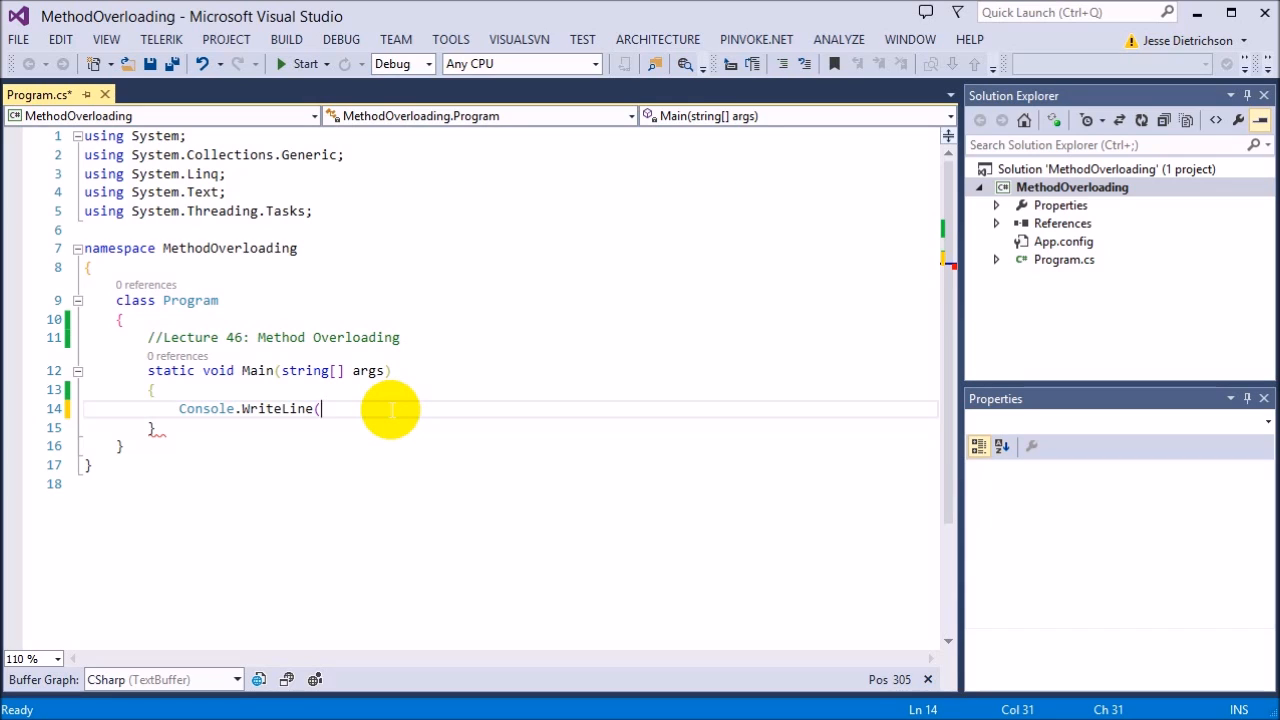
Undo the unfinished WriteLine call and add a blank line below Main.
key(ctrl+z)
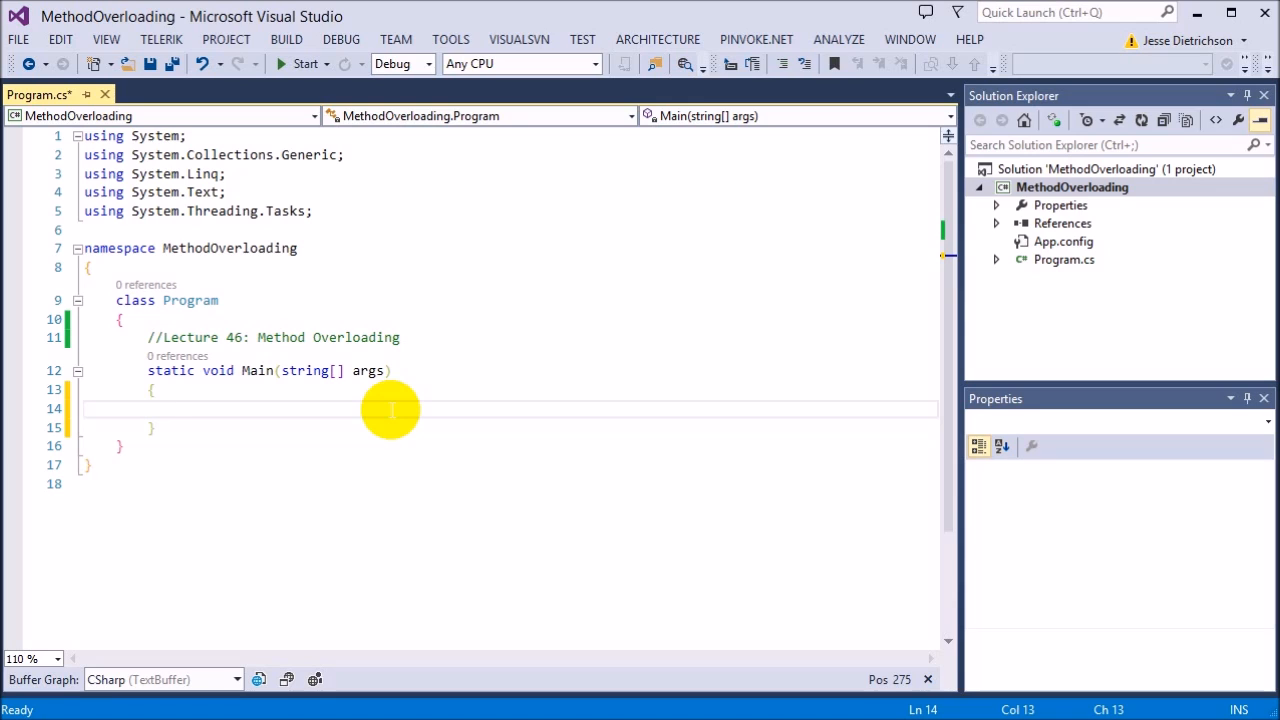
click(180, 408)
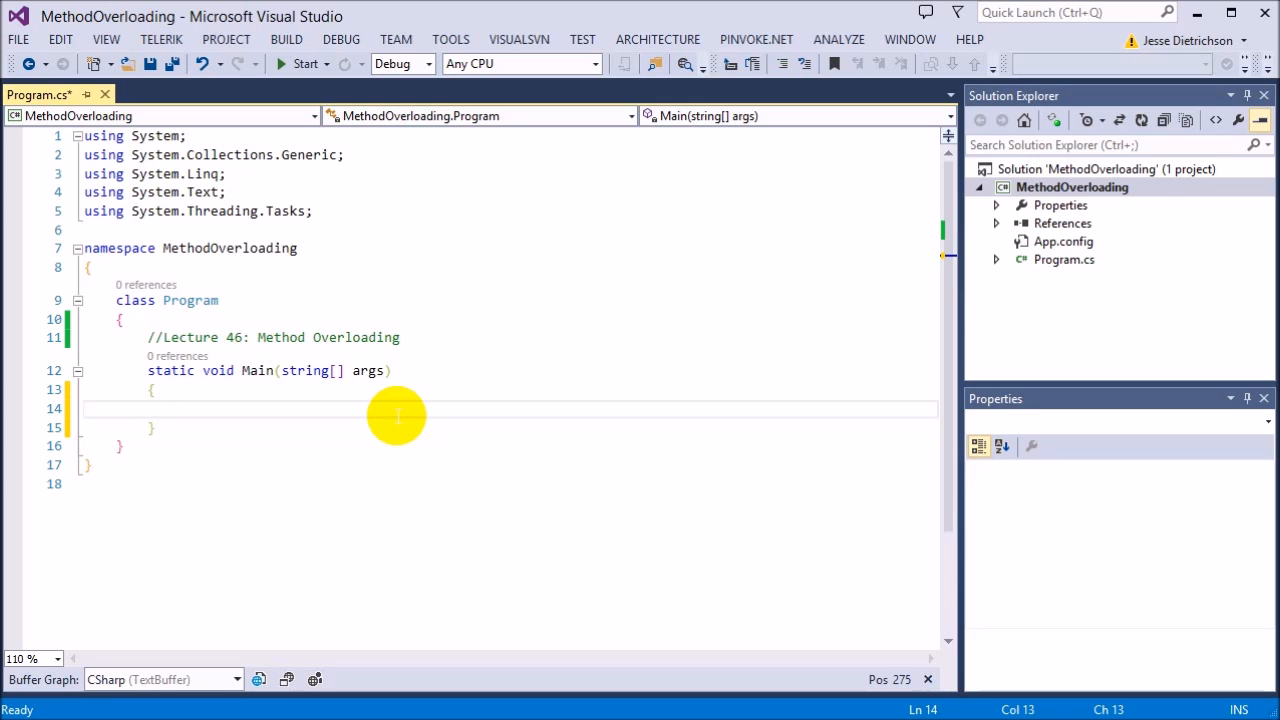
click(180, 409)
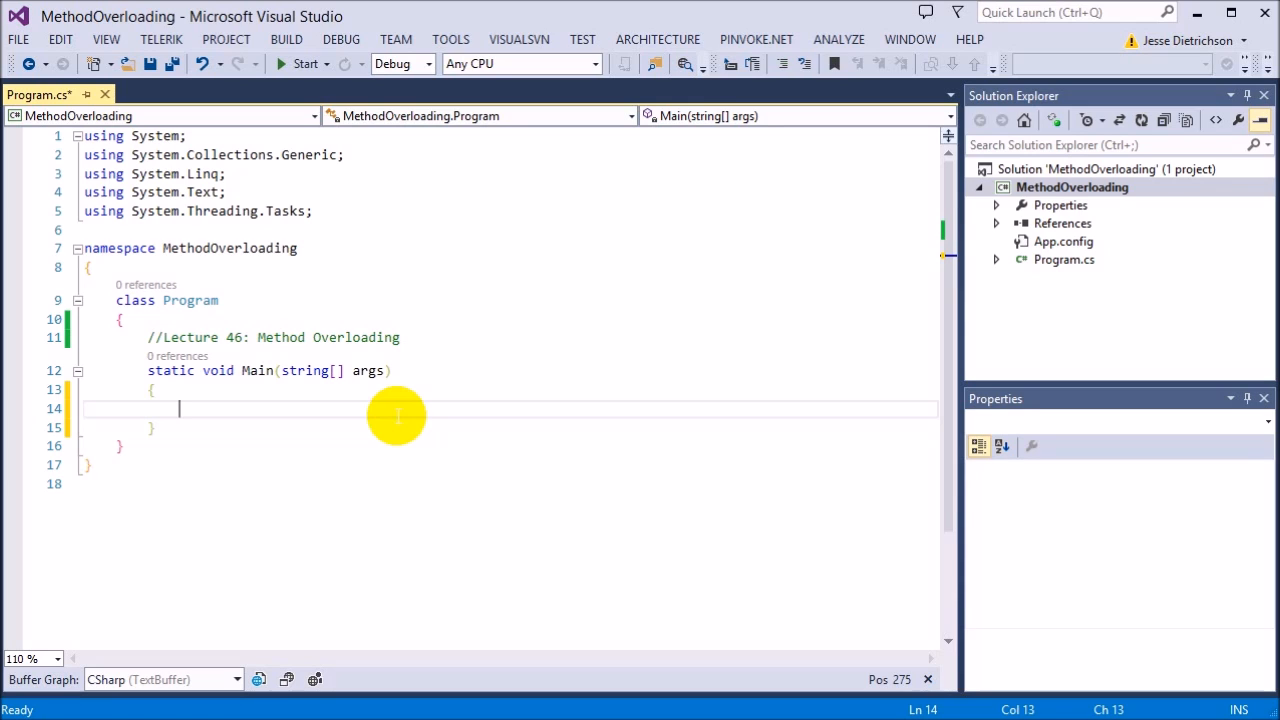
mouse_move(350, 415)
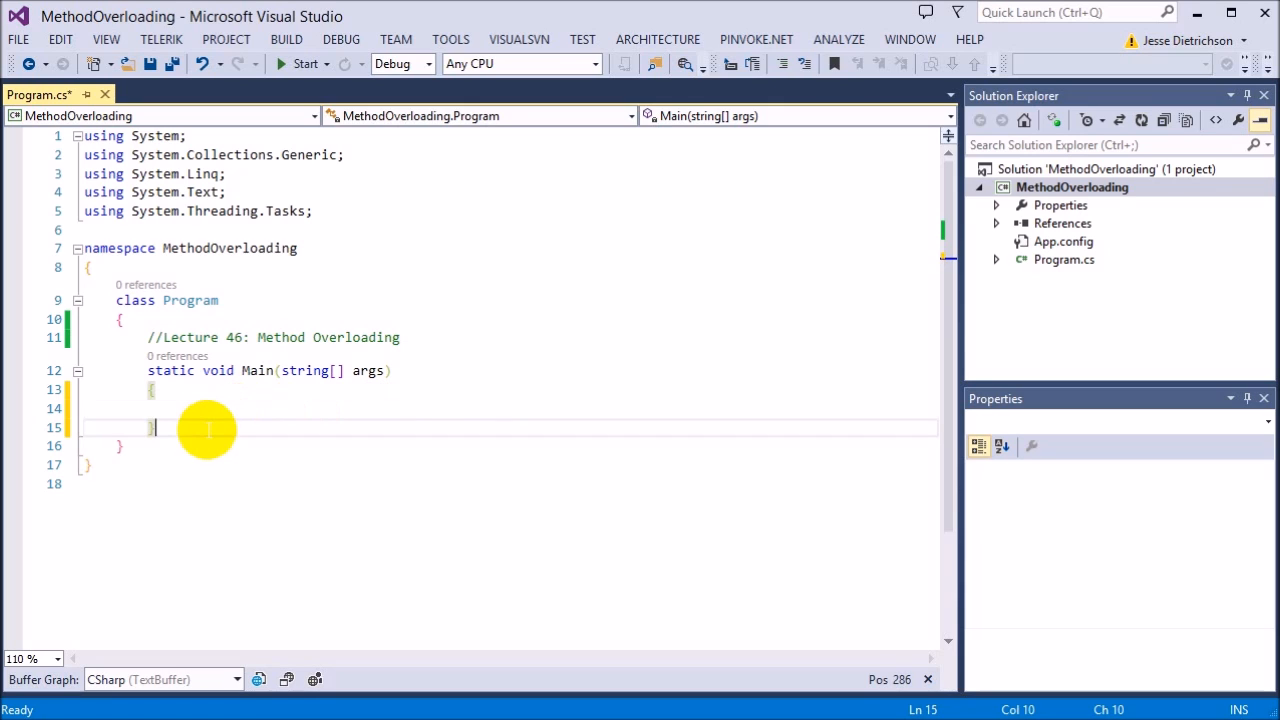
key(enter)
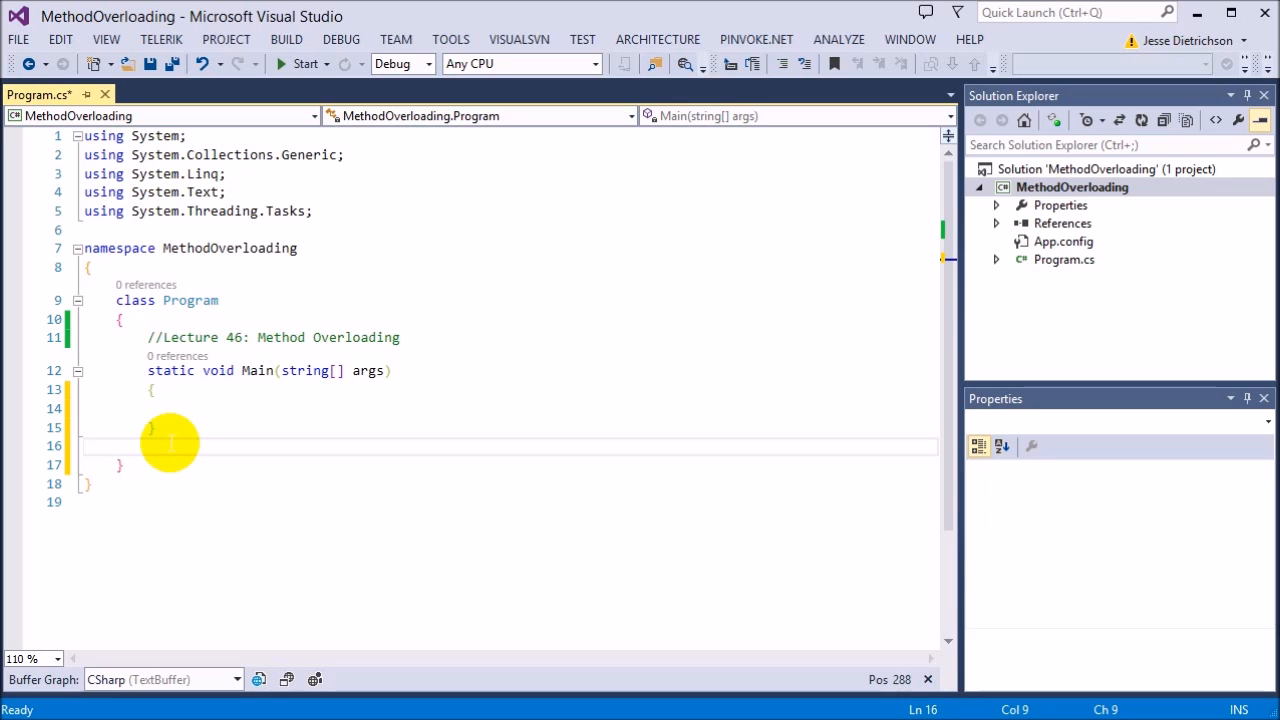
Write a public static Add(int x, int y) method that prints answer = x + y.
text(public static void)
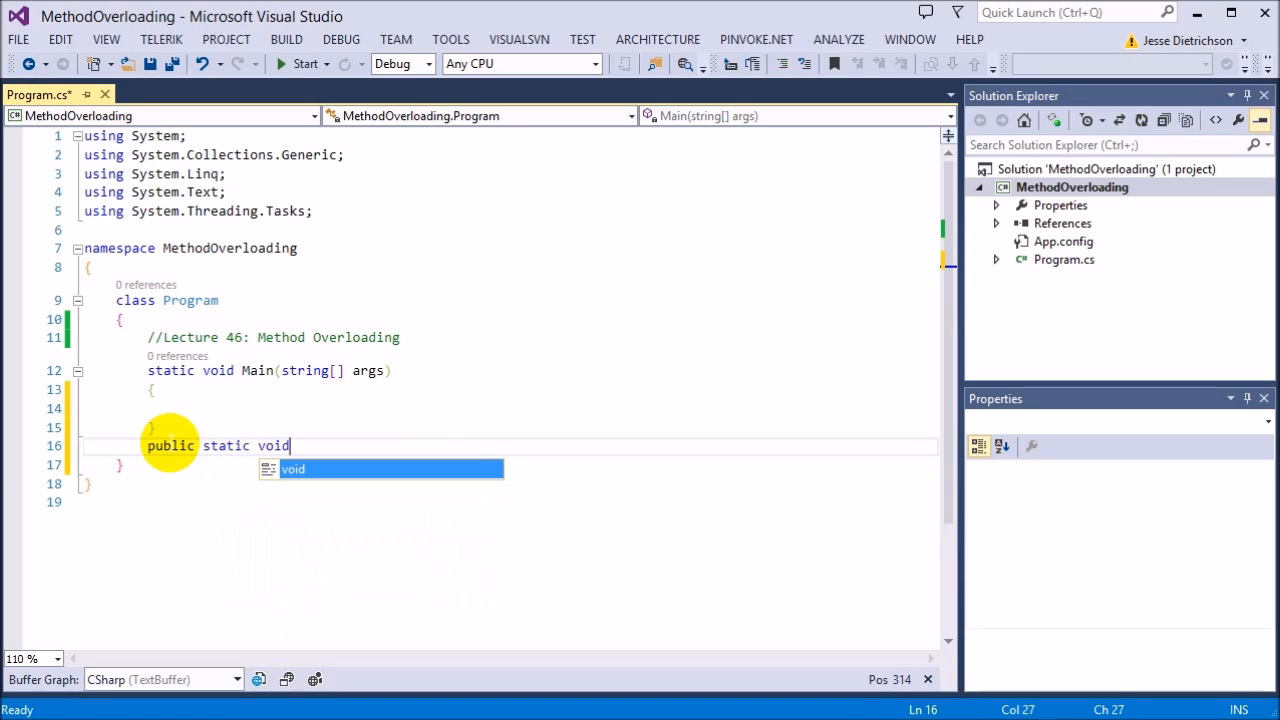
text(Add(*)
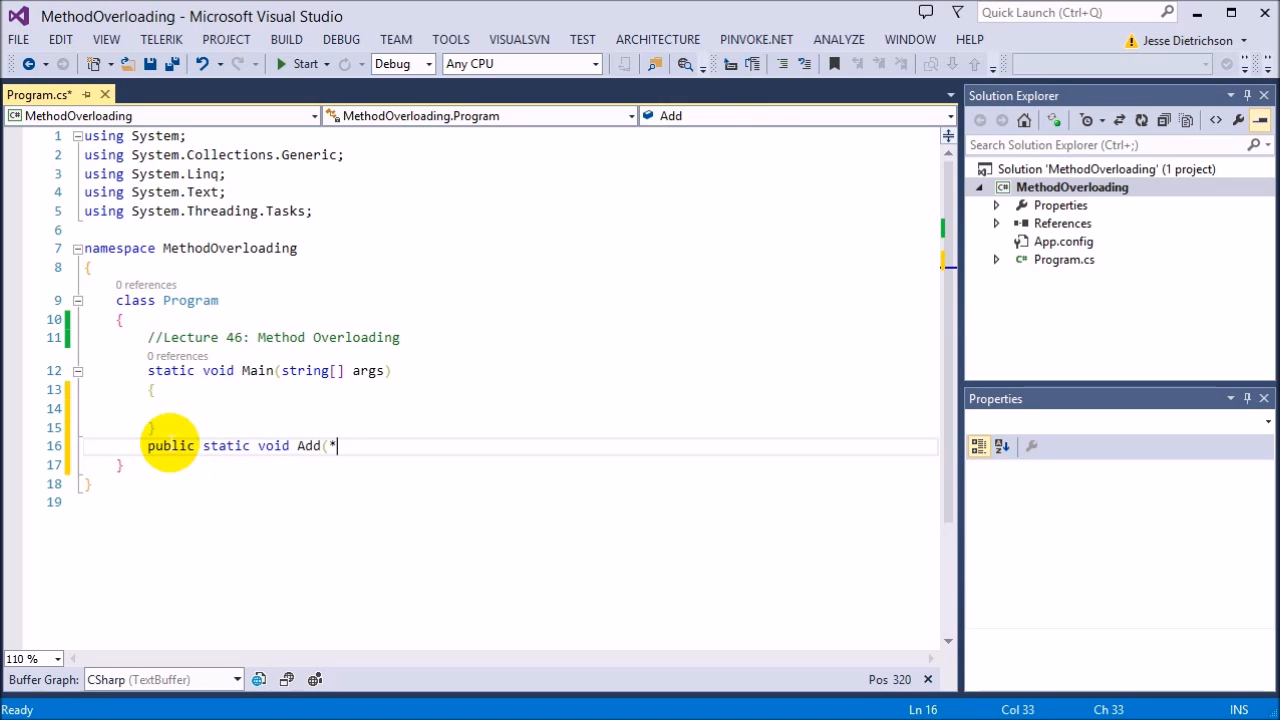
text(int x, int y)
text({)
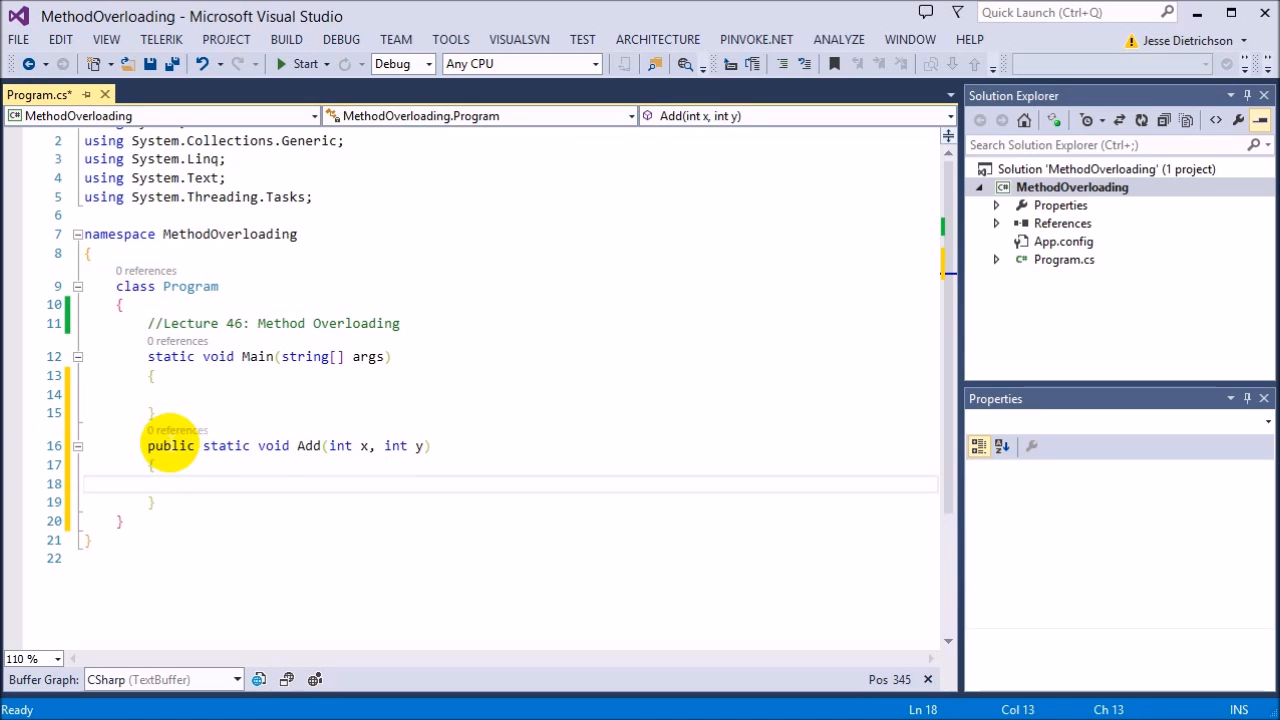
text(int answer =)
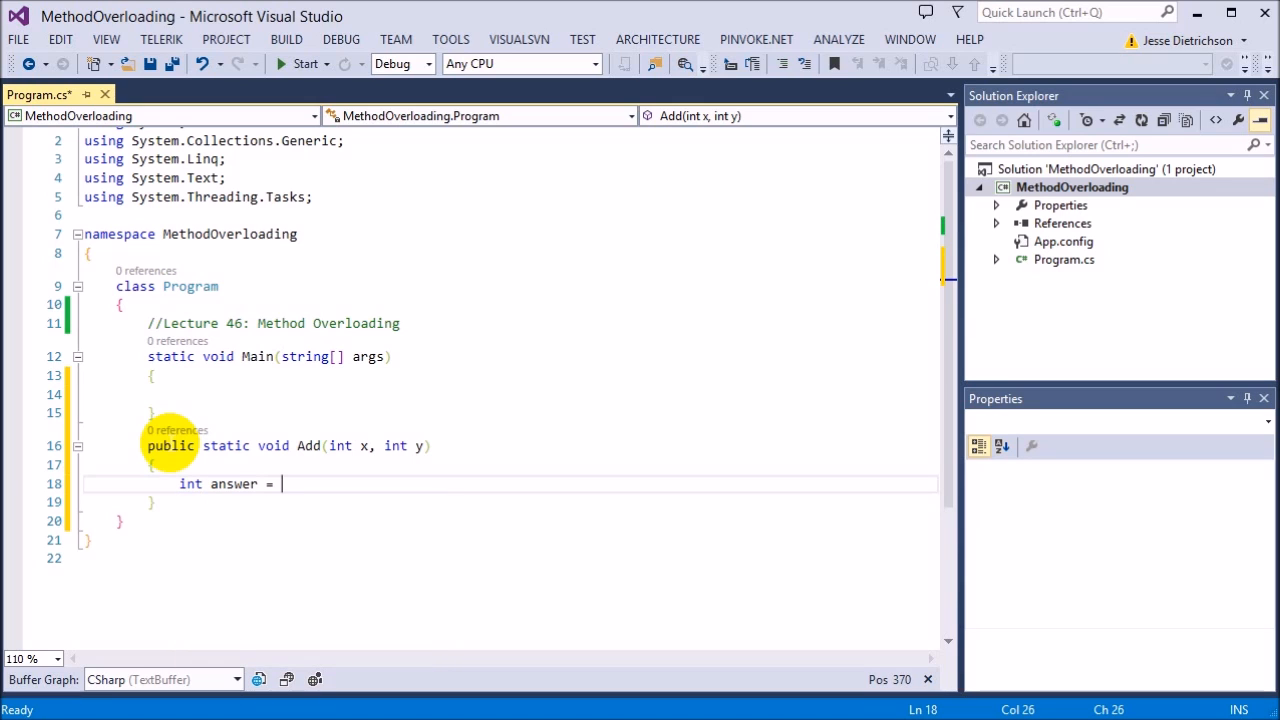
text(x + y;)
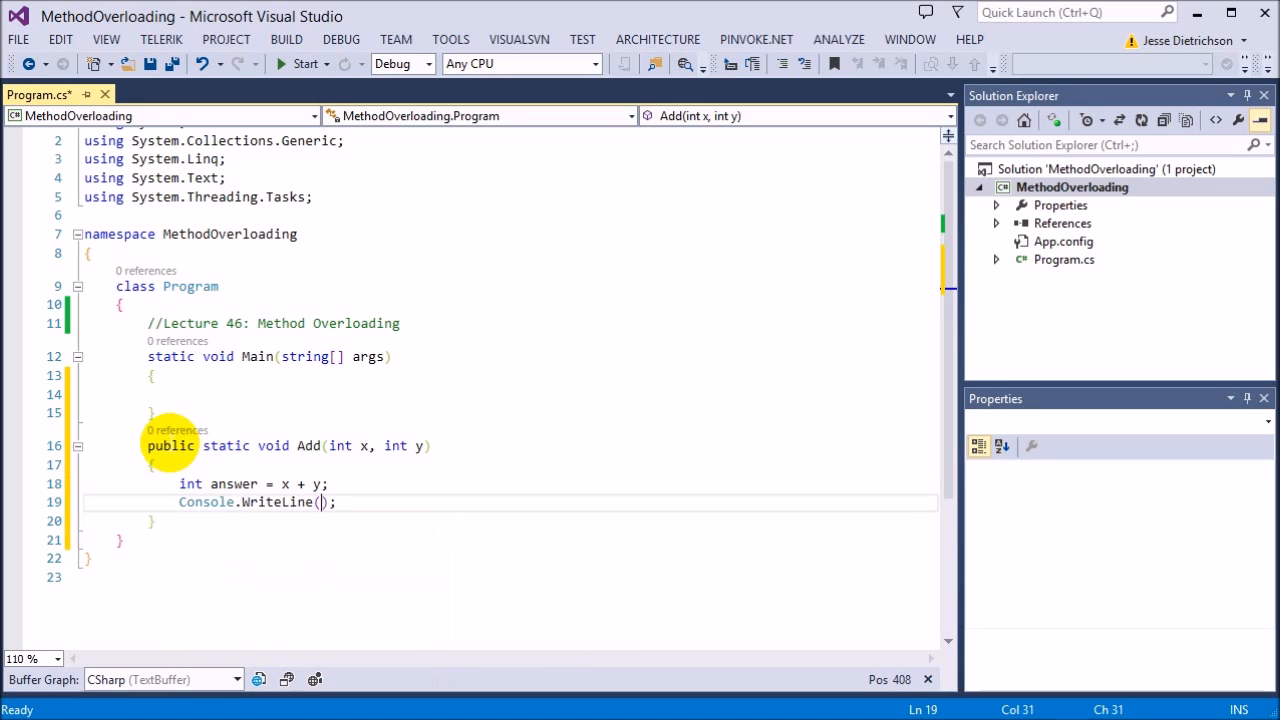
text(answer)
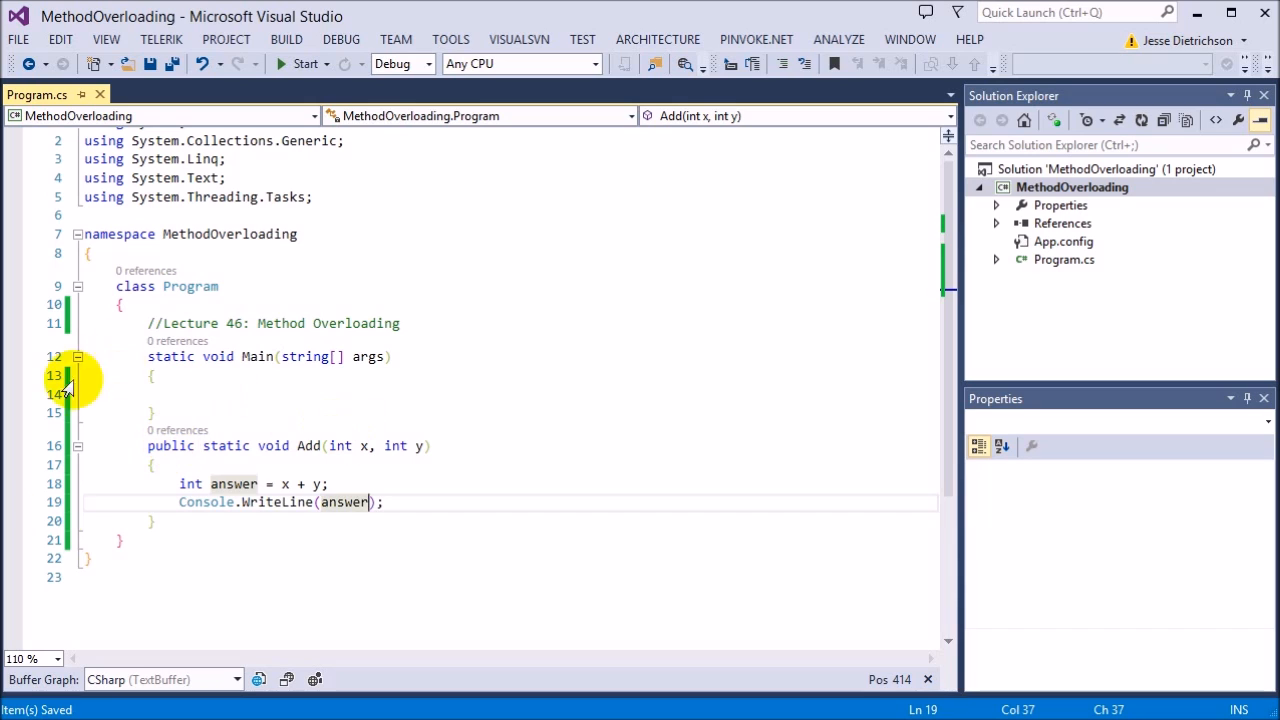
mouse_move(232, 387)
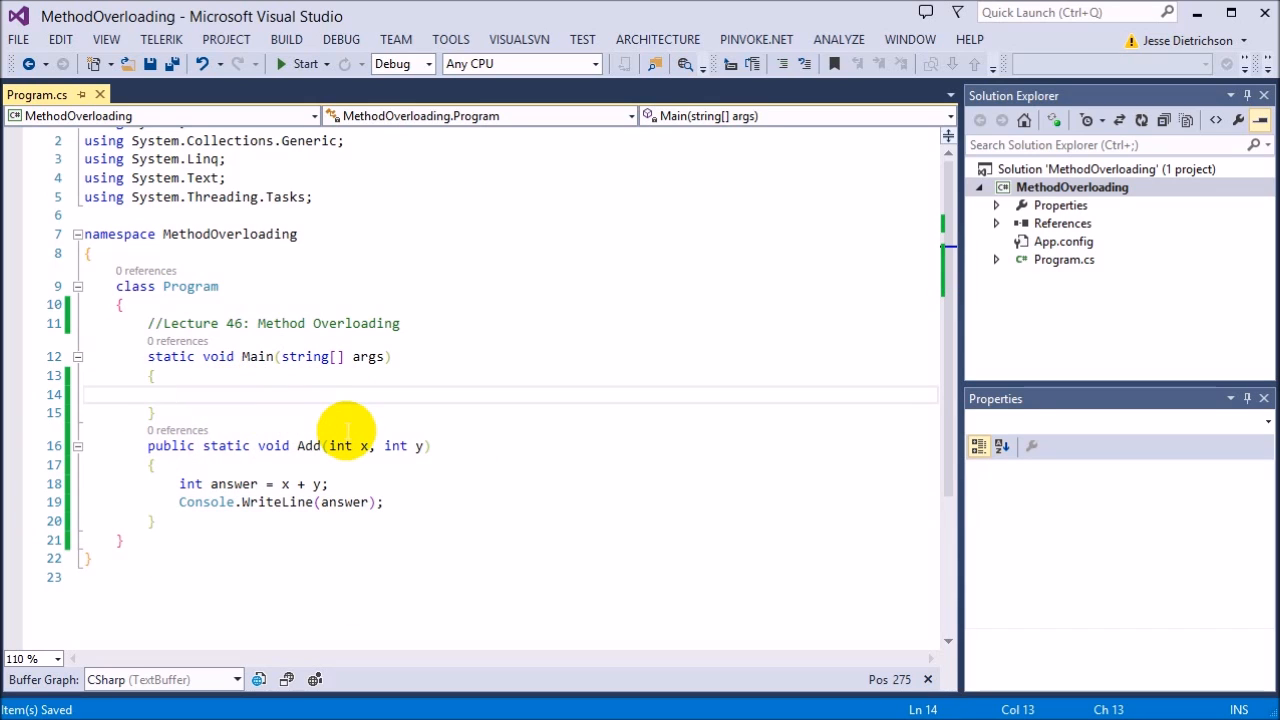
Call Add(5, 6) from Main and close the console after it prints 11.
text(Add(5,6);)
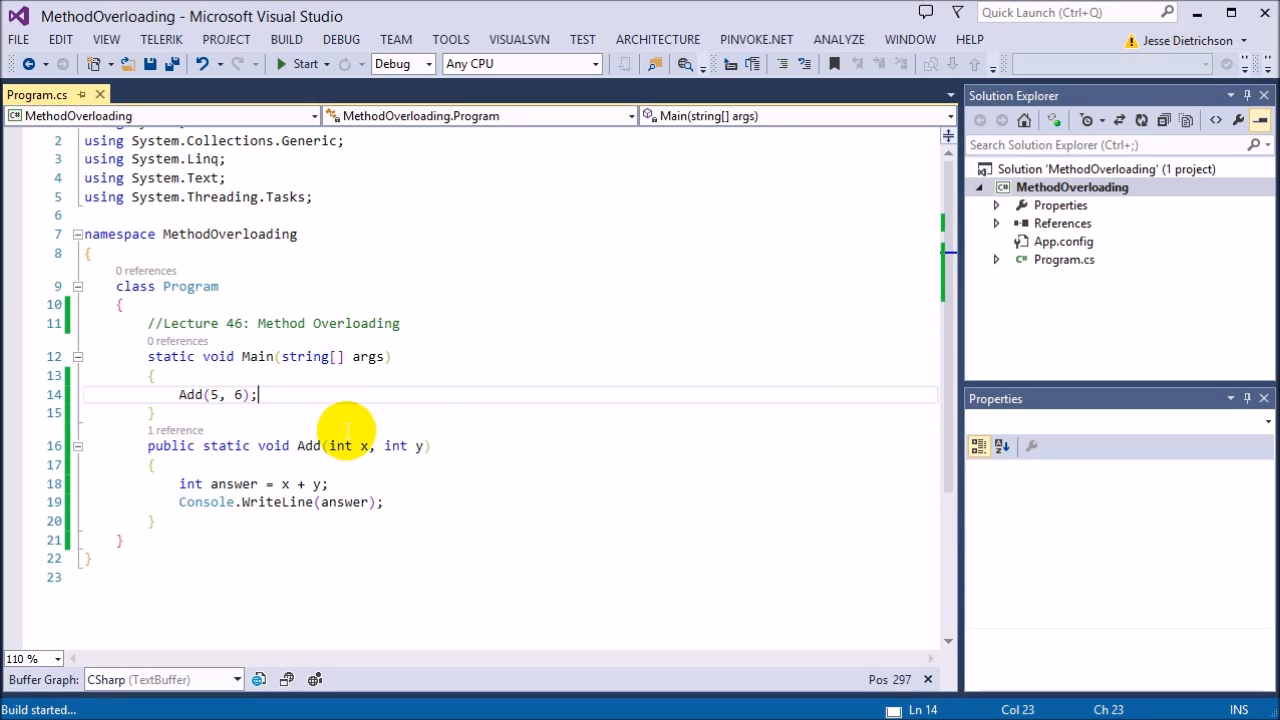
click(305, 63)
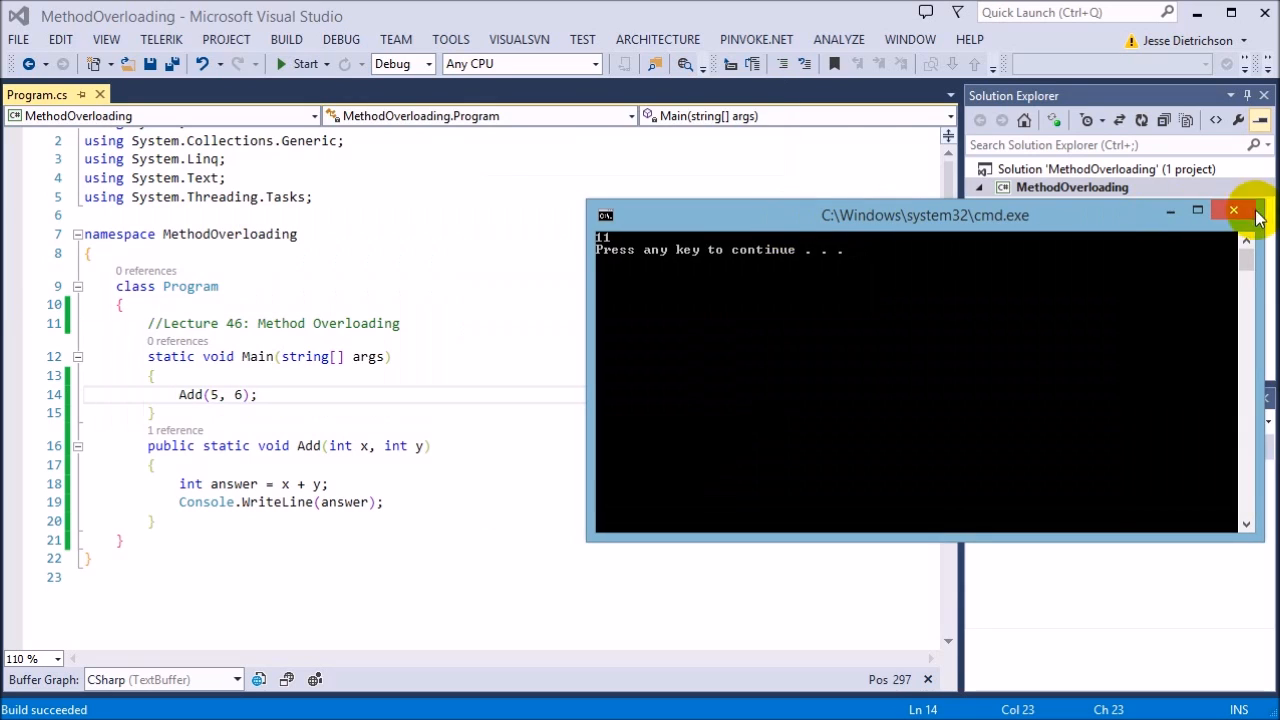
click(1233, 211)
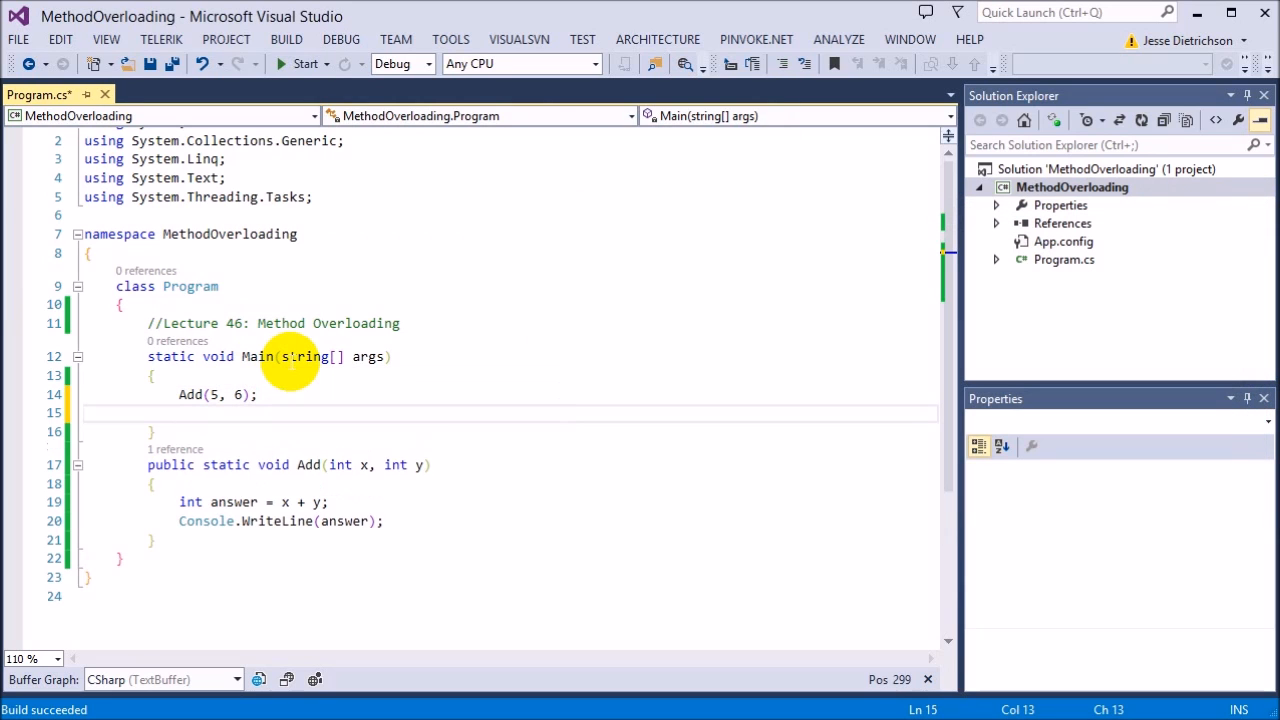
Add the call Add("hello", "world"); in Main below Add(5, 6).
text(Add("h)
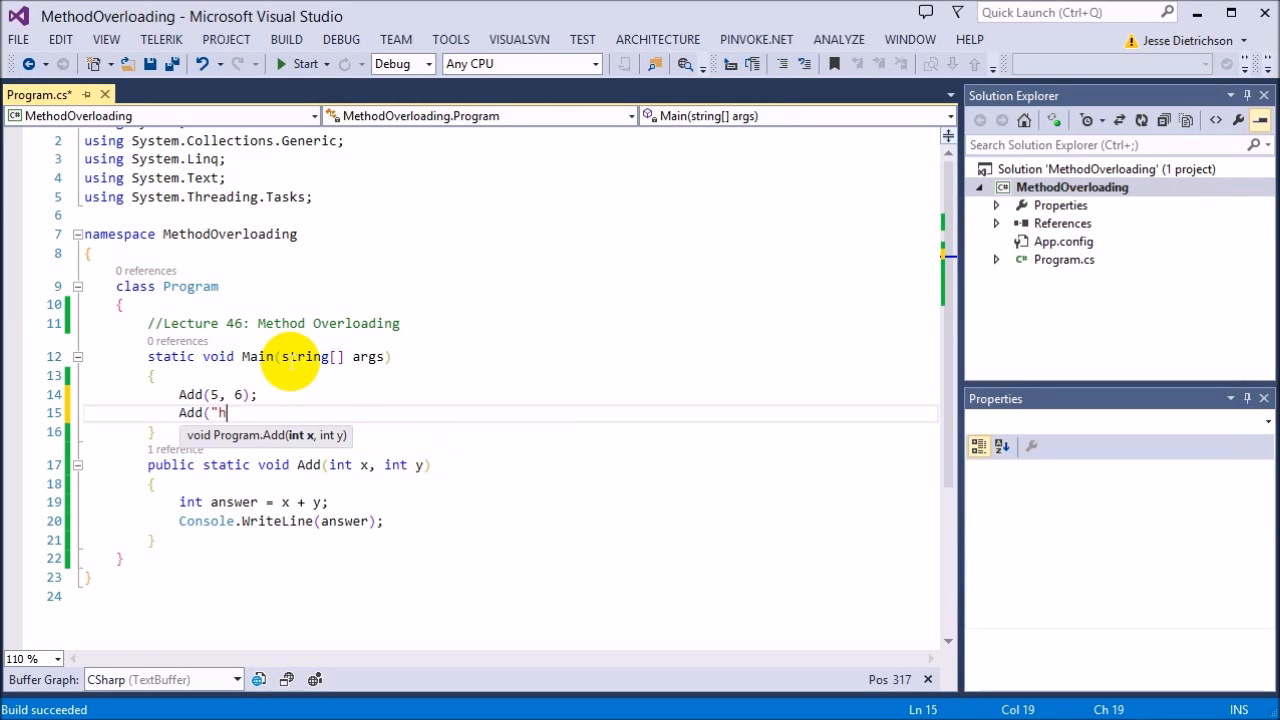
text(ello")
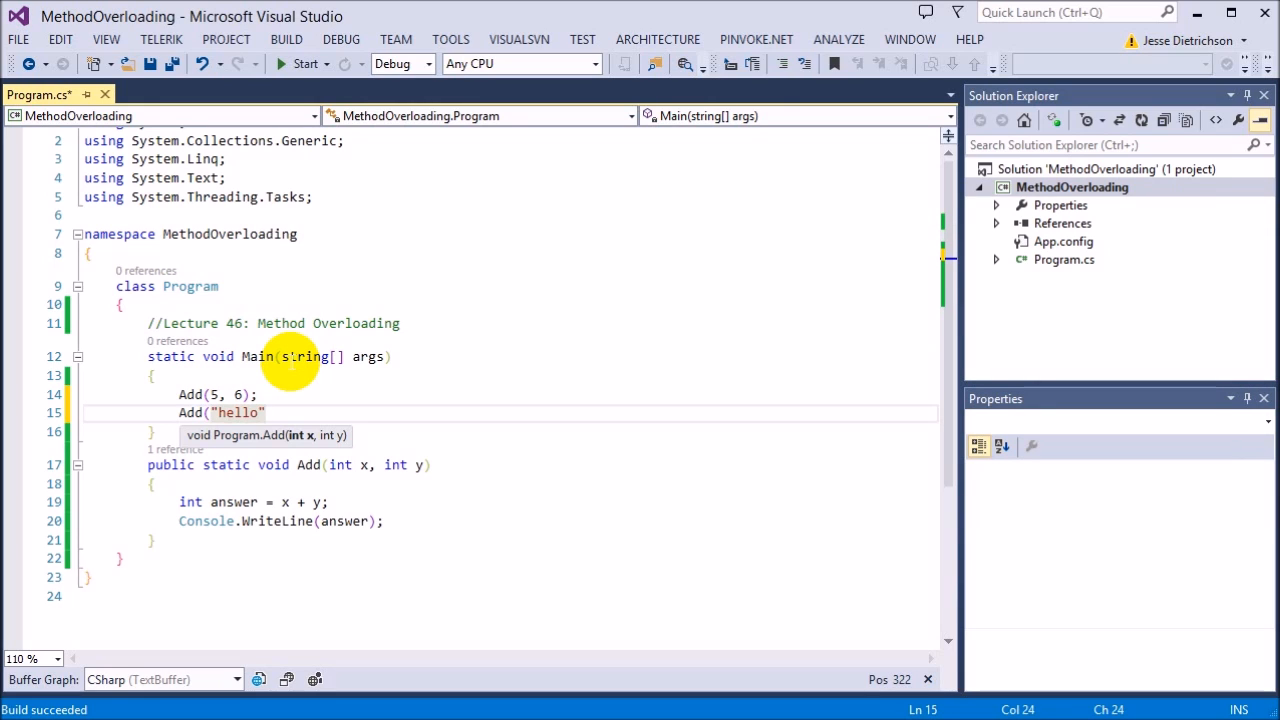
text(, "world");)
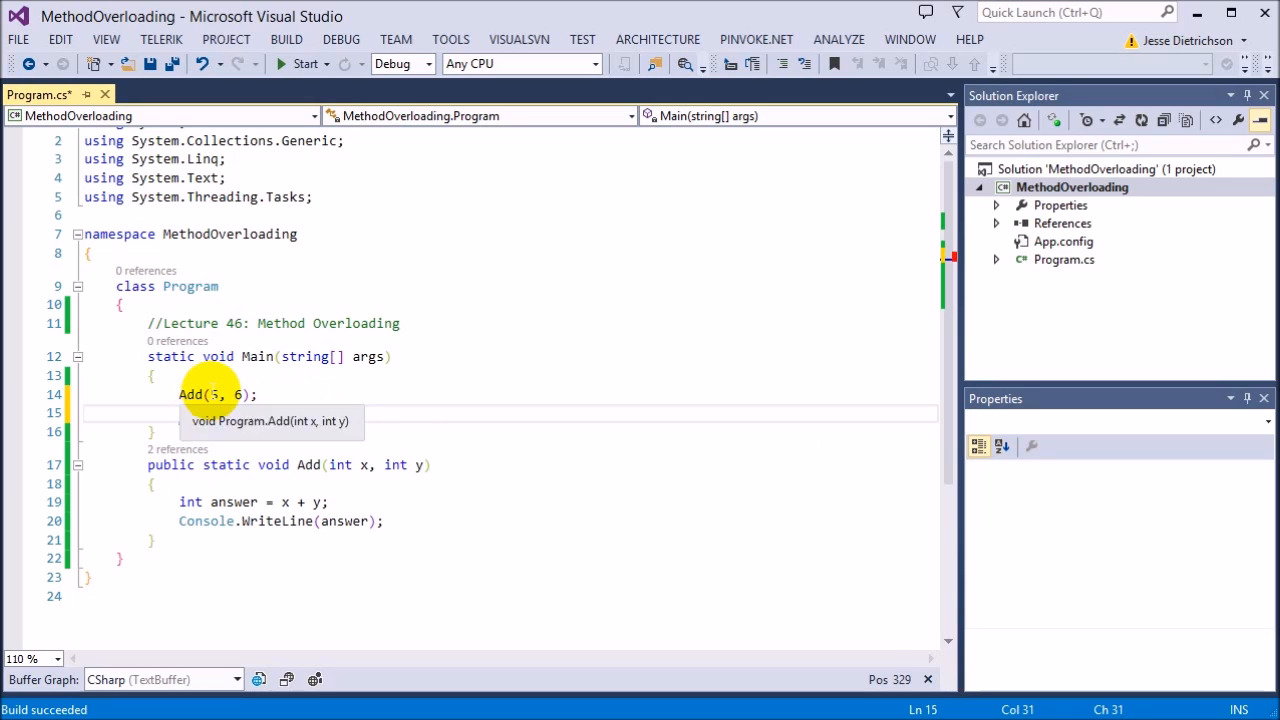
text(Add("hello", "world");)
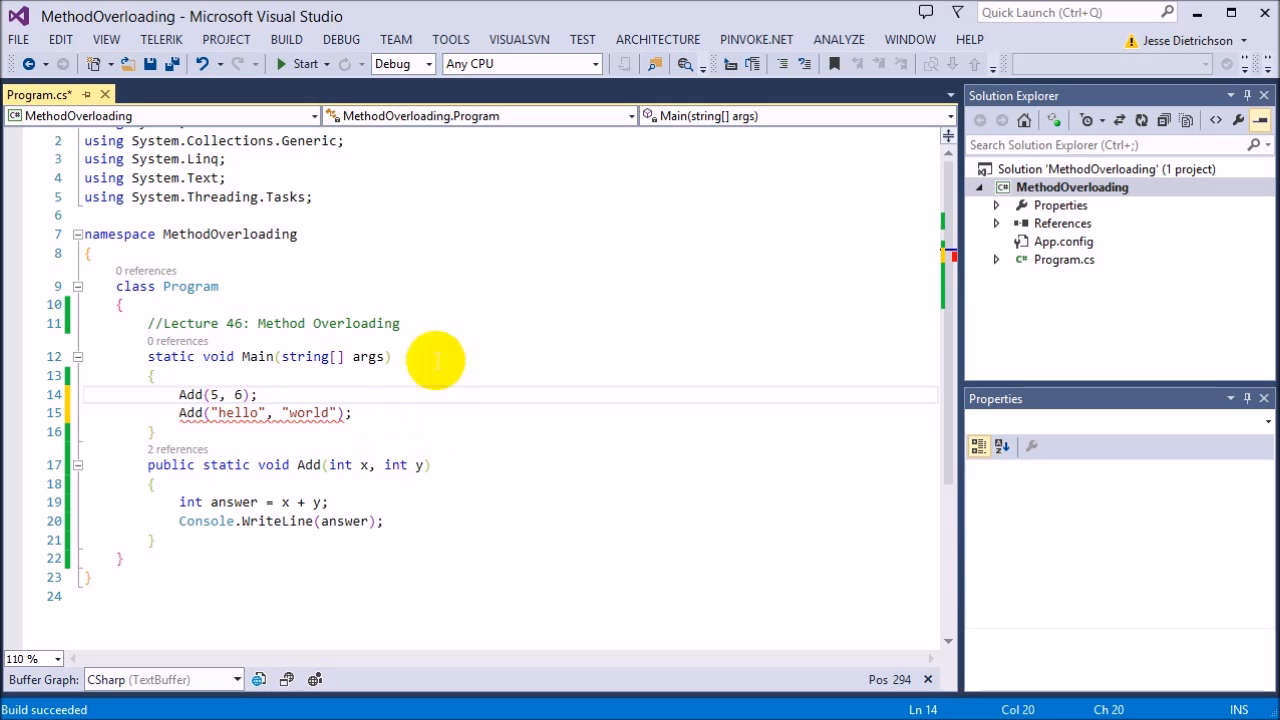
mouse_move(307, 462)
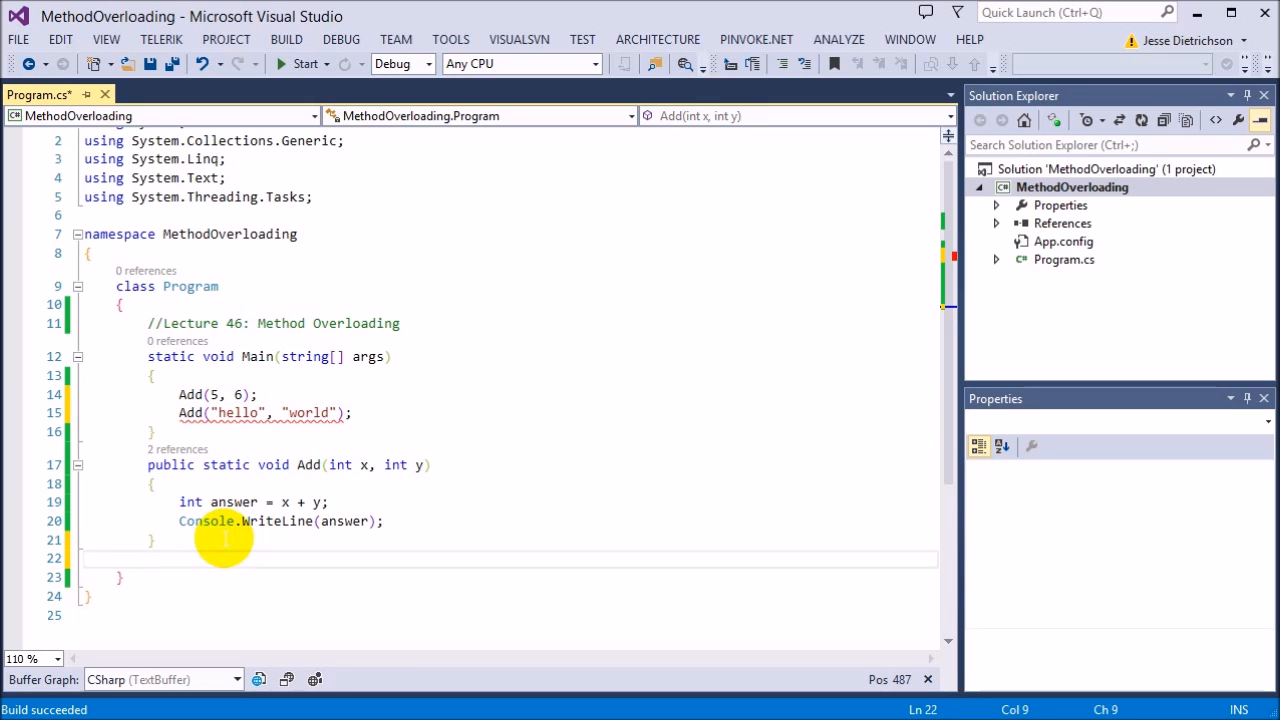
Write an empty public static Add(string x, string y) method below the integer Add.
text(public static void Add()
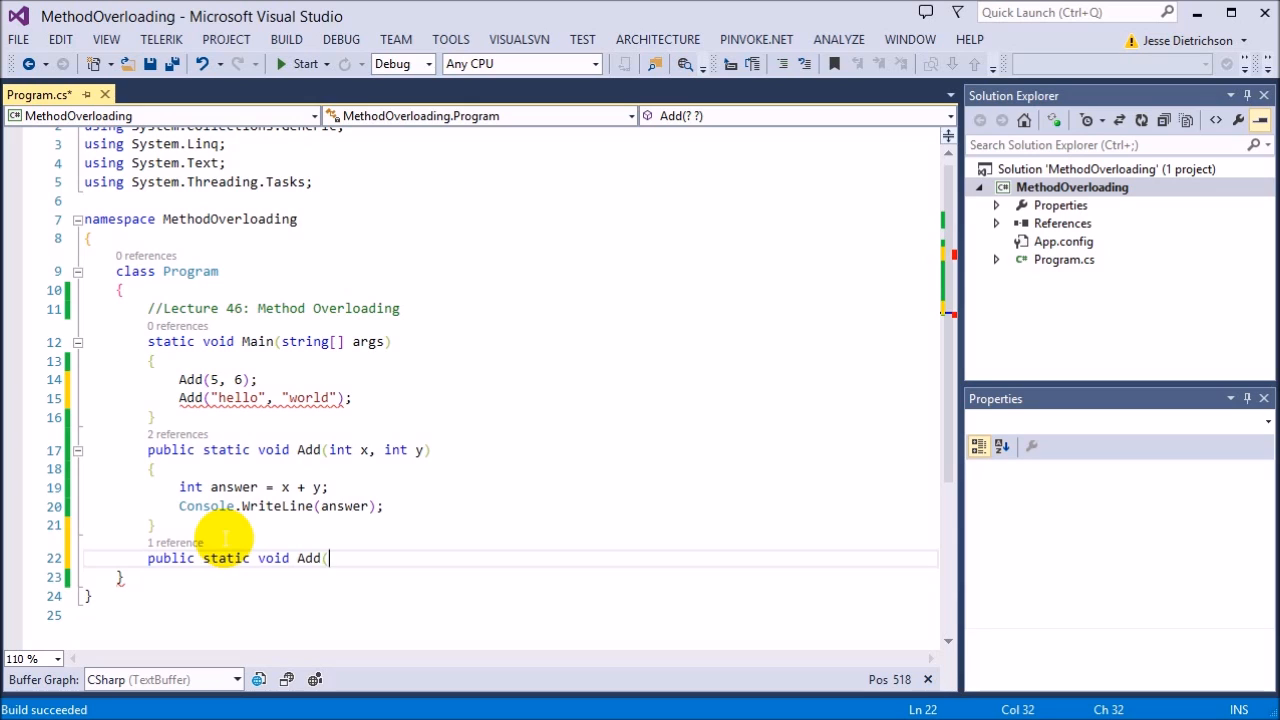
text(string x, string y))
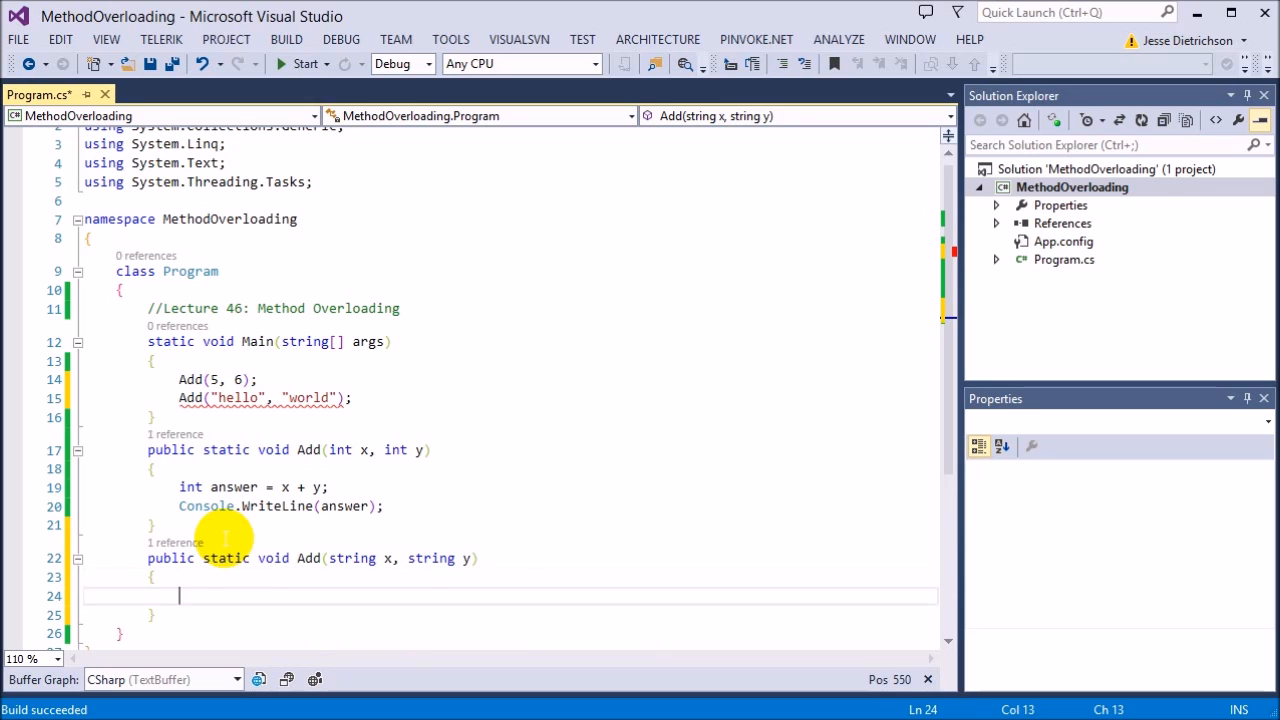
scroll(down, 3)
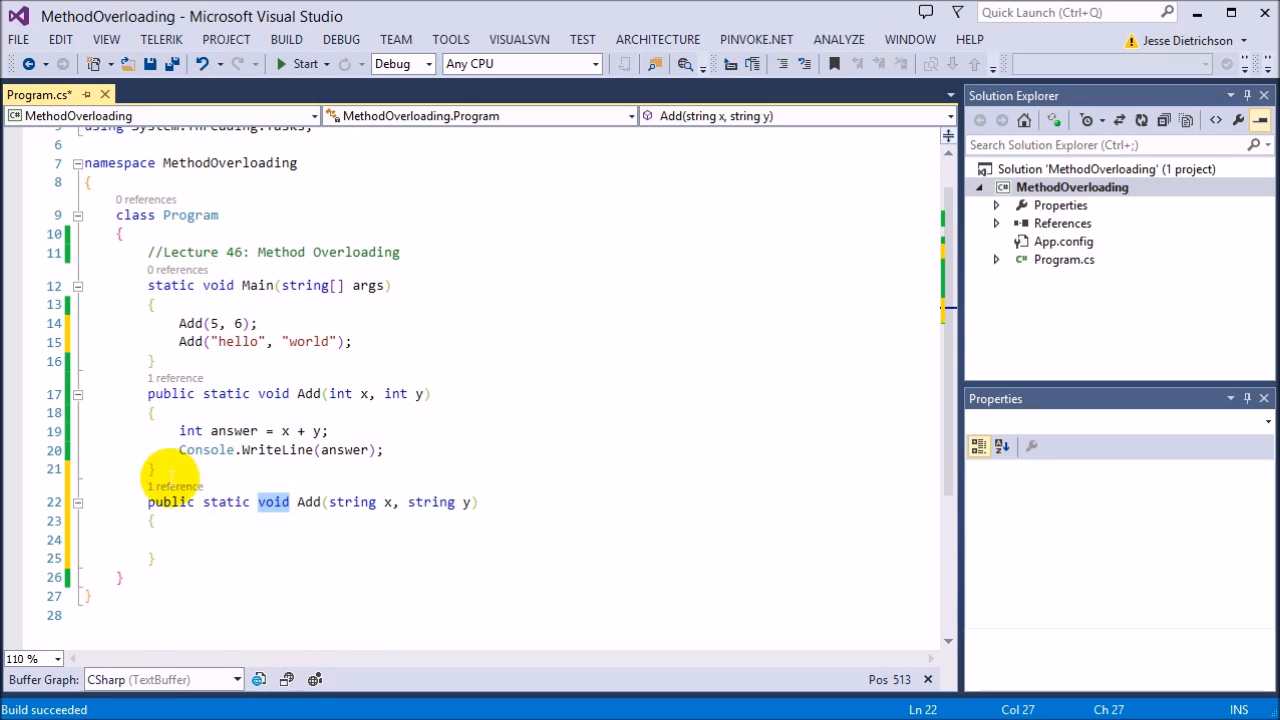
click(153, 468)
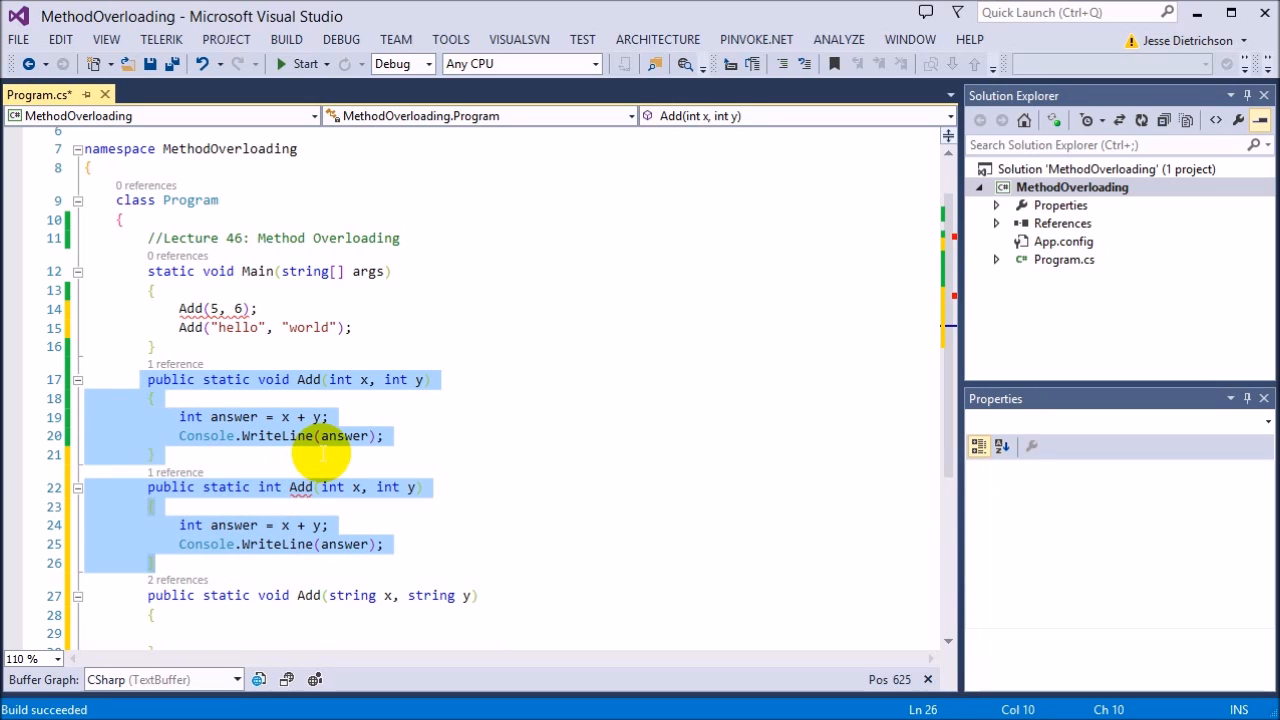
click(450, 454)
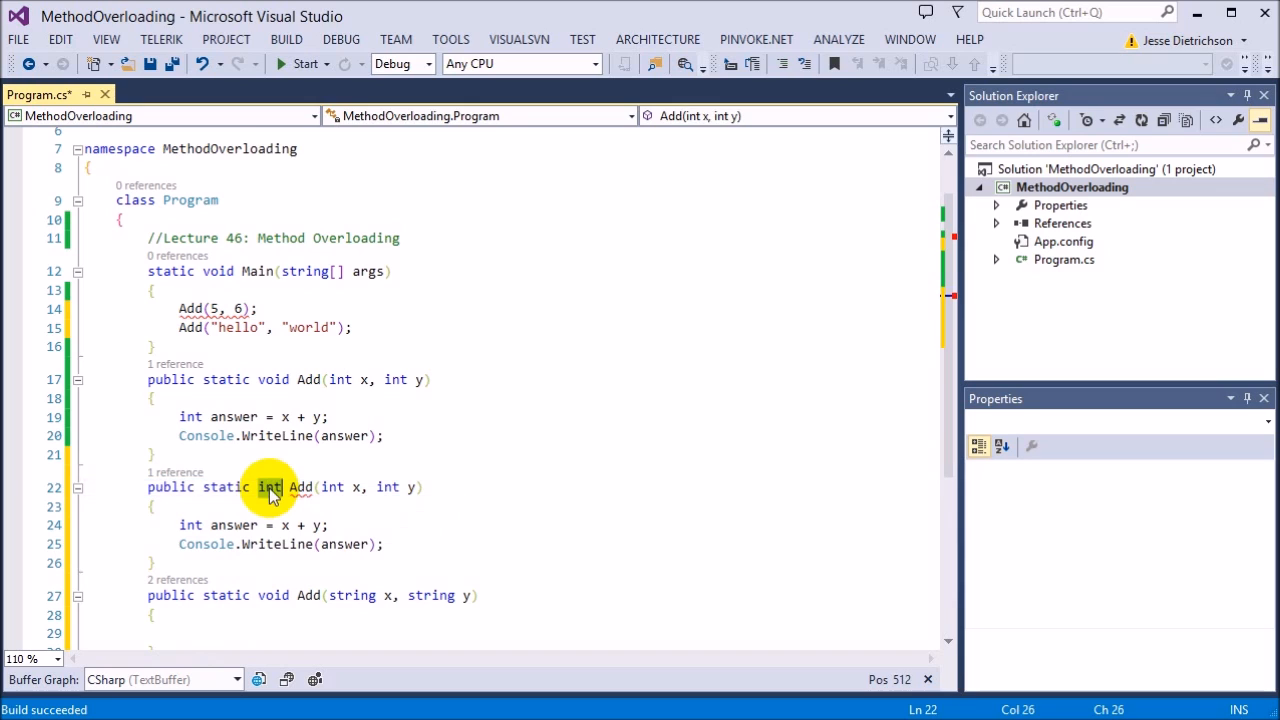
click(340, 379)
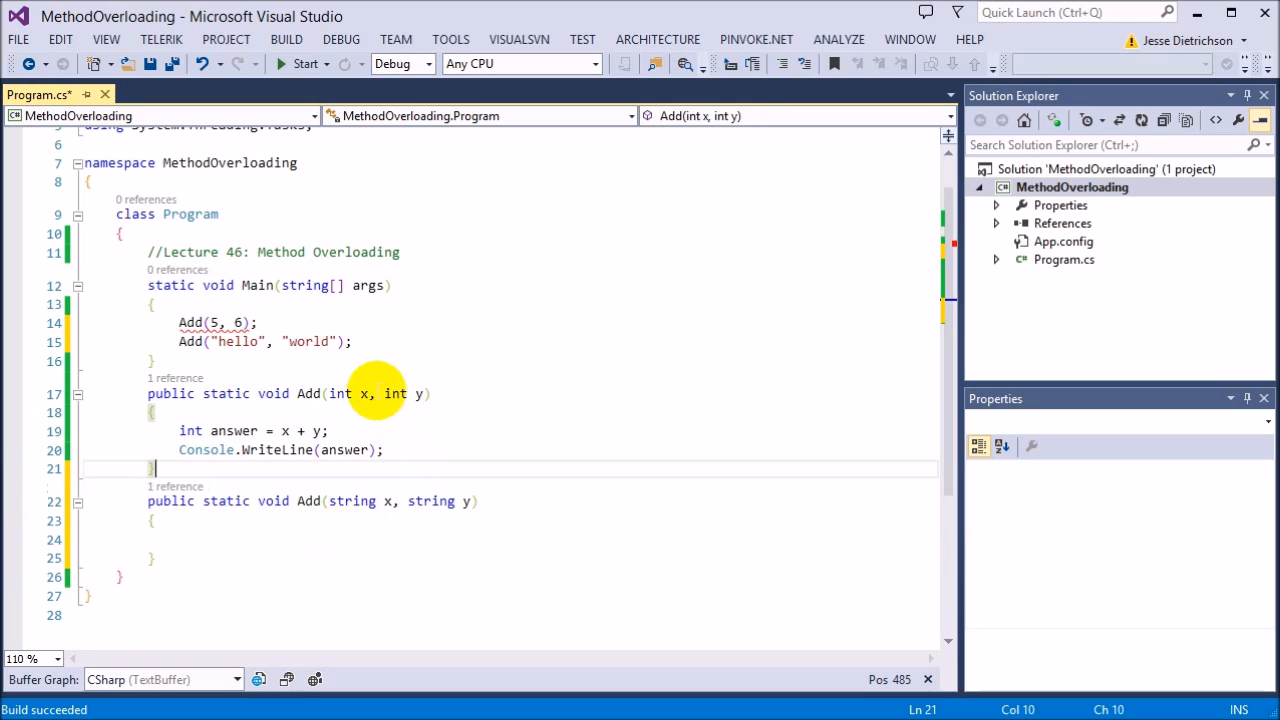
click(470, 501)
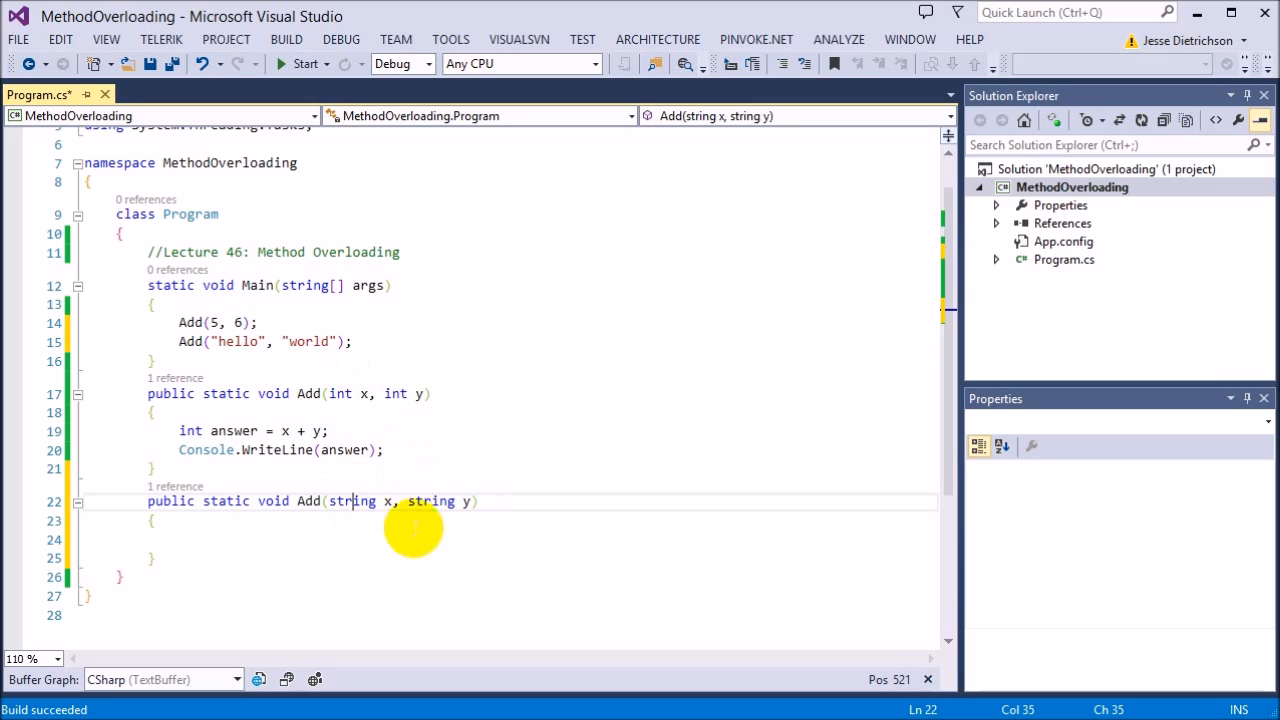
mouse_move(430, 501)
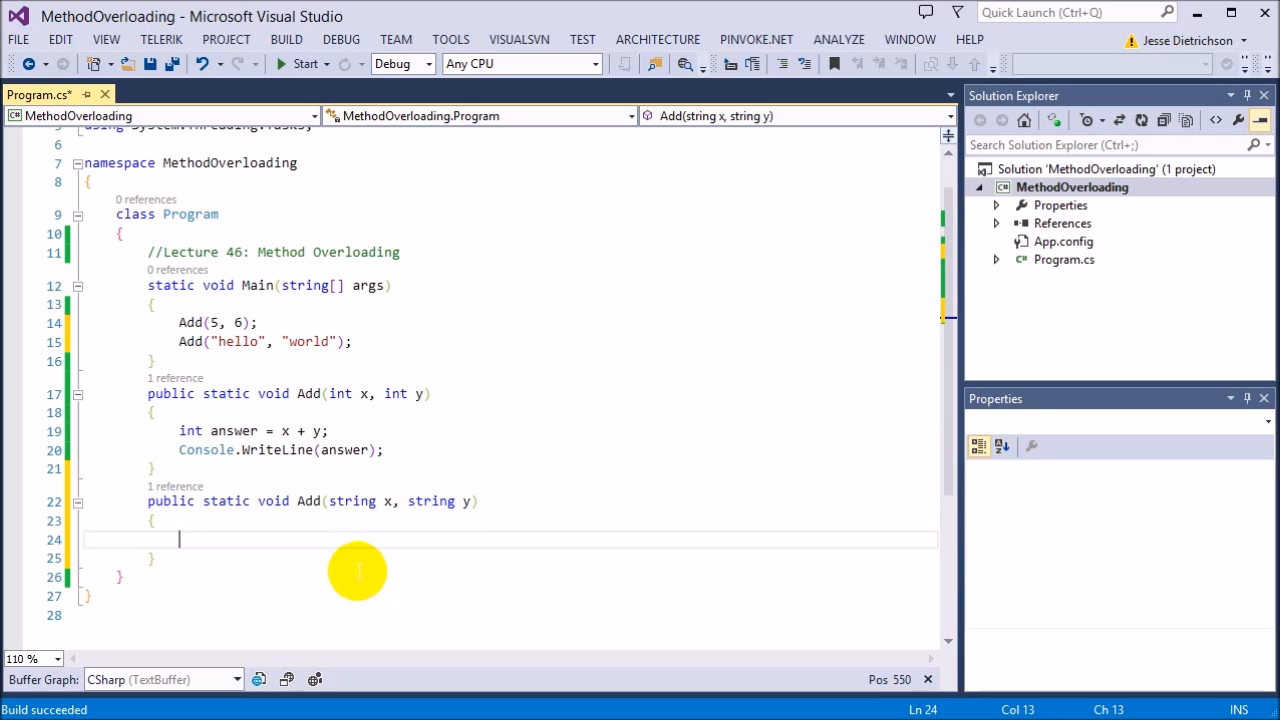
Have the string Add set answer = x + " " + y and print it with Console.WriteLine.
text(string an)
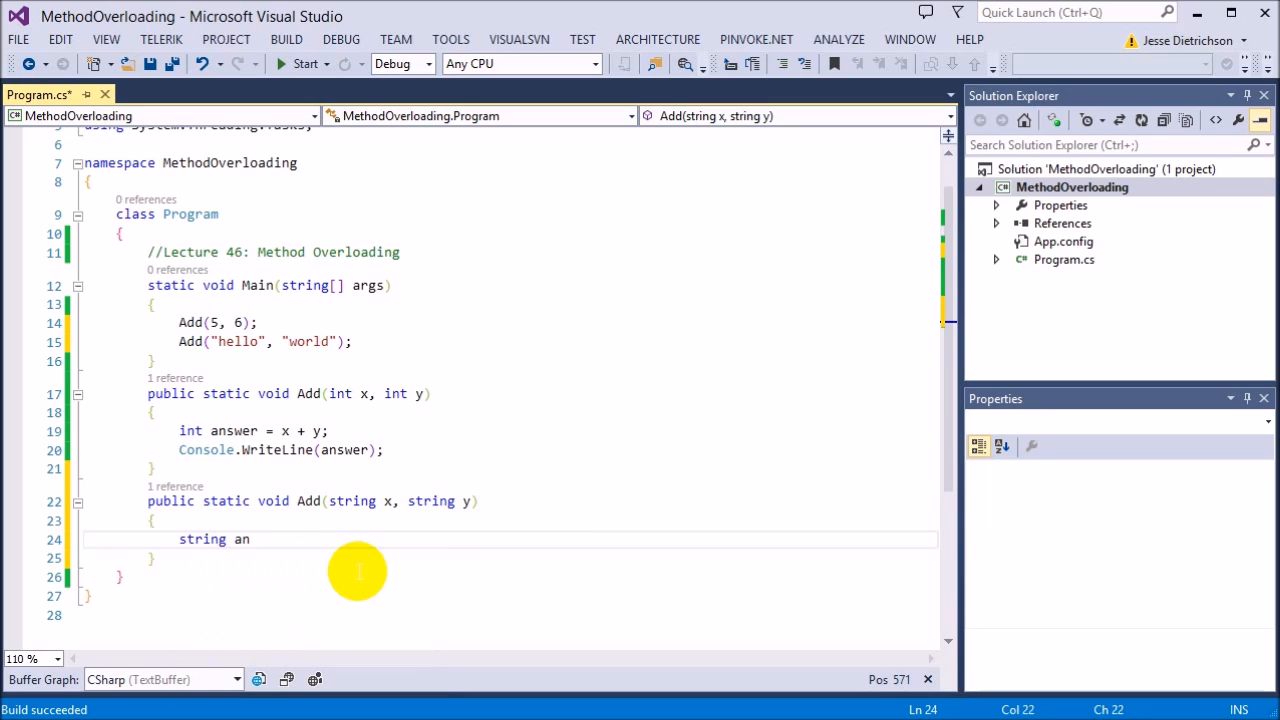
text(swer = x + " " + y);)
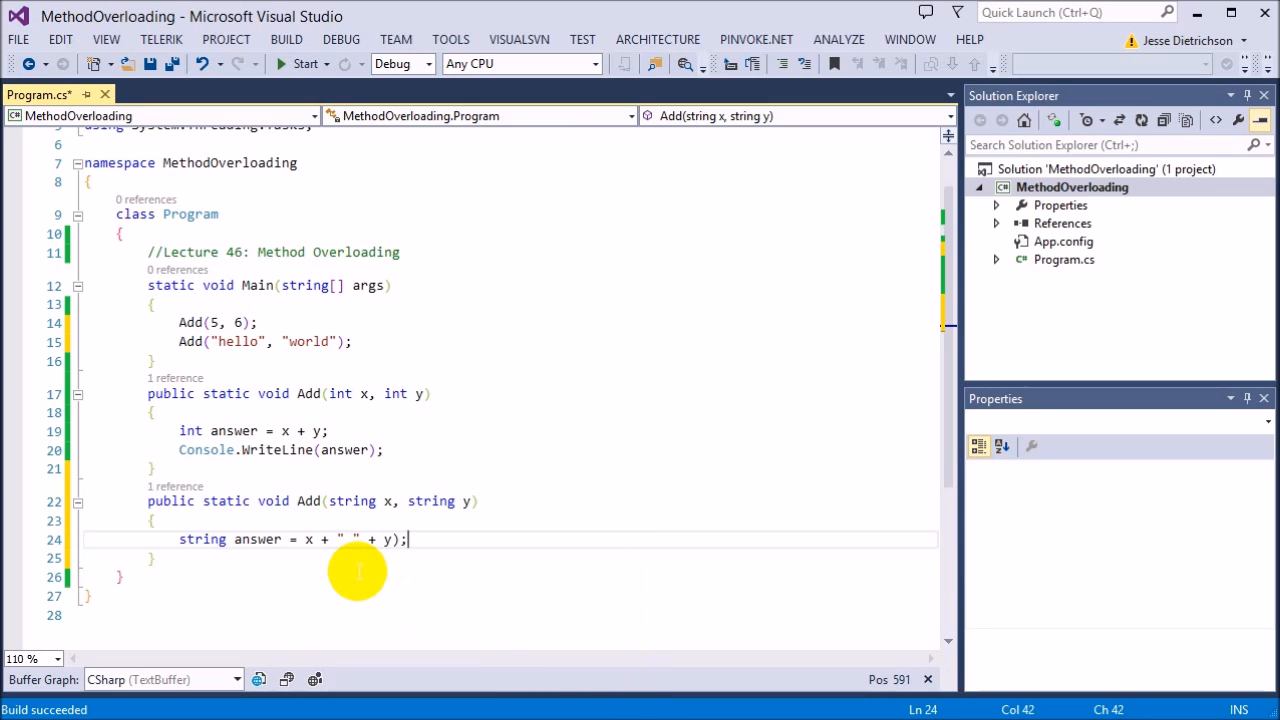
mouse_move(420, 530)
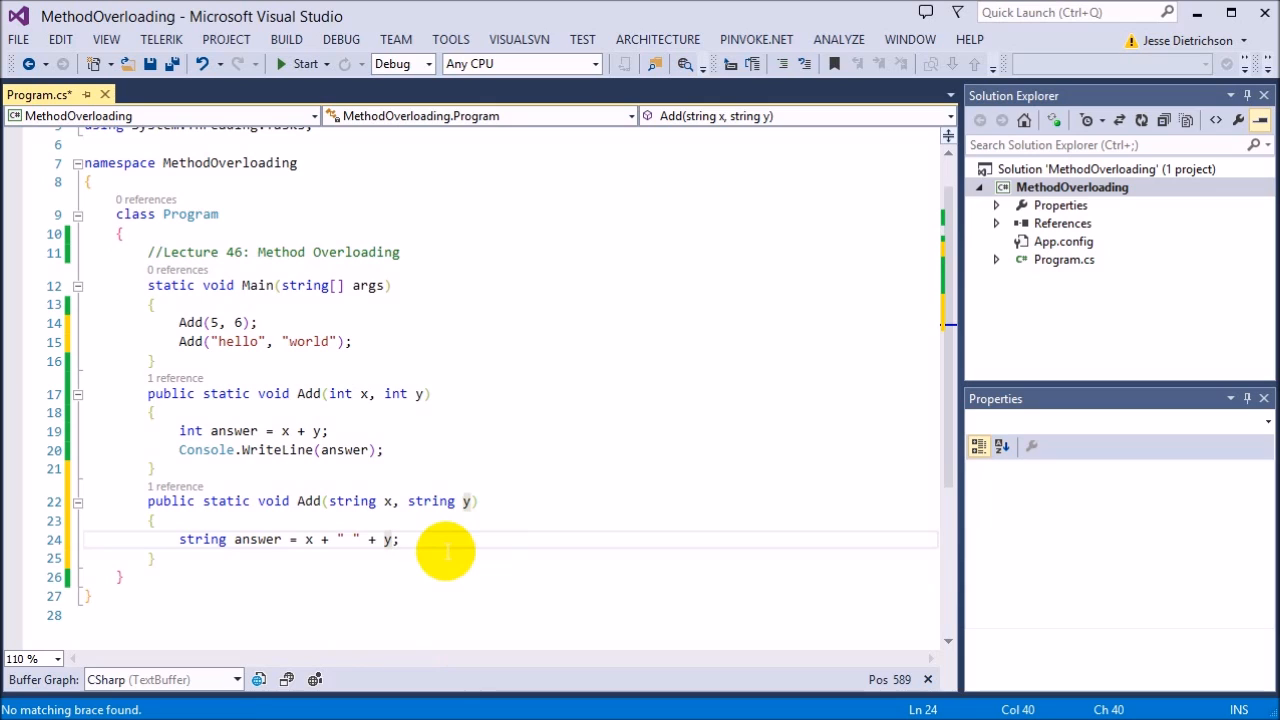
mouse_move(405, 555)
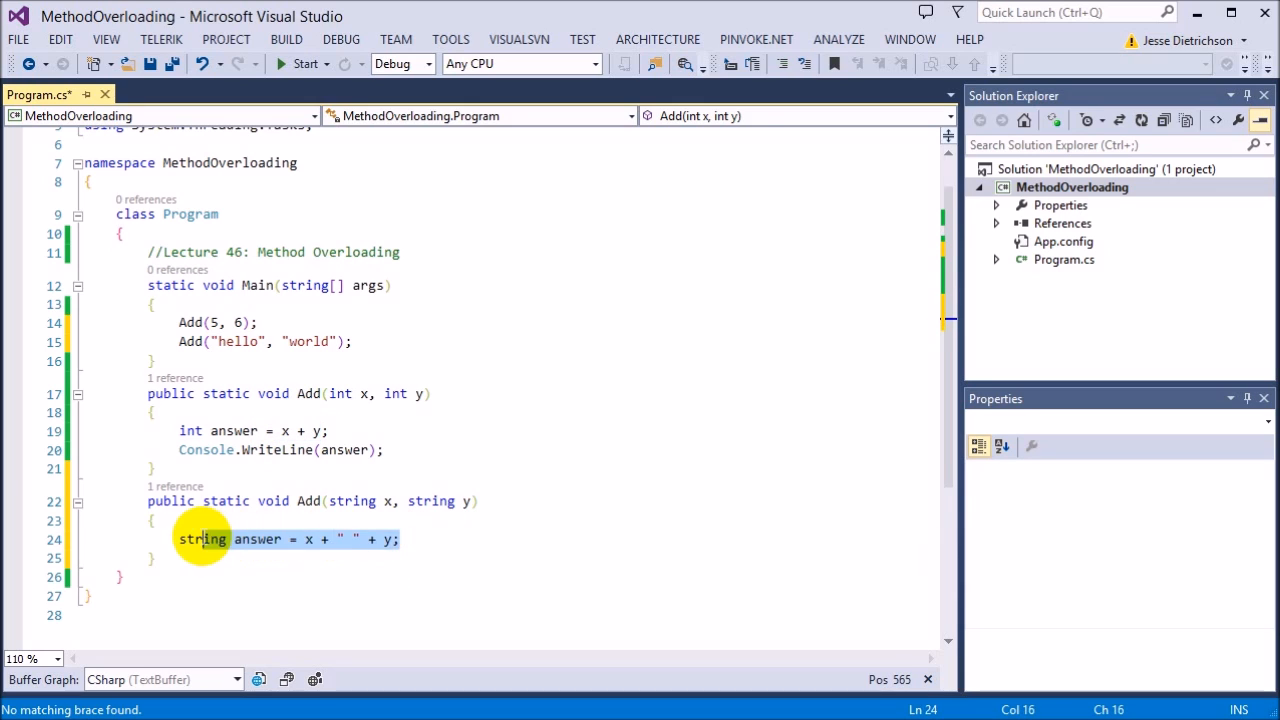
text(Console.WriteLine(answer);)
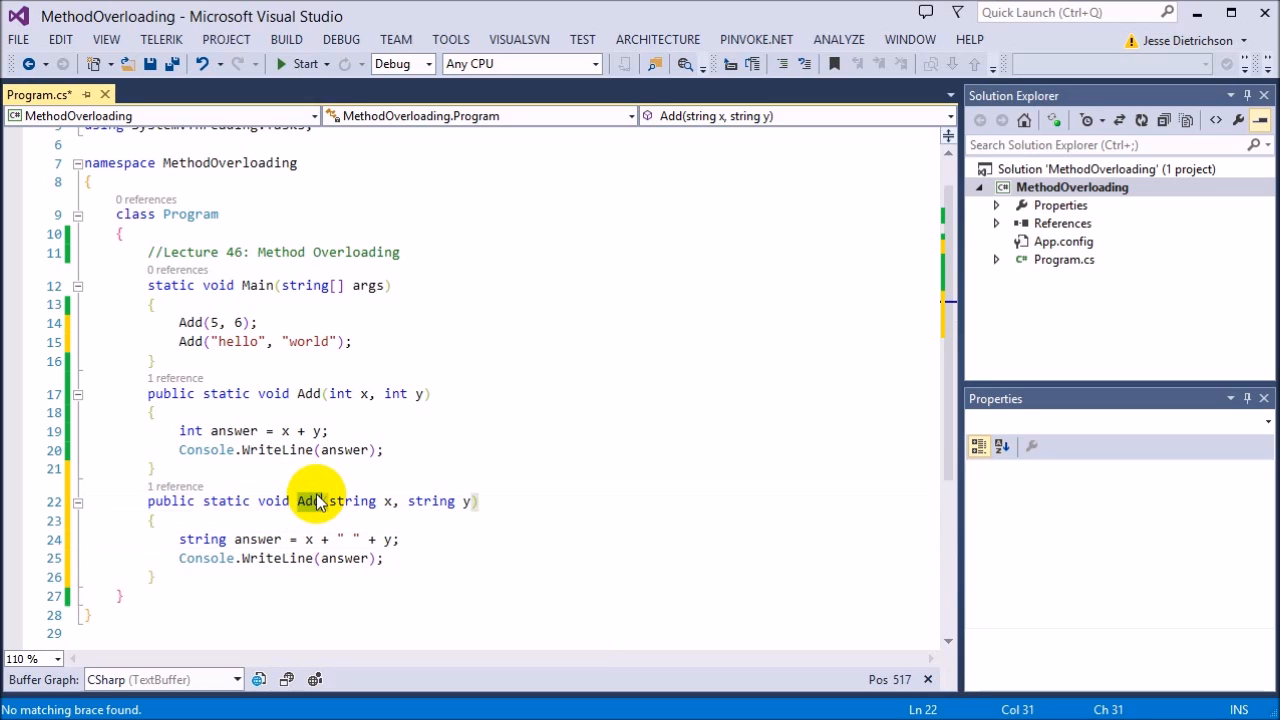
click(308, 393)
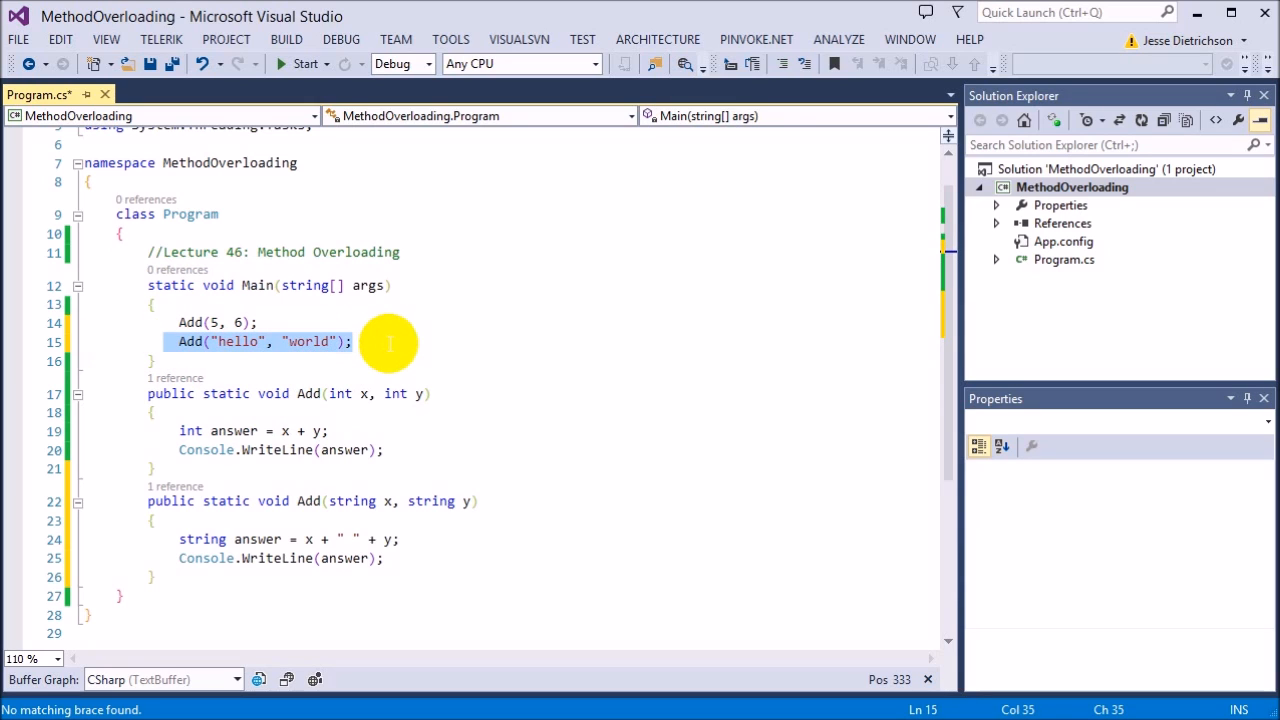
click(433, 501)
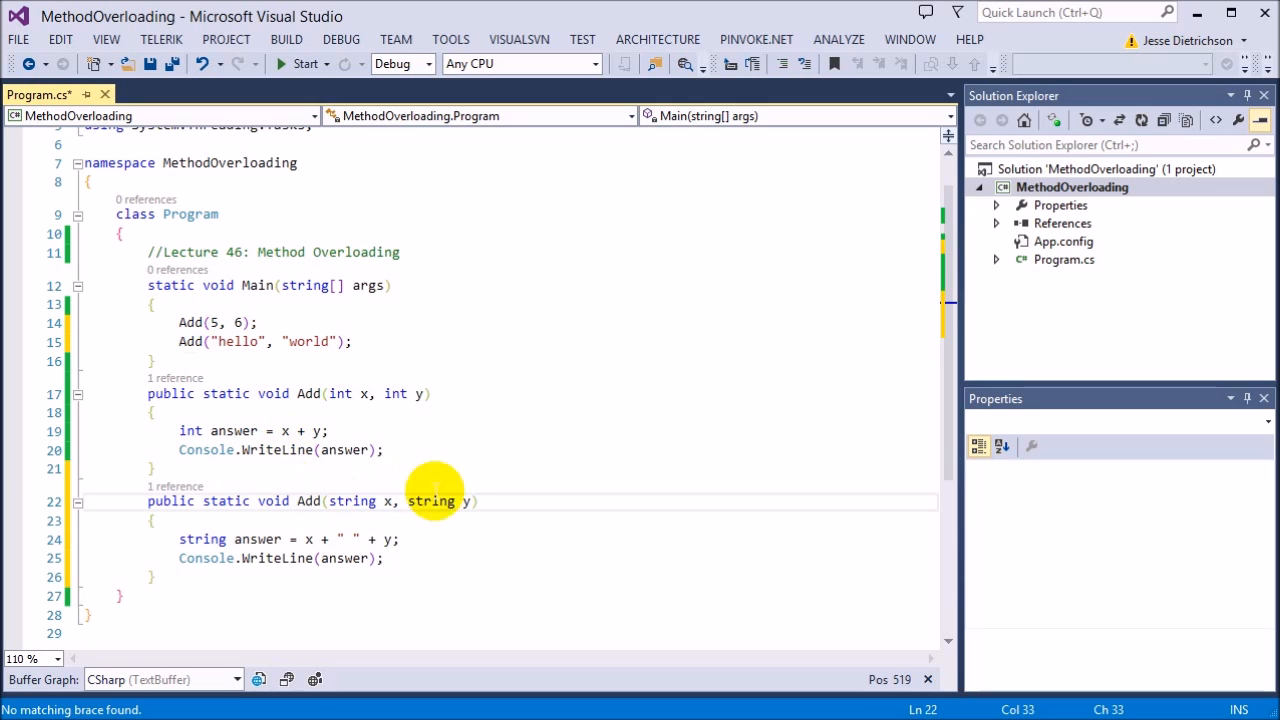
Start a temporary Add( call and browse both Add overload signatures.
text(Add)
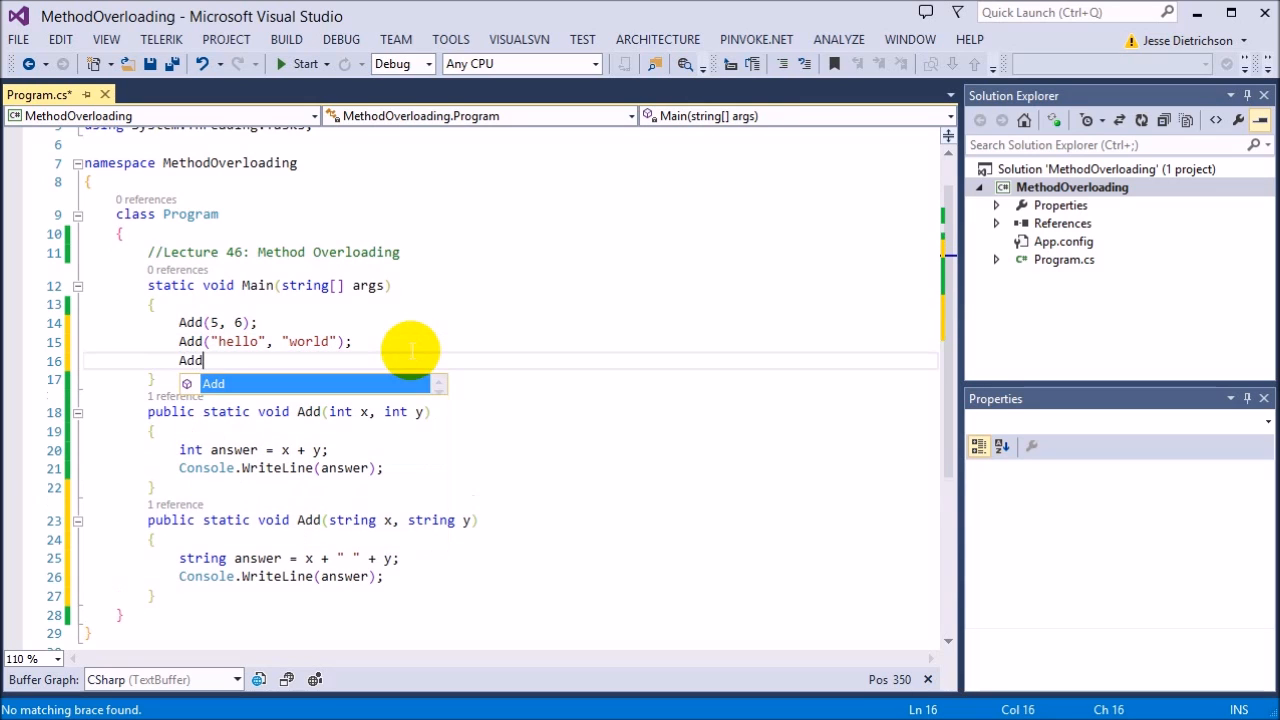
text(()
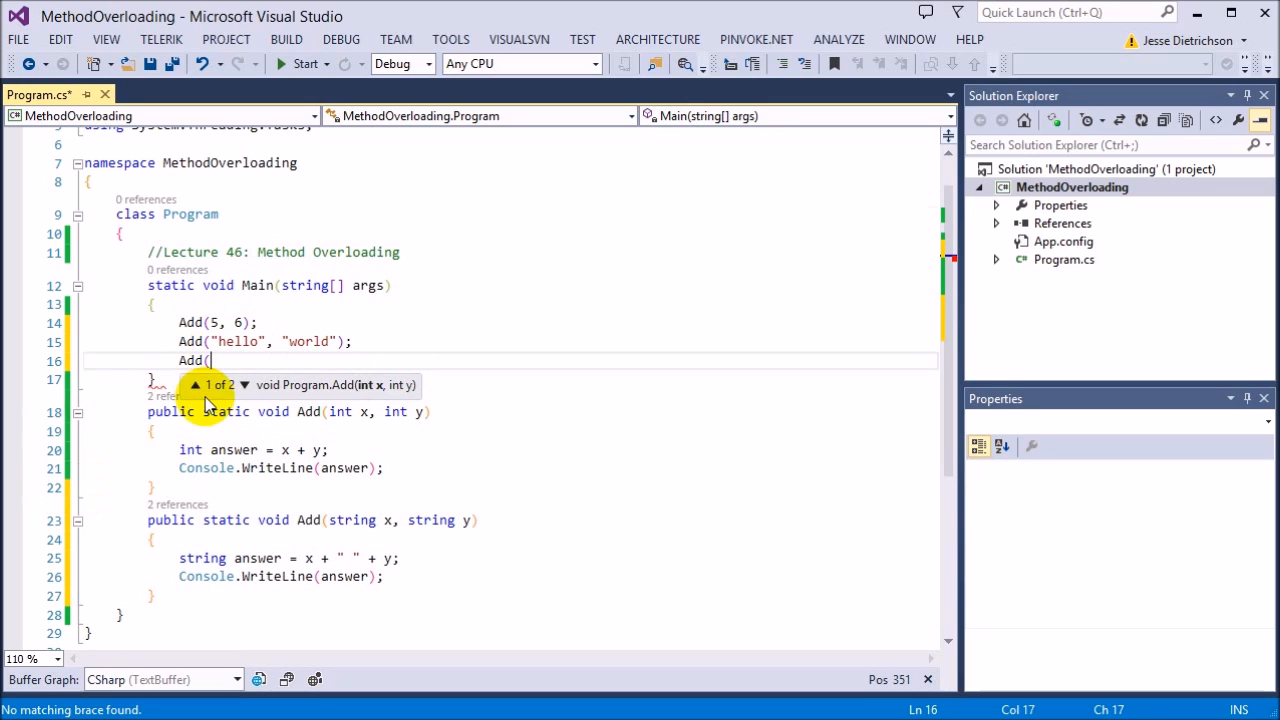
mouse_move(275, 388)
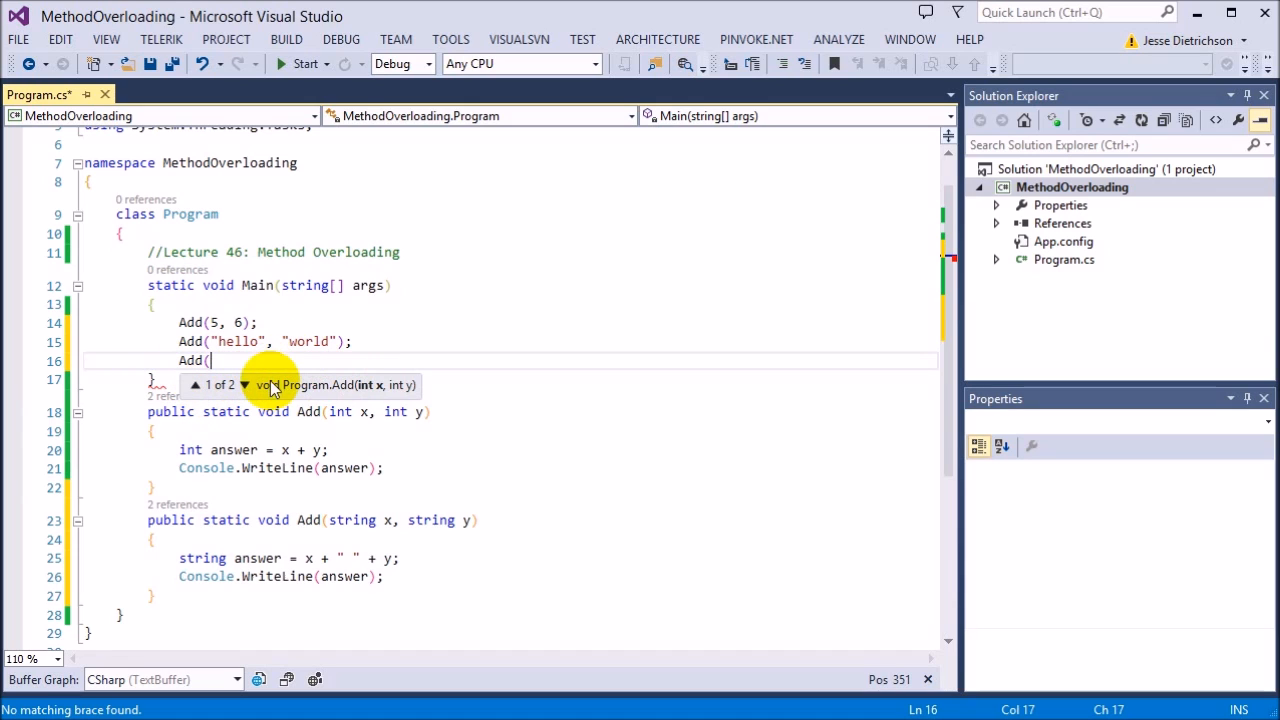
mouse_move(278, 400)
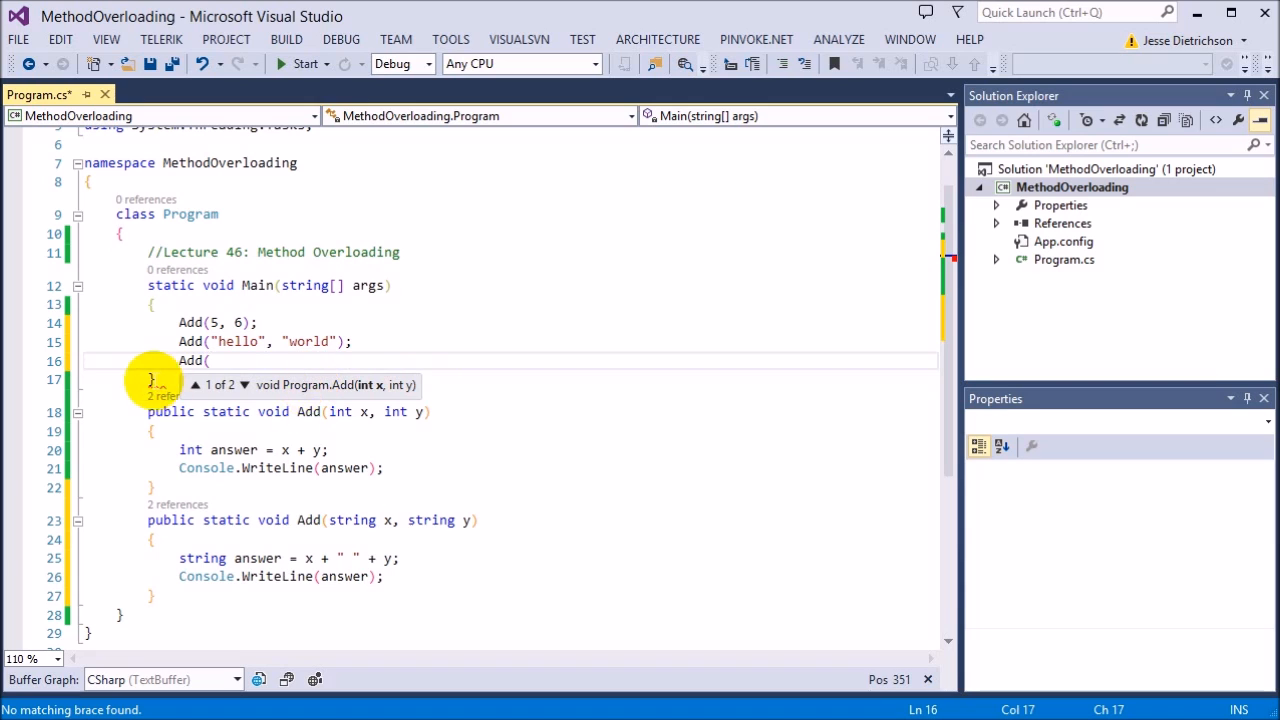
mouse_move(255, 415)
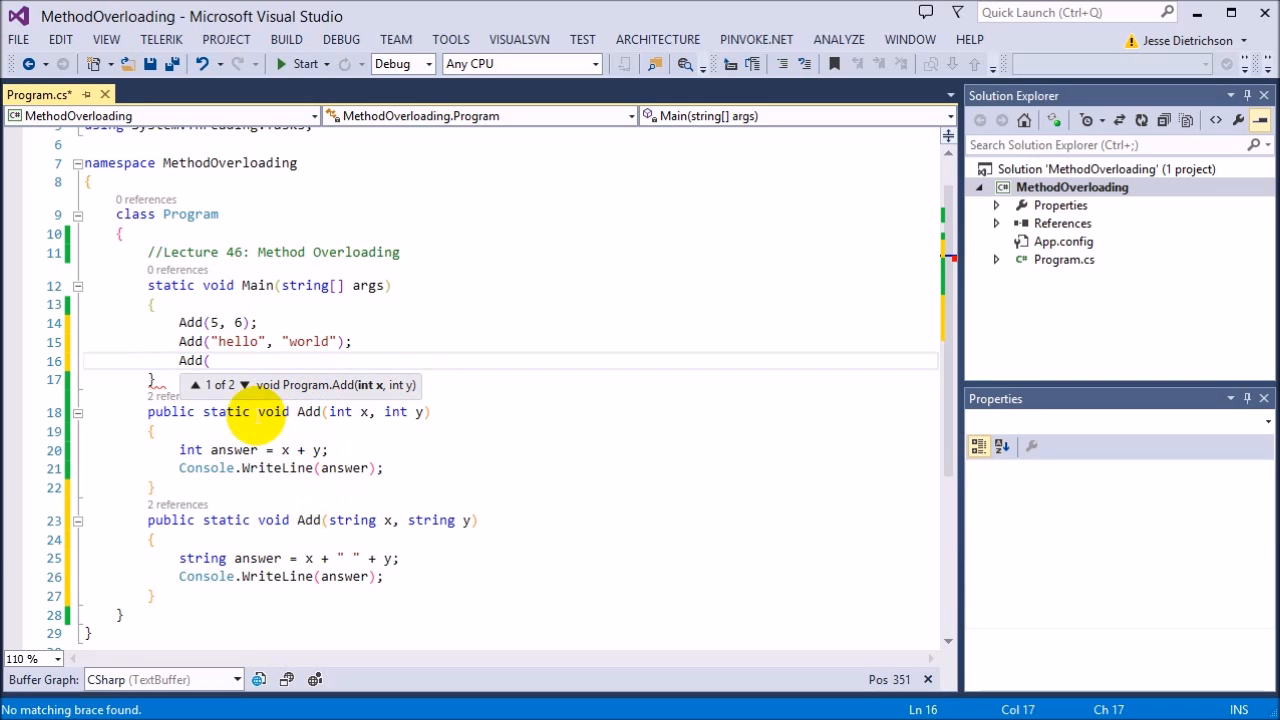
mouse_move(365, 390)
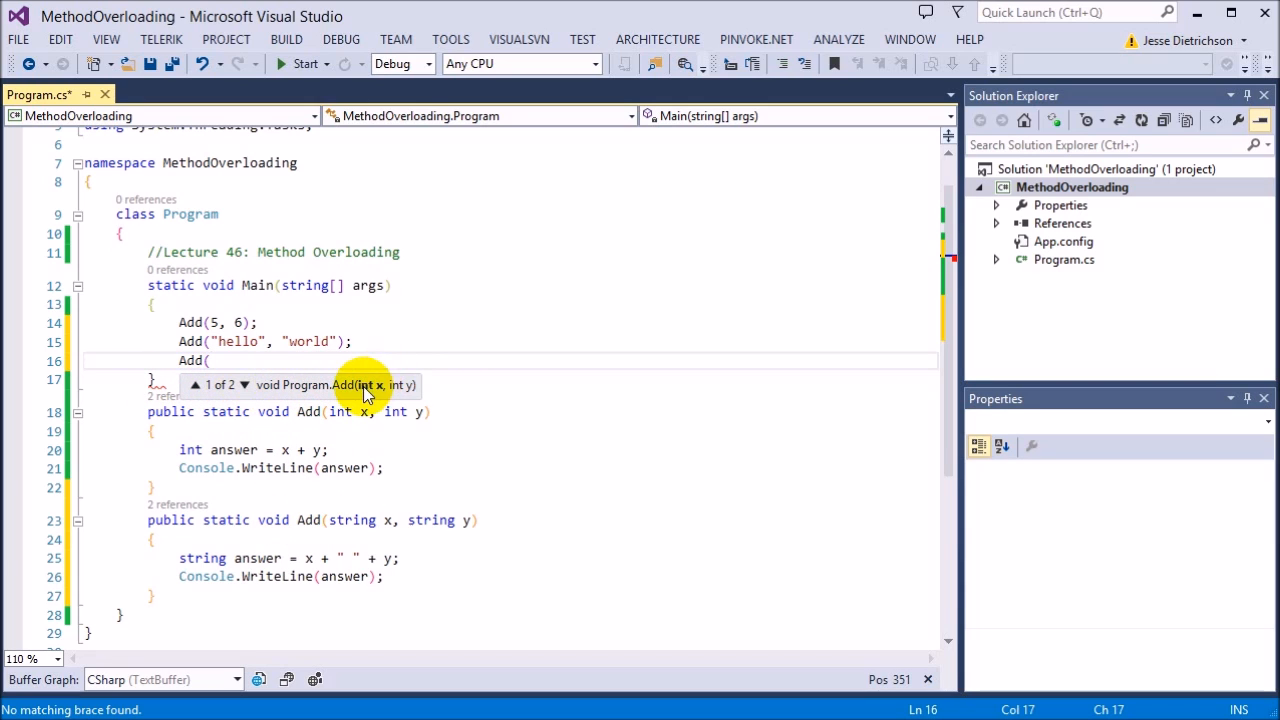
mouse_move(328, 398)
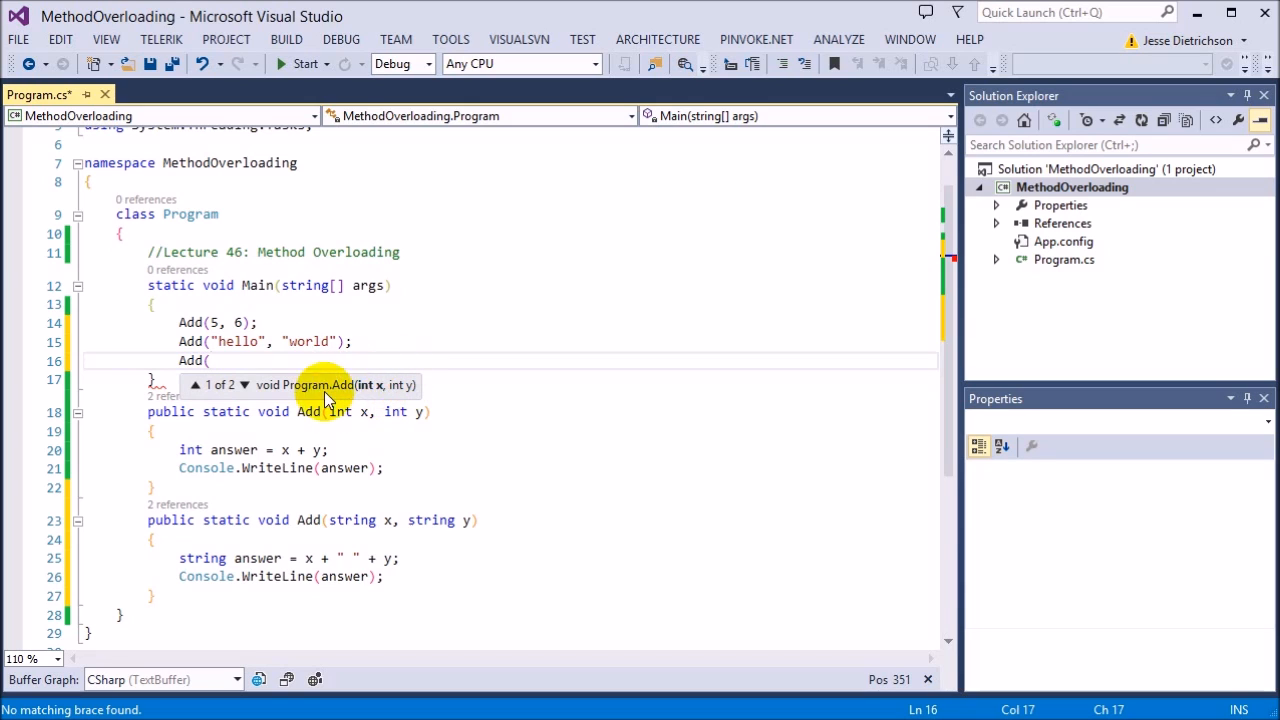
click(243, 385)
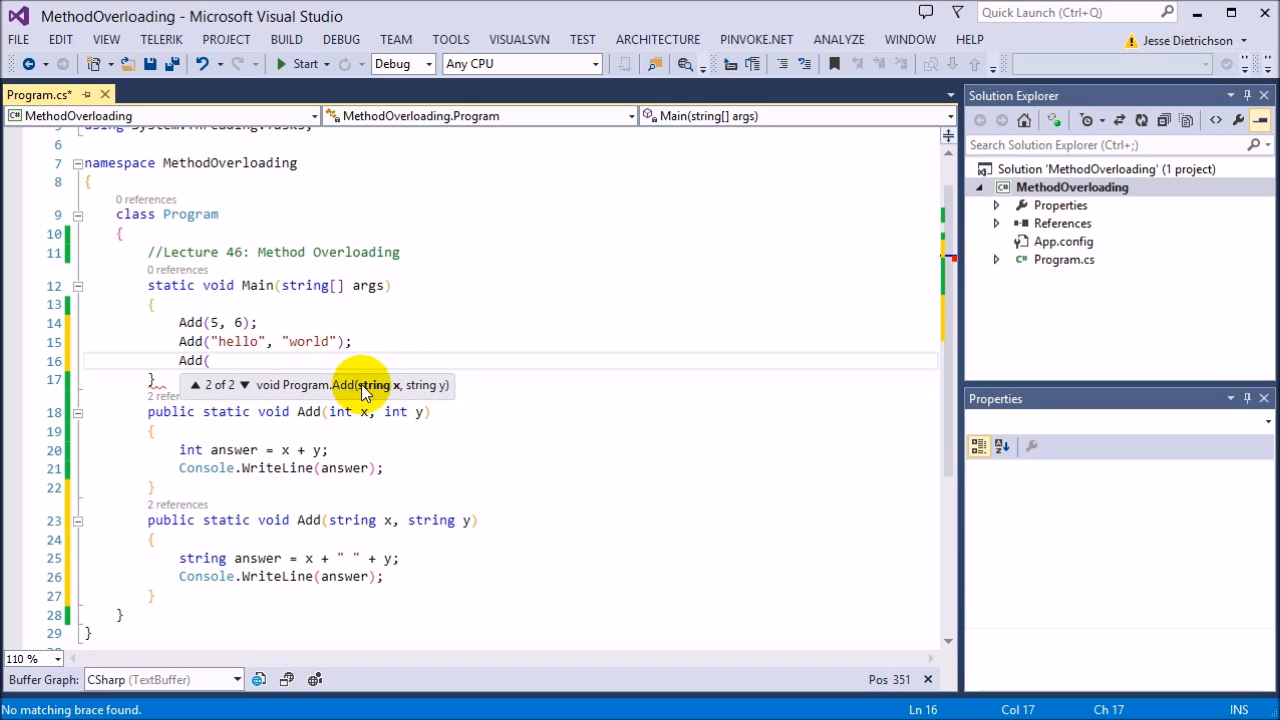
click(195, 385)
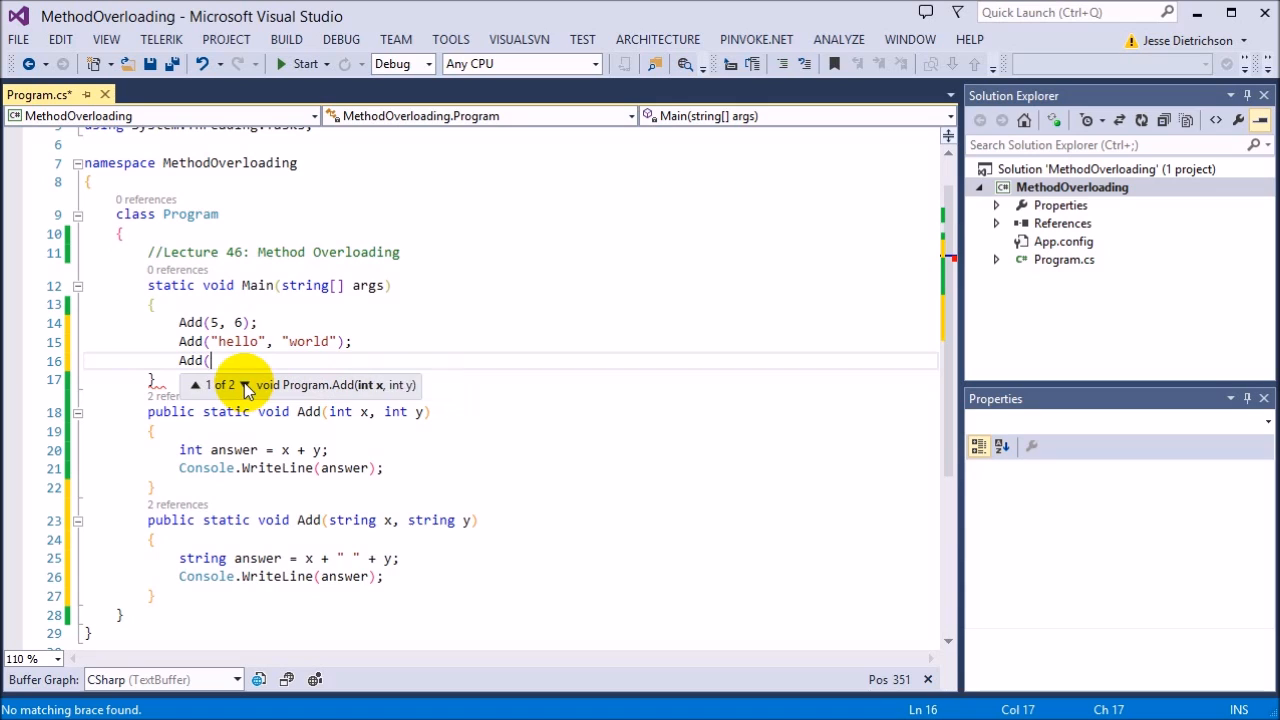
click(244, 385)
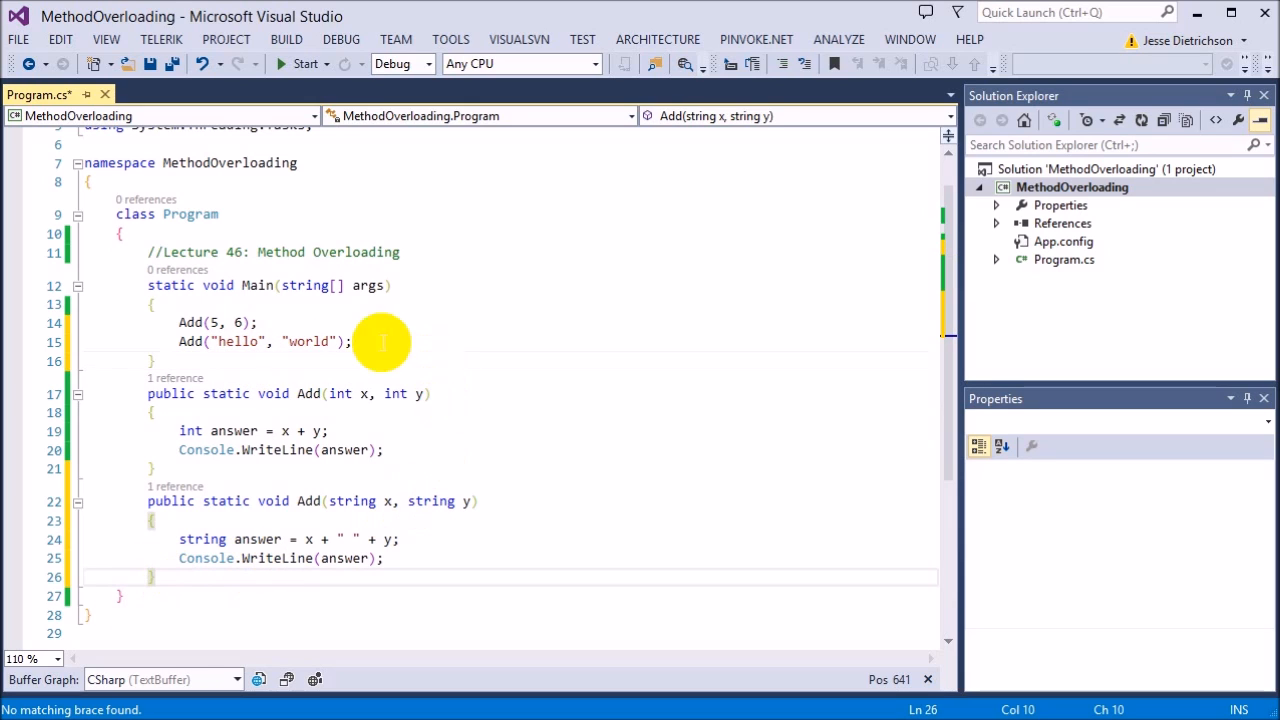
mouse_move(420, 430)
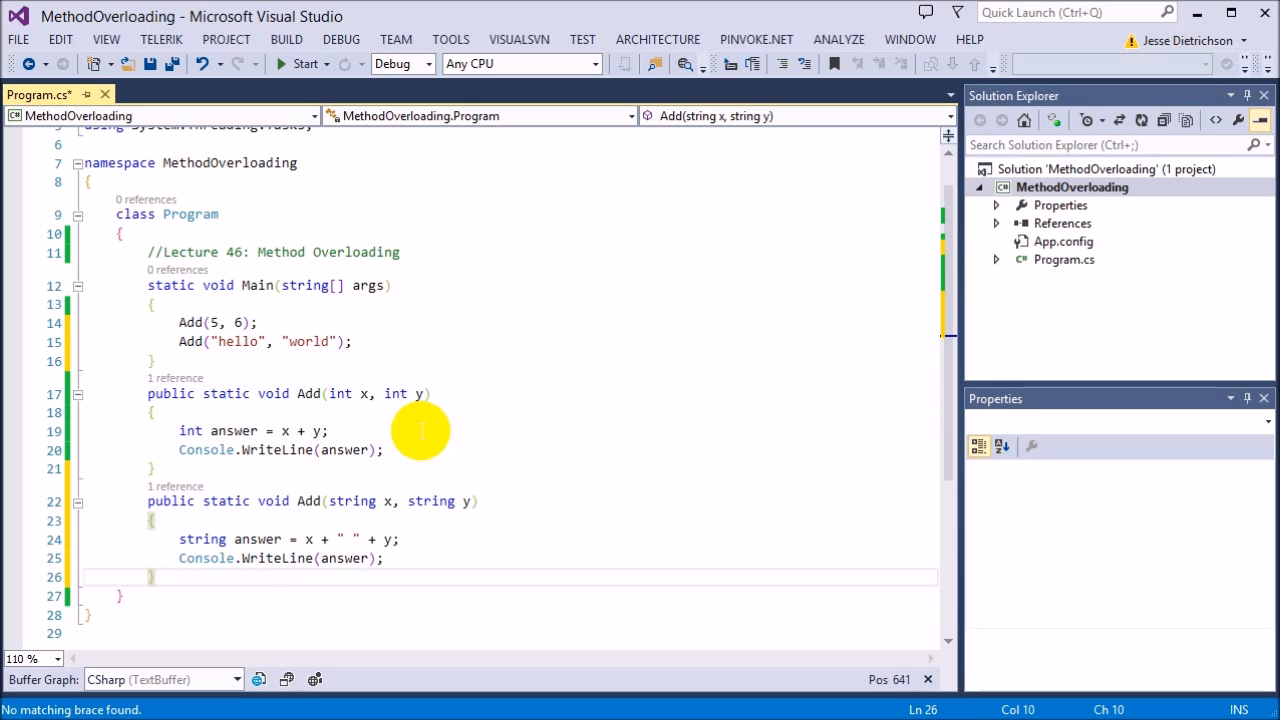
Call Add(5.5, 6.6) and write an Add(double x, double y) overload printing x + y.
text(add)
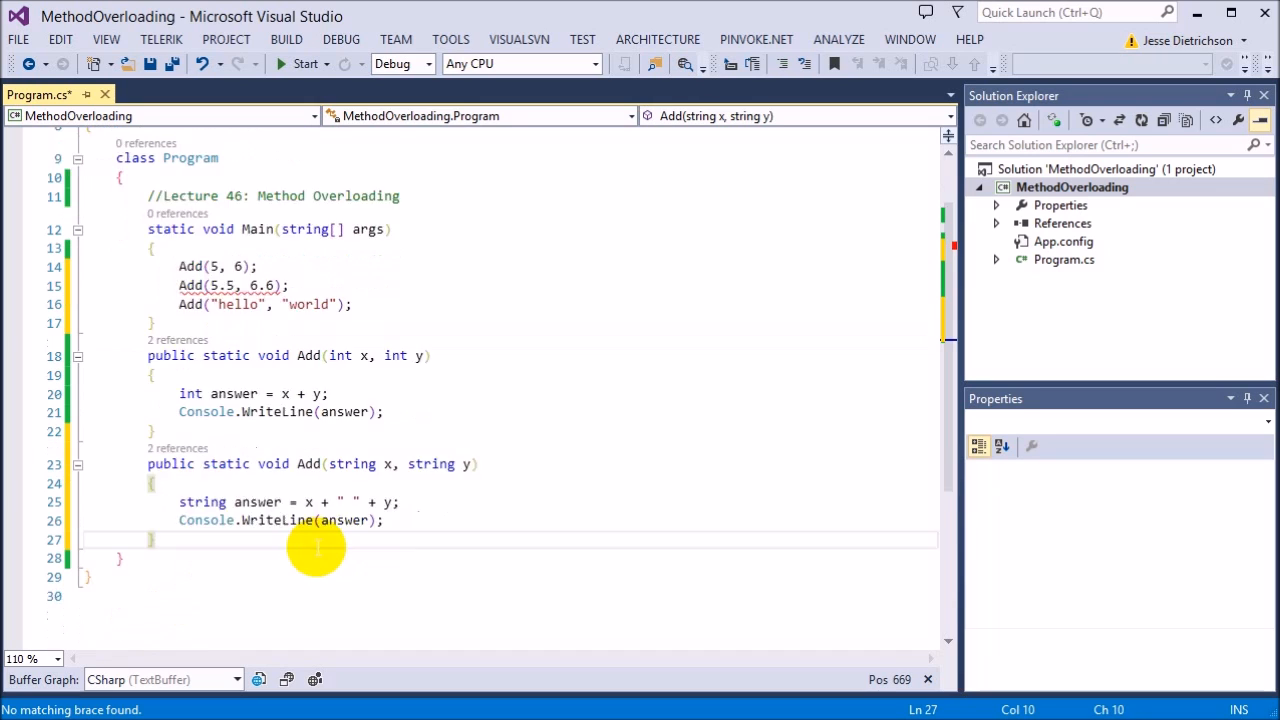
text(public static void Add(double x, double y)
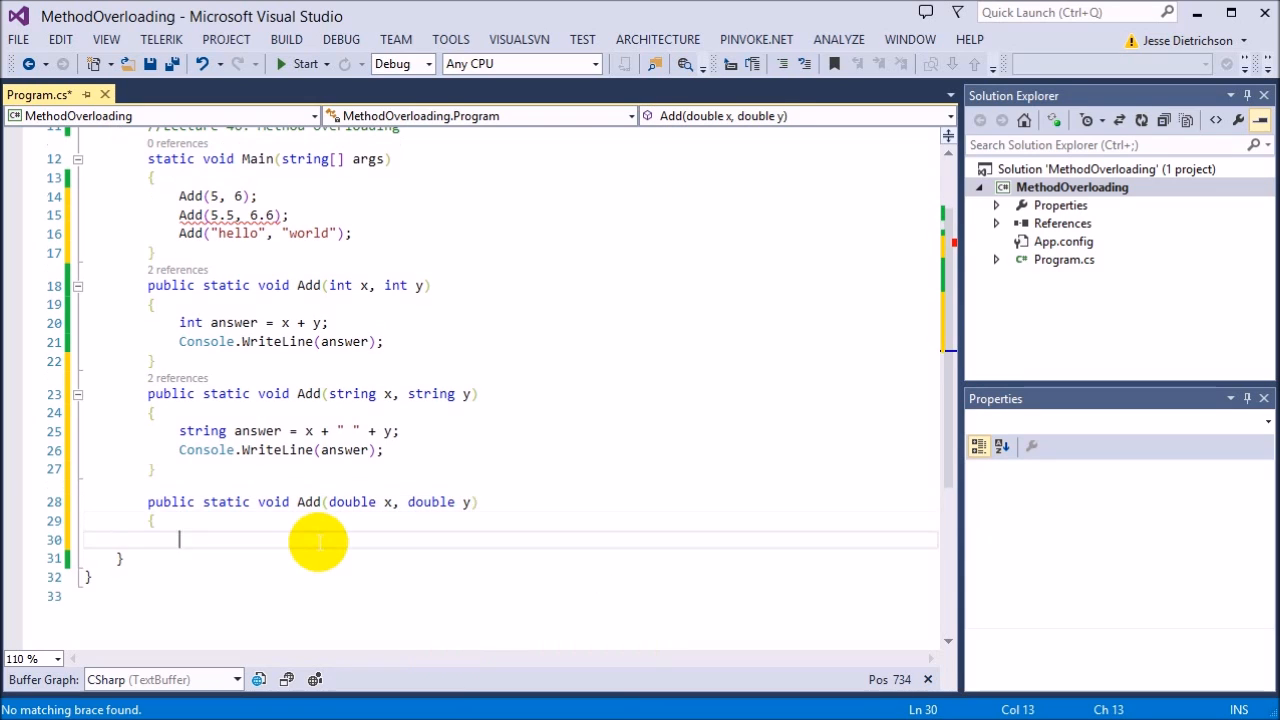
text(double answer)
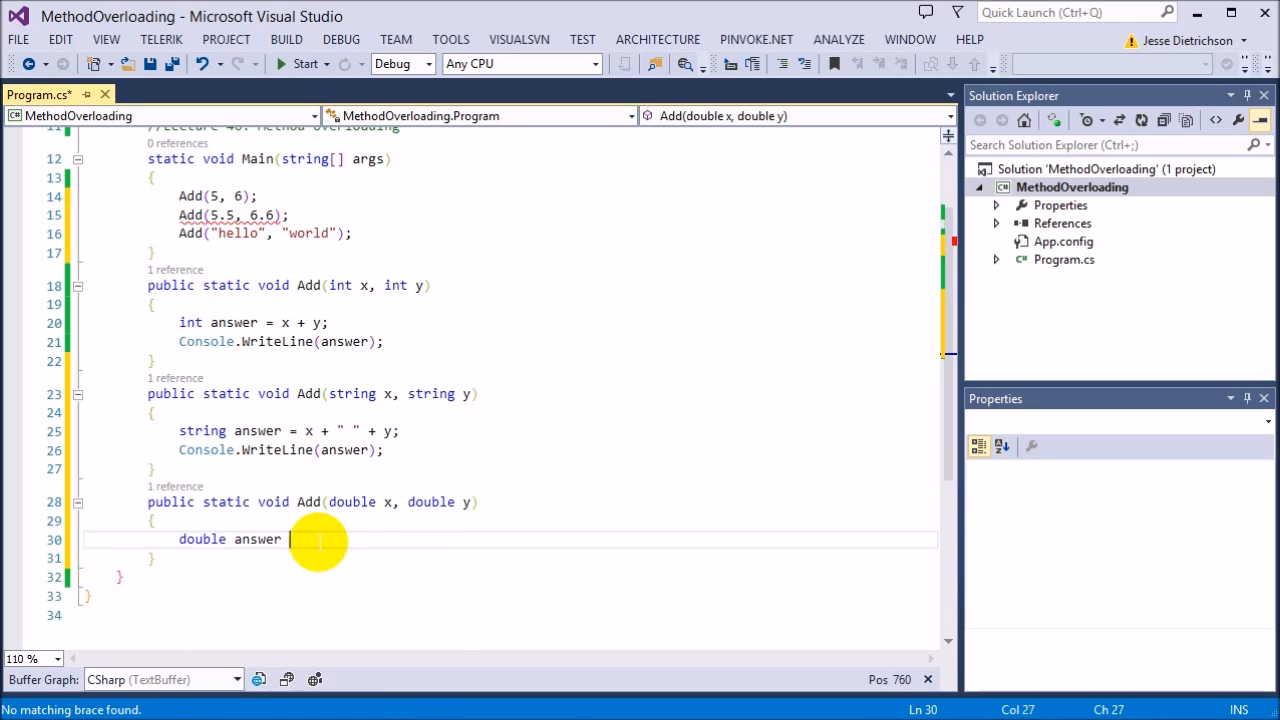
text(= x + y;)
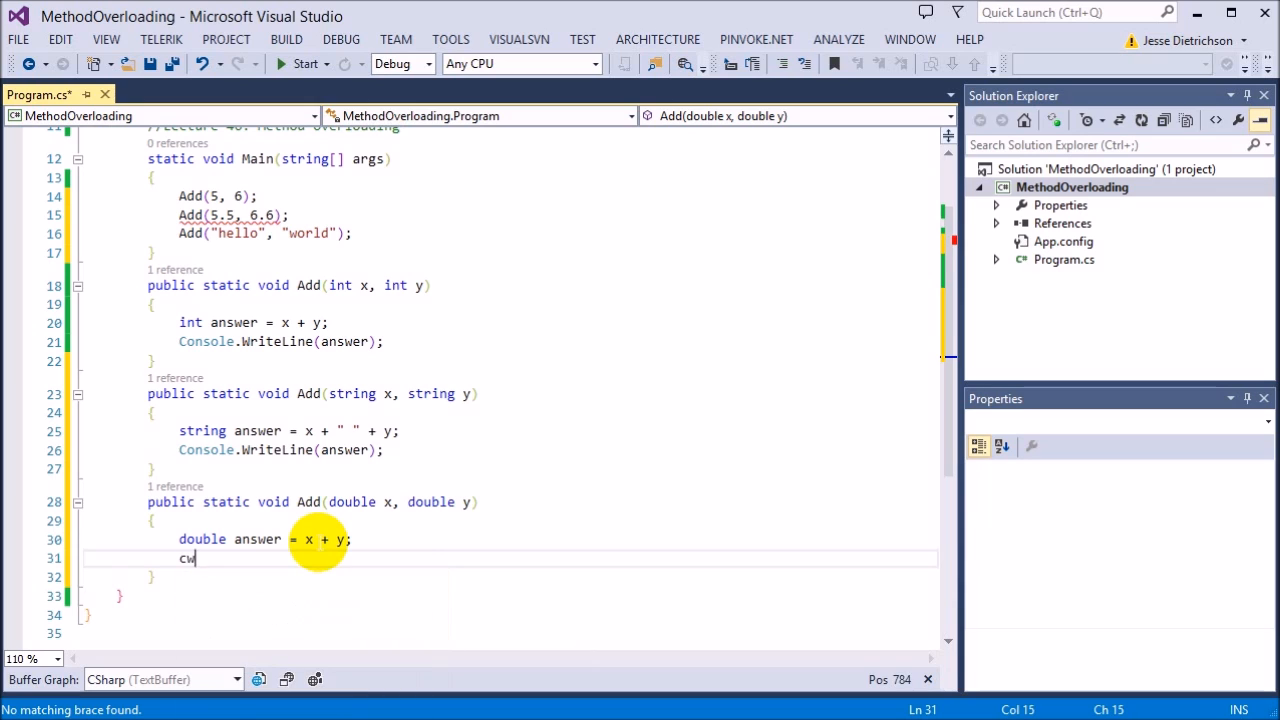
text(Console.WriteLine(answer);)
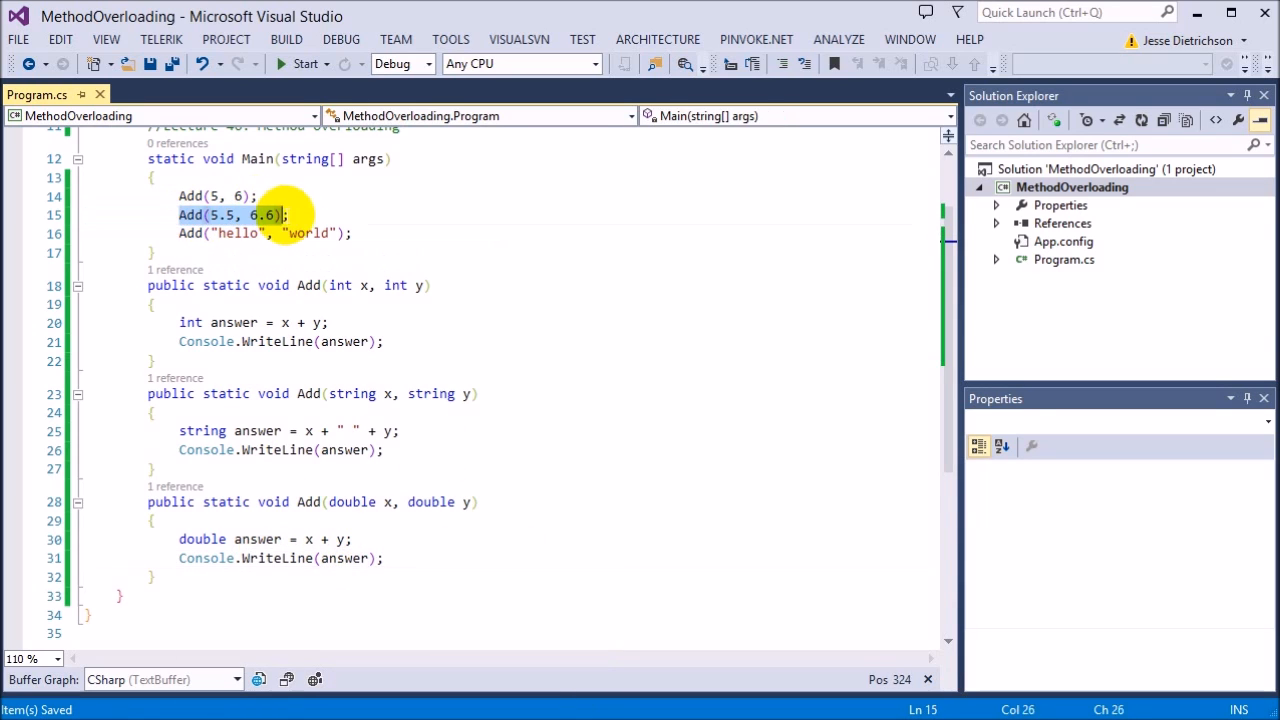
text(ad)
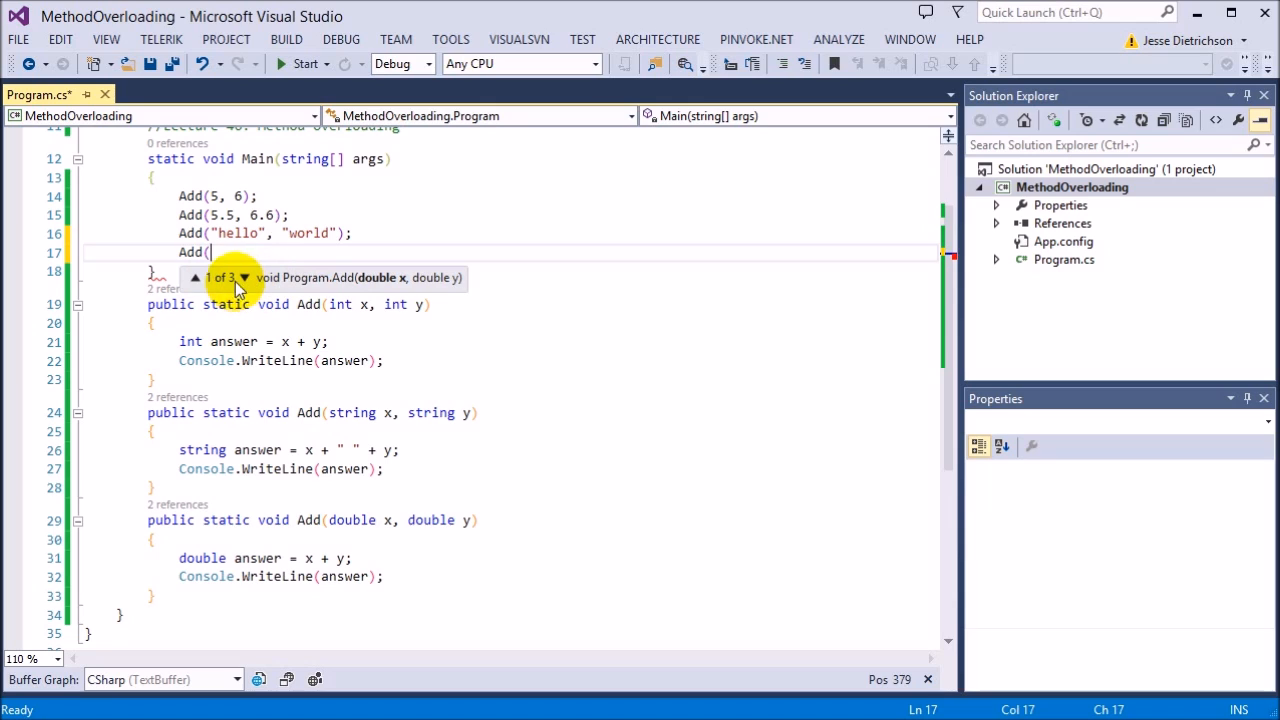
Browse the three Add overloads, save Program.cs, and inspect the string Add's references.
click(243, 277)
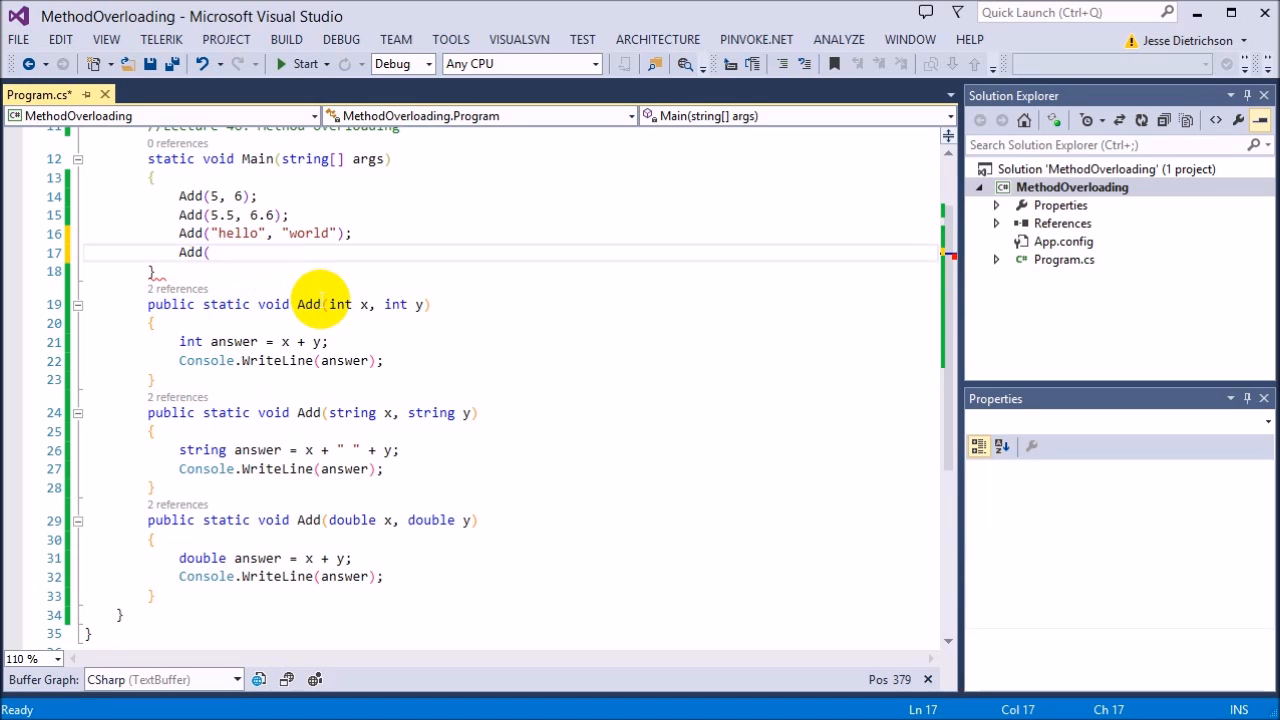
key(ctrl+s)
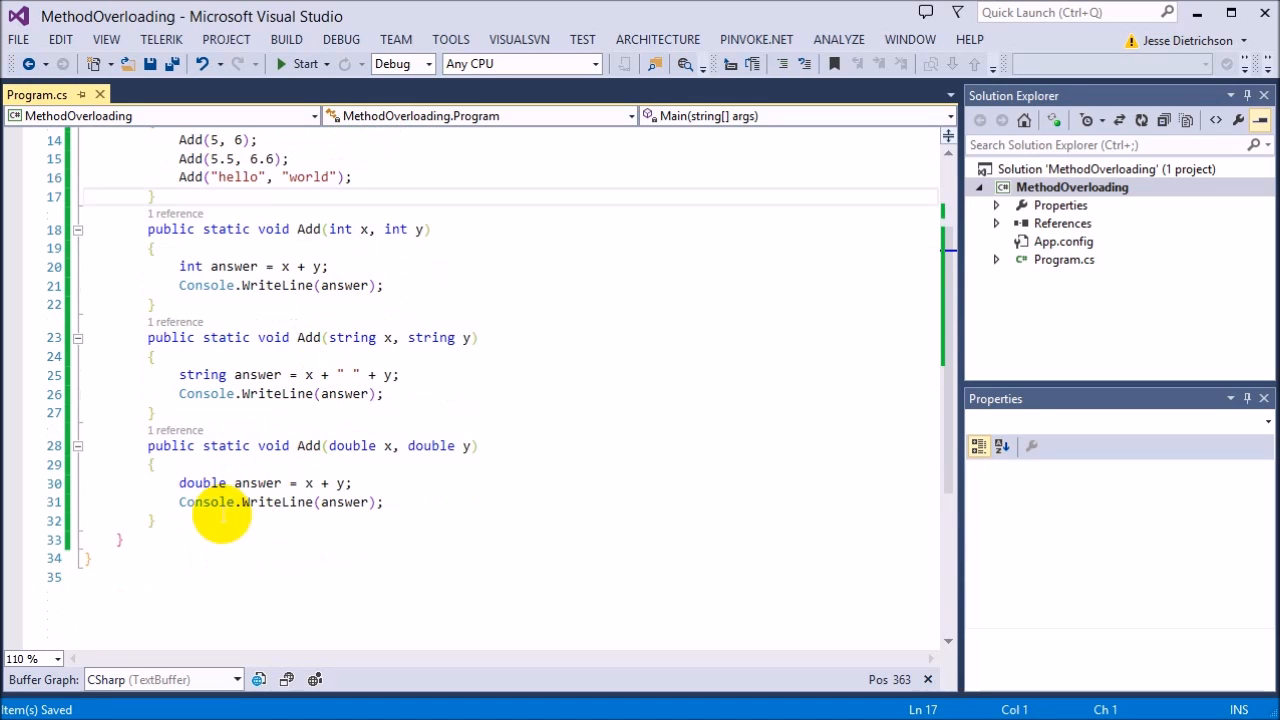
mouse_move(277, 393)
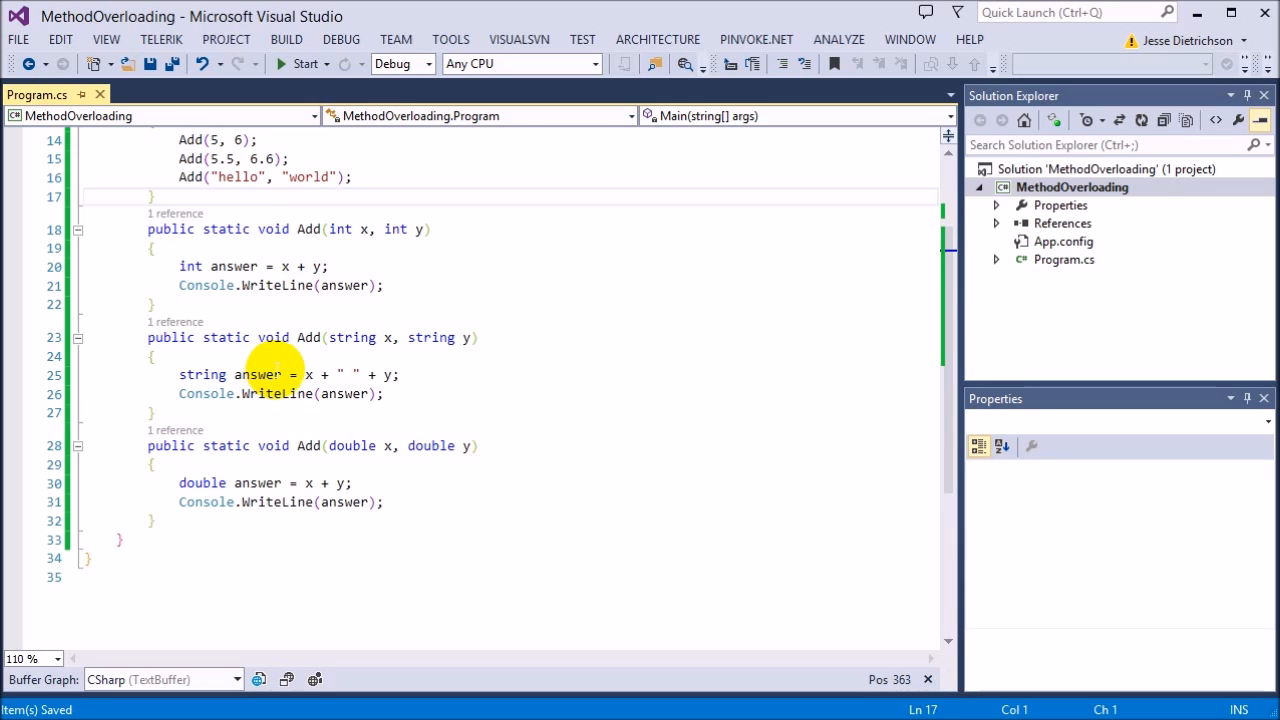
click(309, 337)
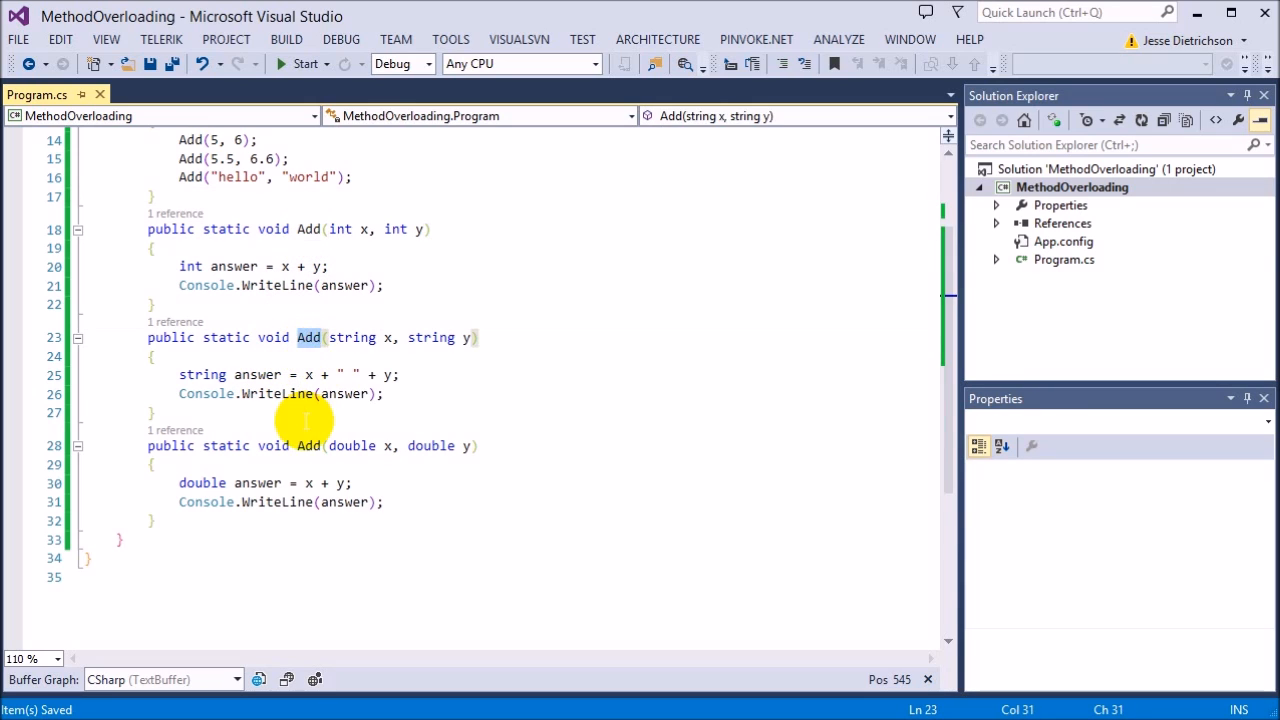
scroll(up, 3)
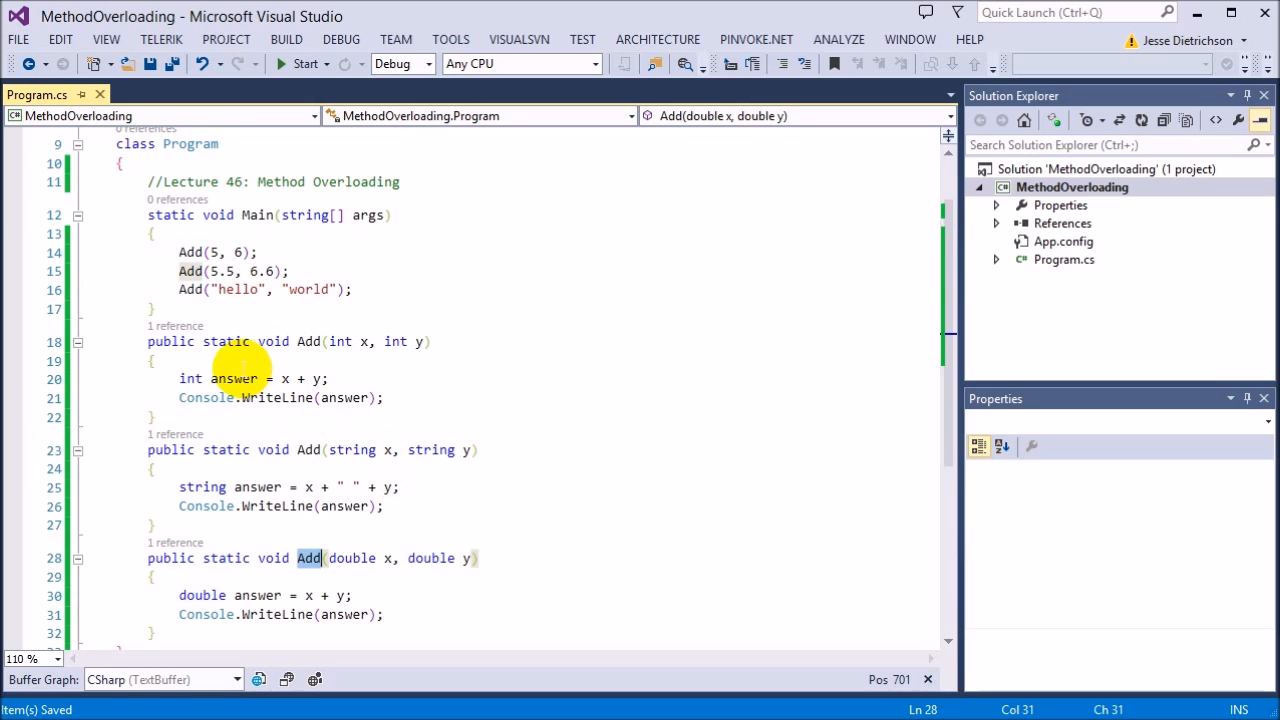
mouse_move(240, 271)
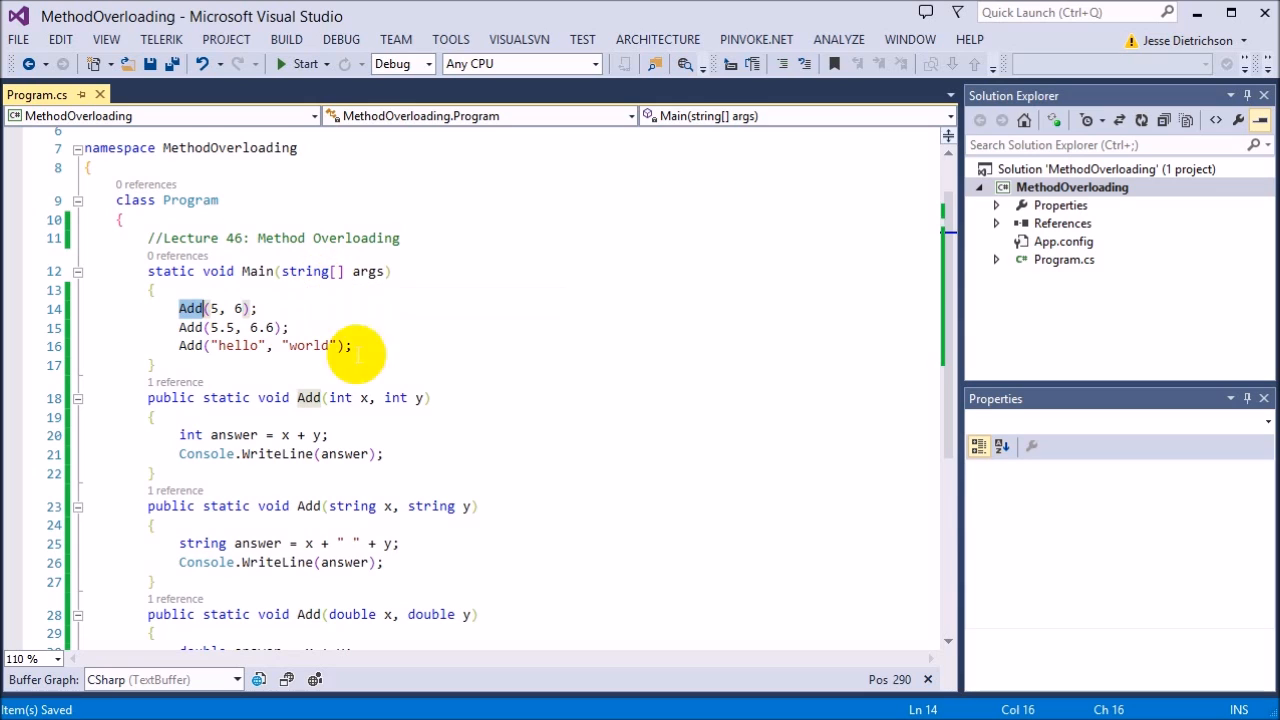
Insert an empty Console.WriteLine() via cw and peek its overload definitions.
text(cw)
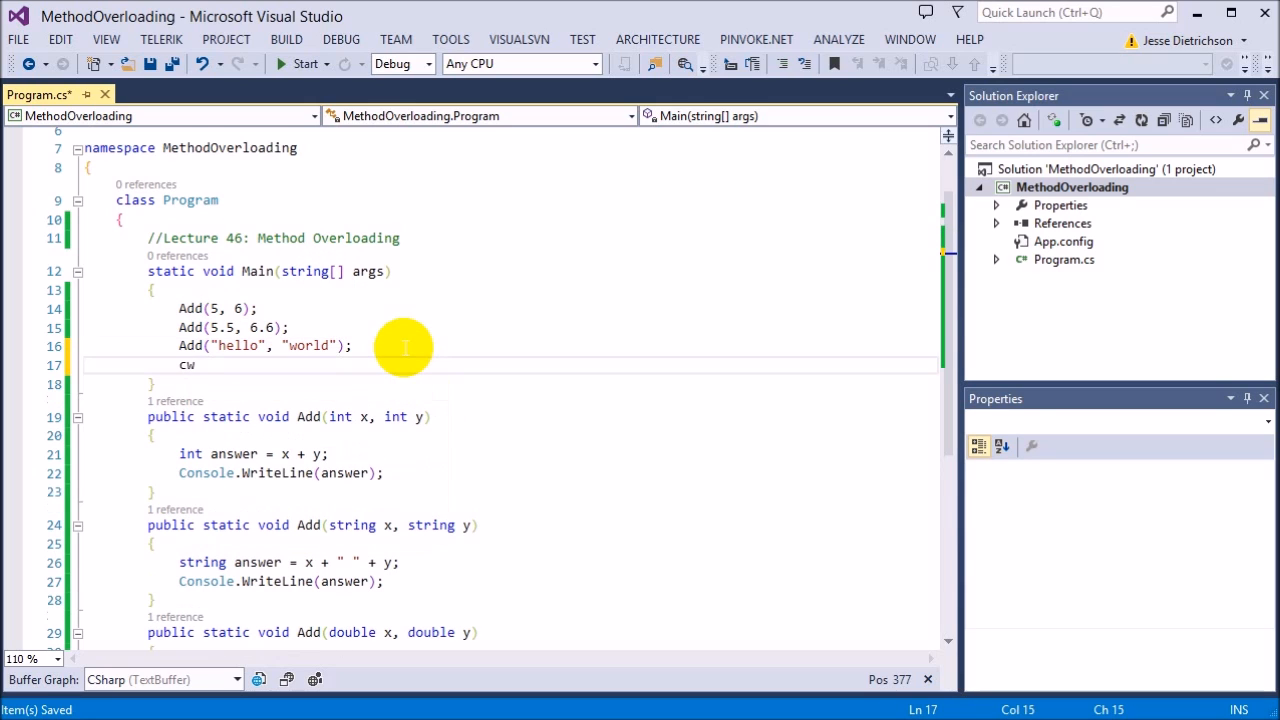
text(Console.WriteLine();)
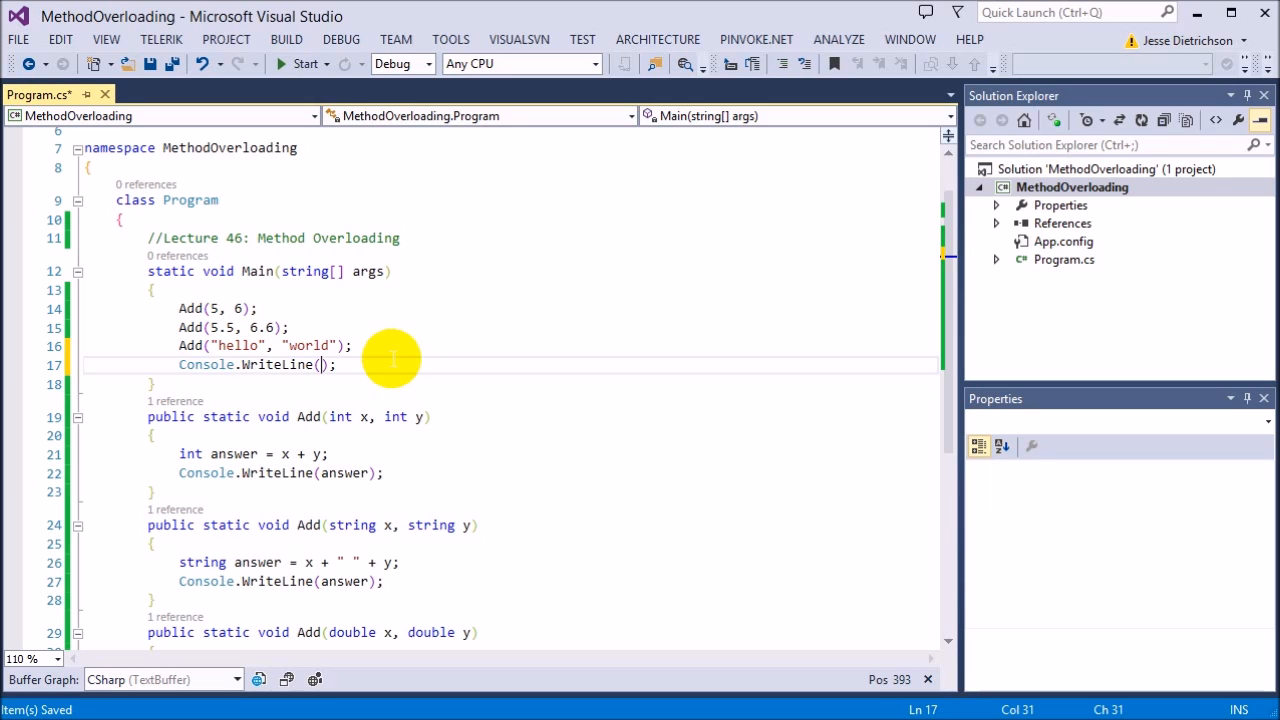
scroll(down, 3)
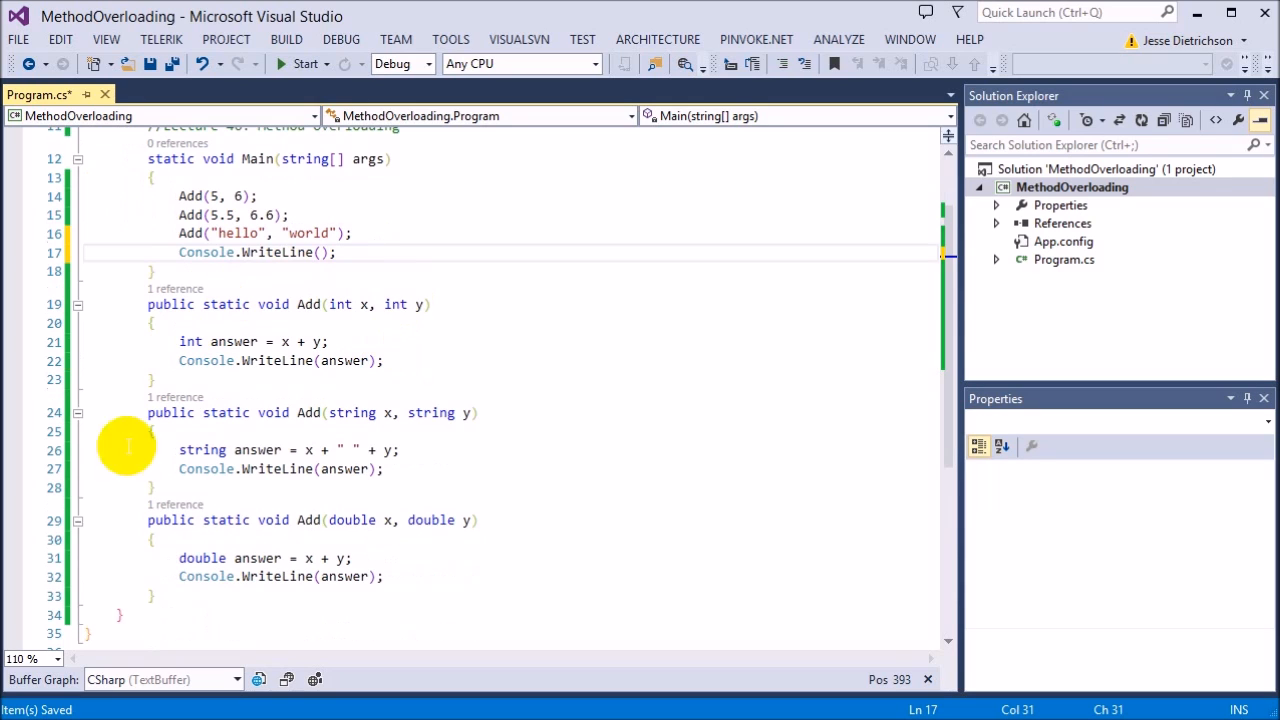
mouse_move(283, 252)
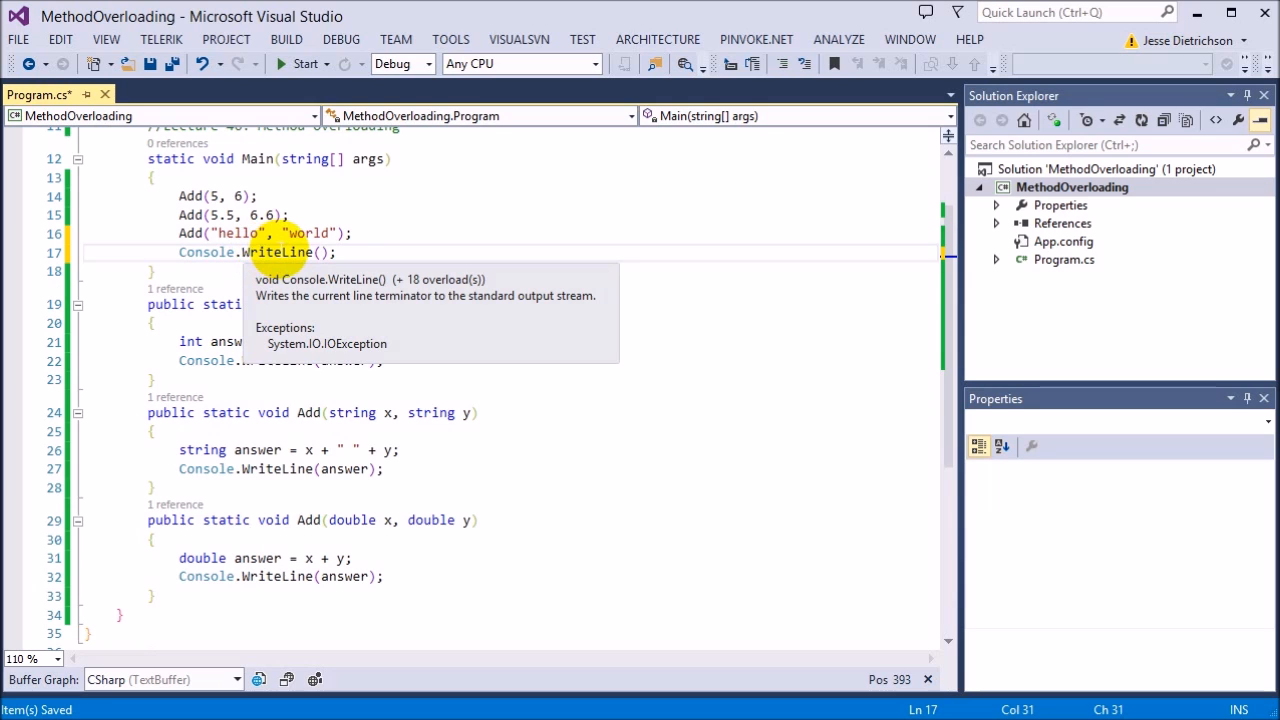
right_click(280, 252)
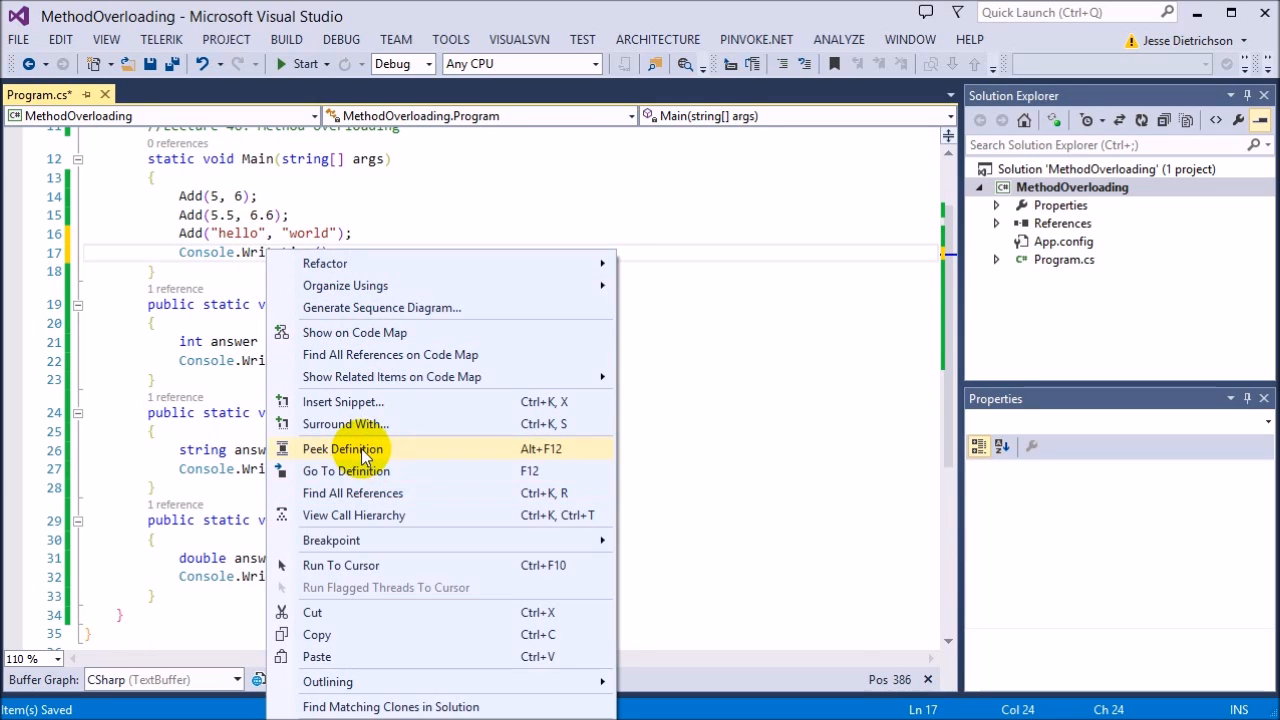
click(342, 449)
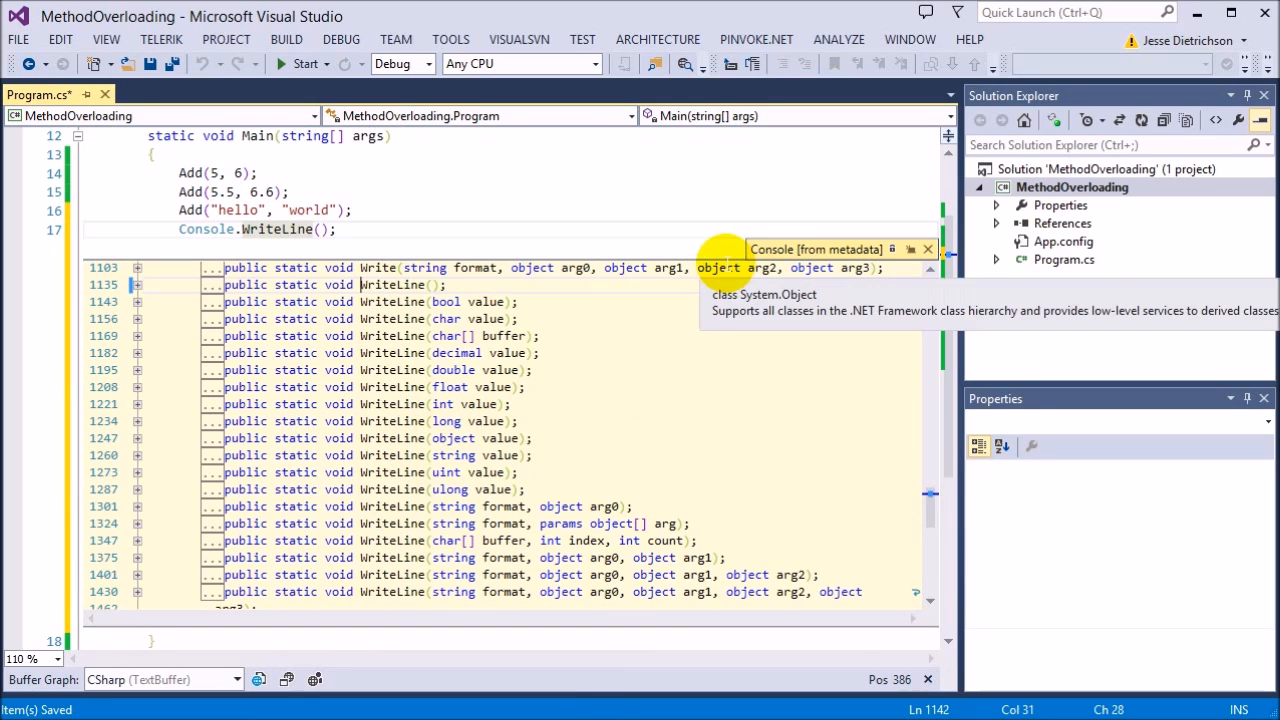
Browse the Console.WriteLine overloads in the peeked metadata, then close the peek view.
scroll(up, 3)
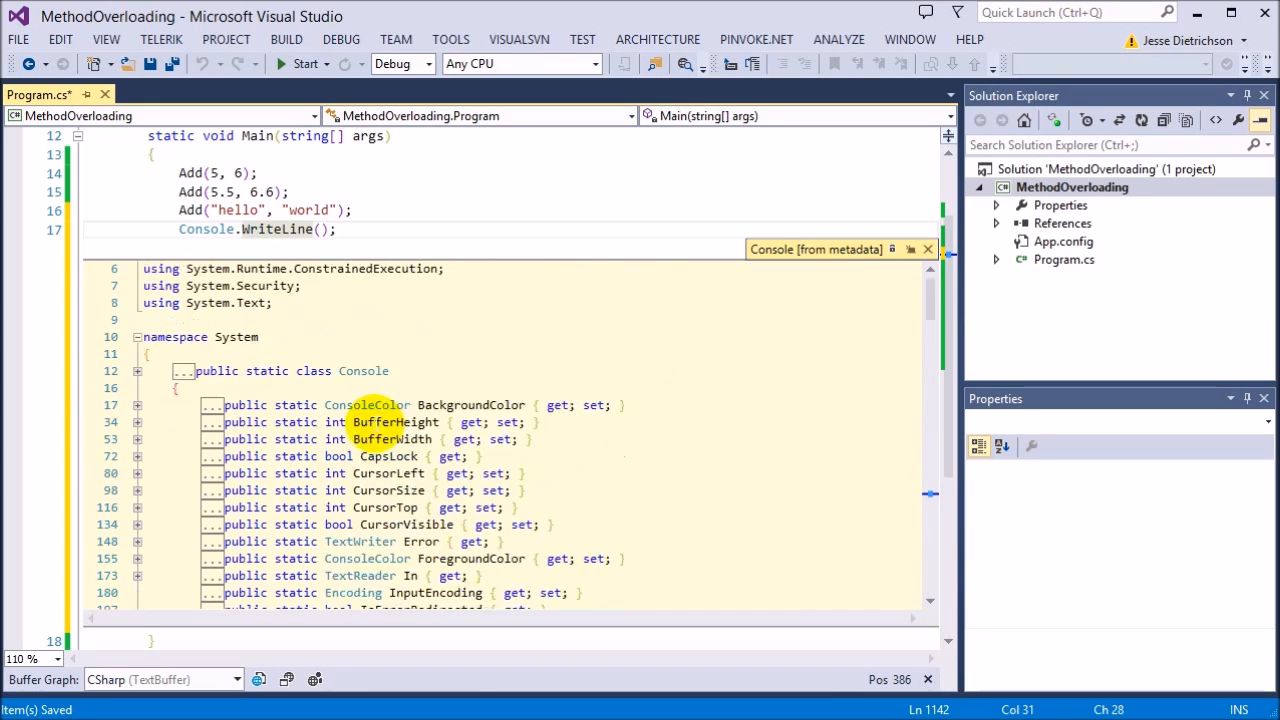
scroll(down, 3)
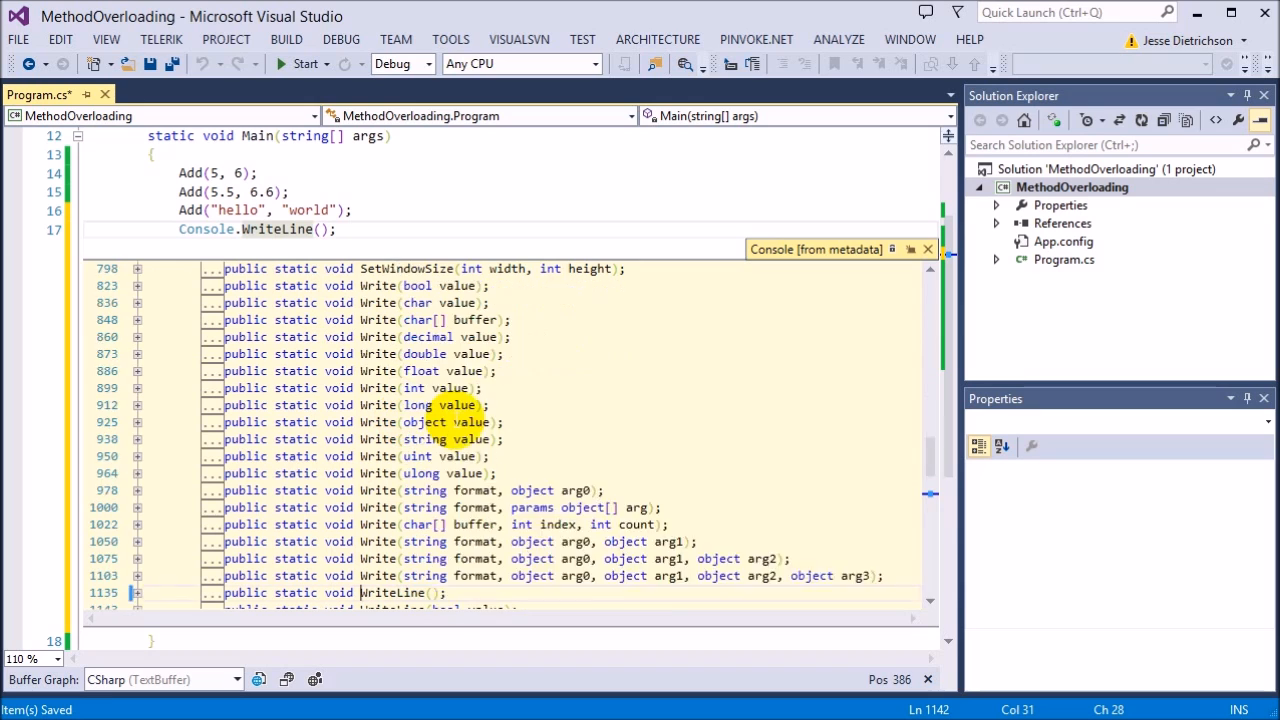
scroll(down, 3)
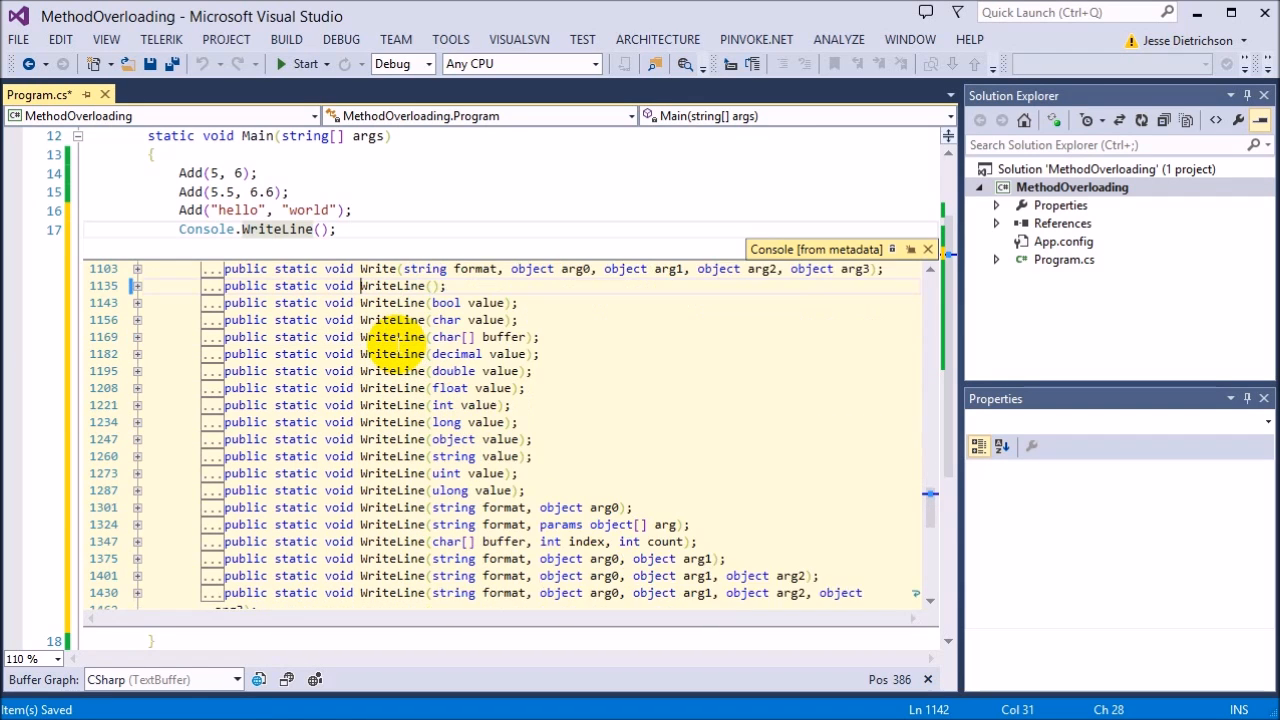
mouse_move(395, 270)
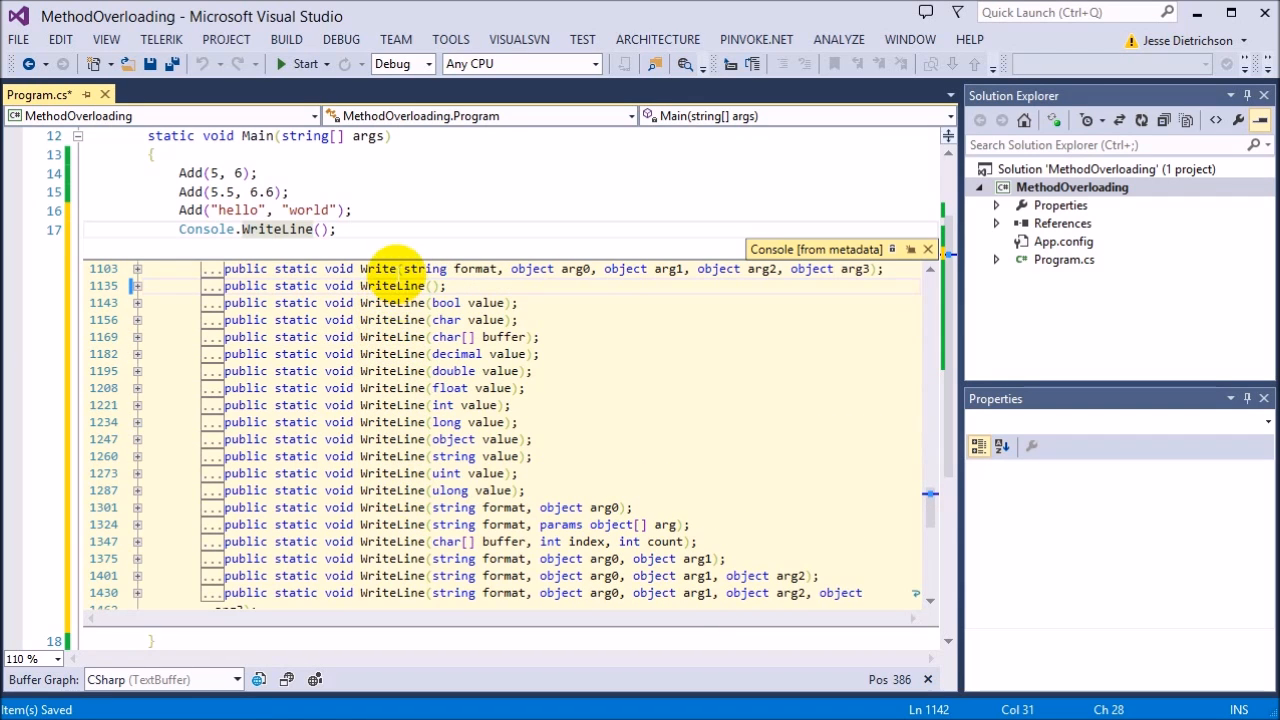
mouse_move(452, 456)
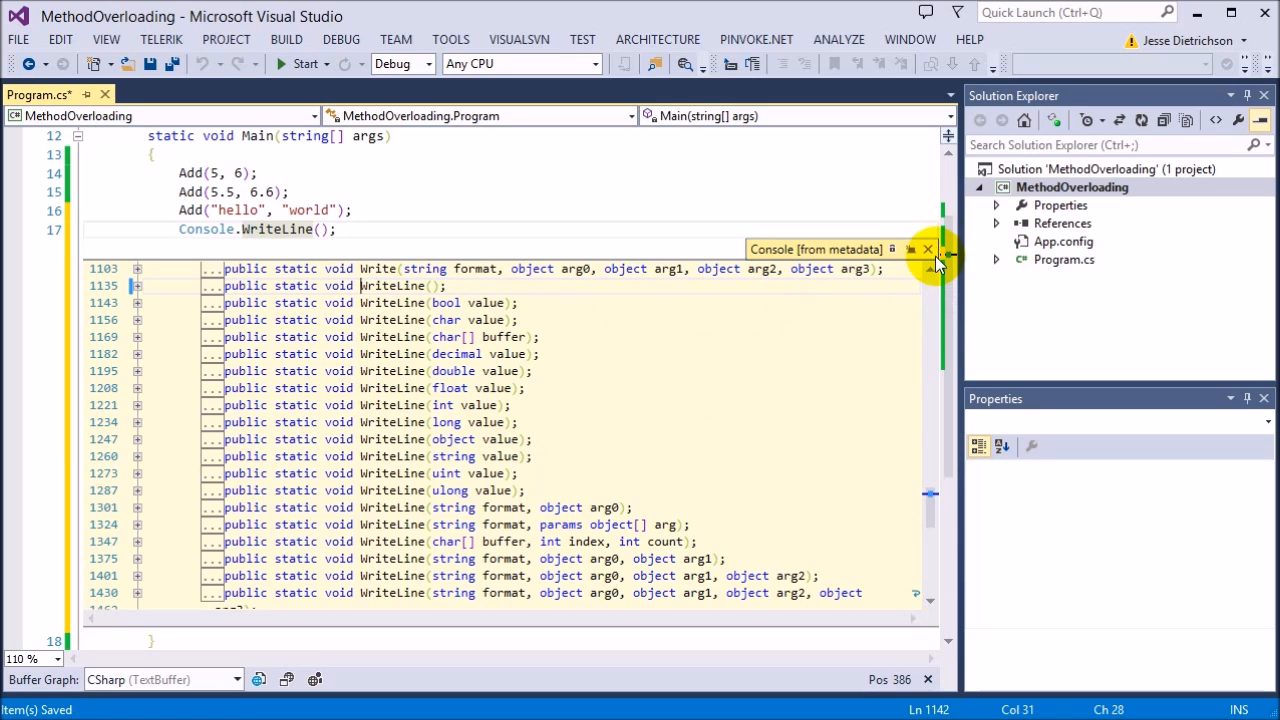
click(927, 249)
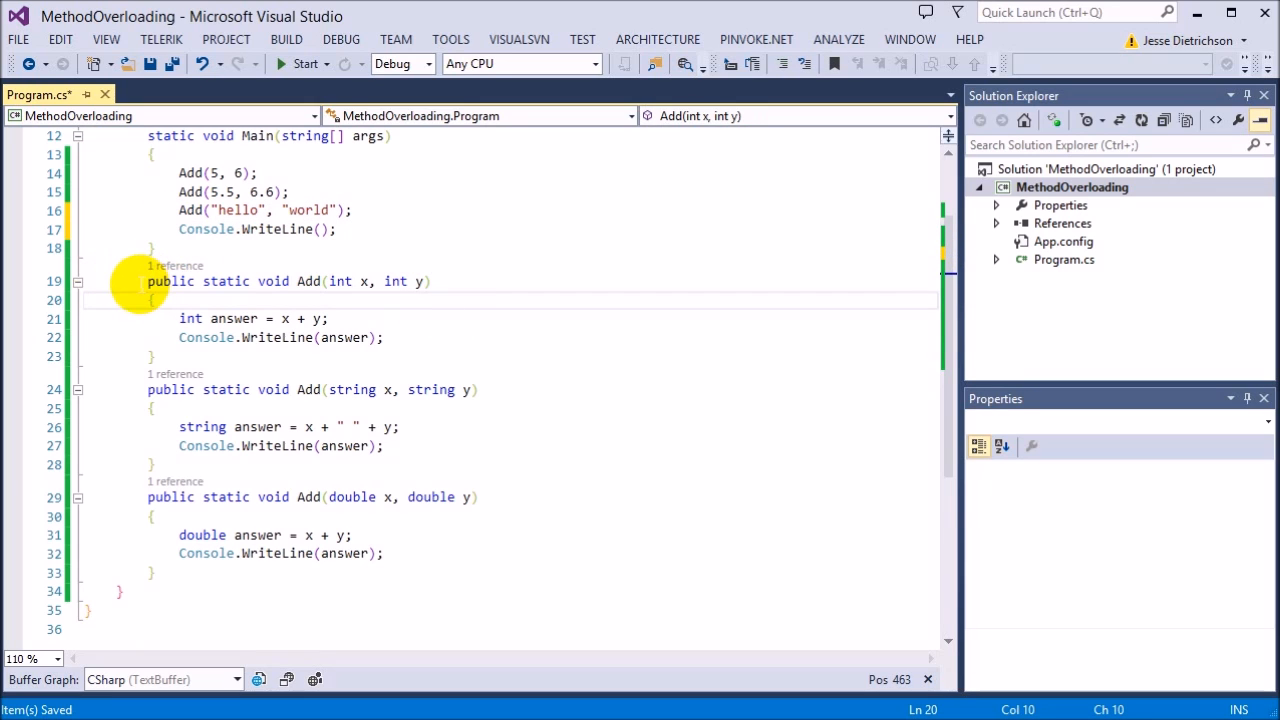
Remove the empty Console.WriteLine(); line from Main and review the remaining Add calls.
drag(147, 281, 155, 573)
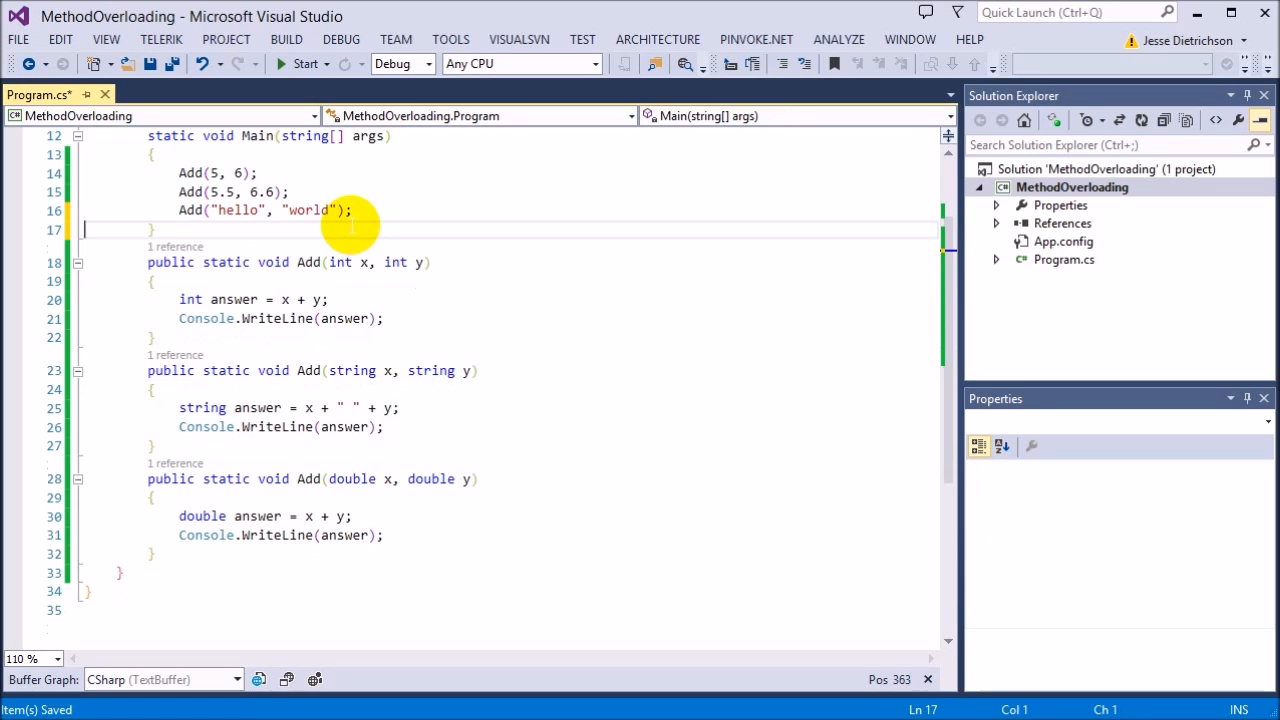
scroll(up, 3)
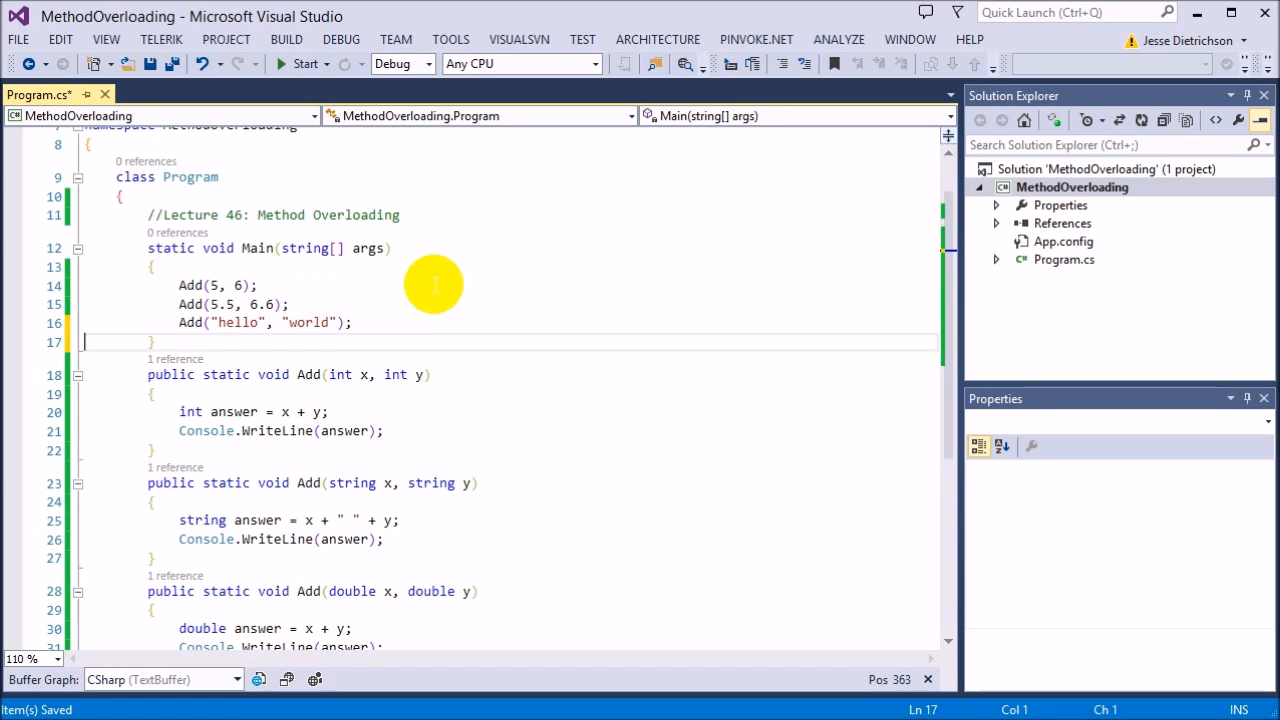